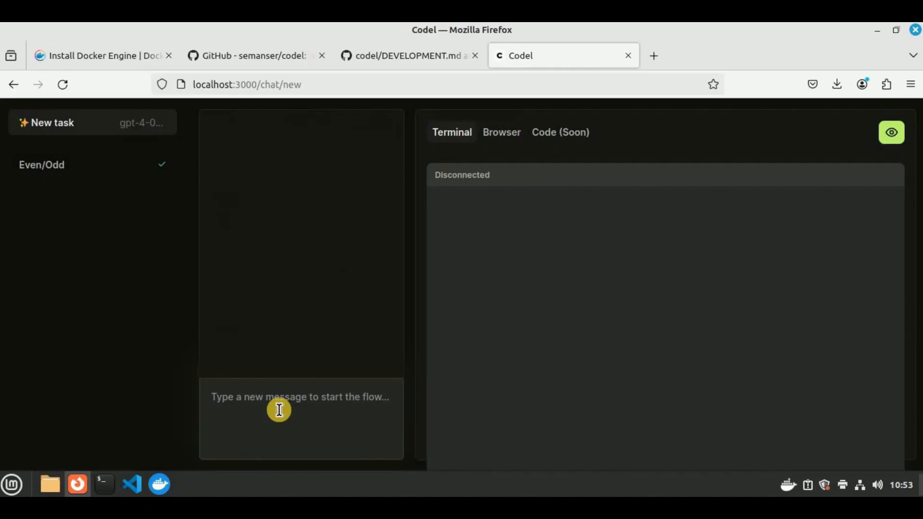
Submit the request 'Create python code for tic tac toe game.' as a new Codel task
type("Create python code for tic tac toe game.")
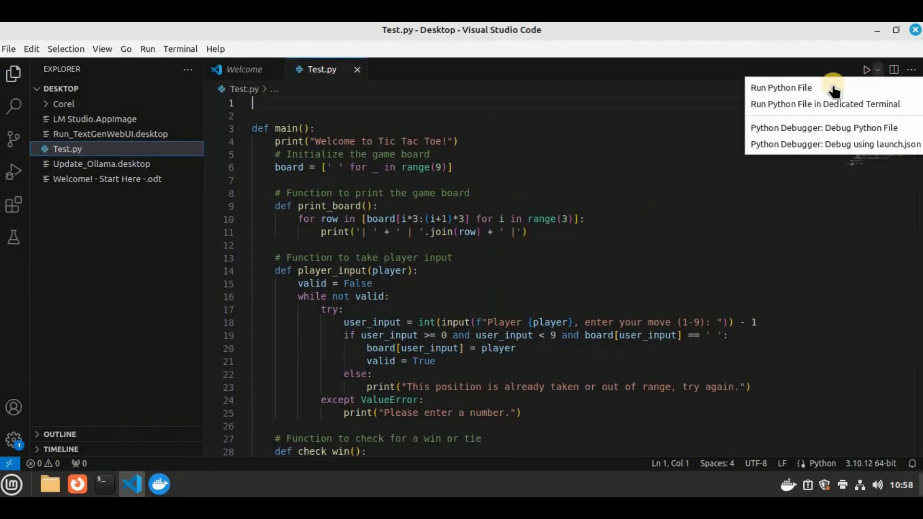
Run the Tic Tac Toe script and play X on squares 1 and 7
left_click(781, 87)
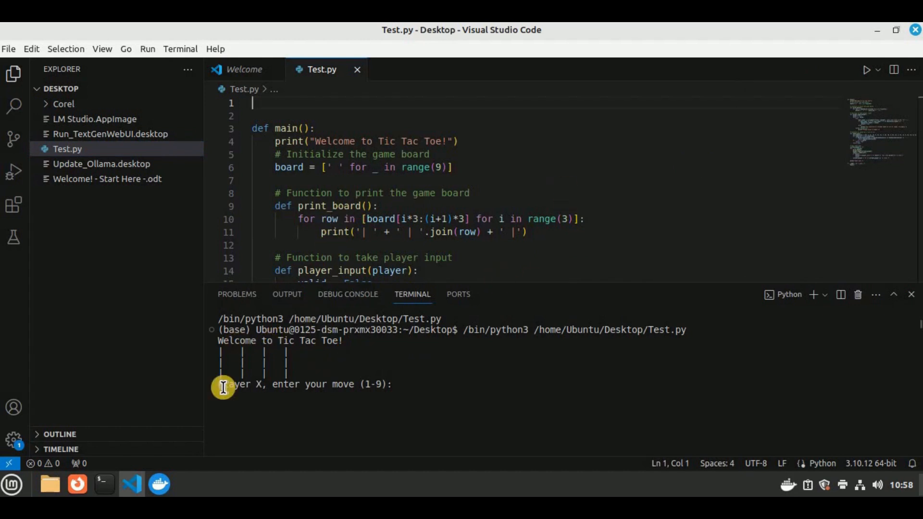
type("1")
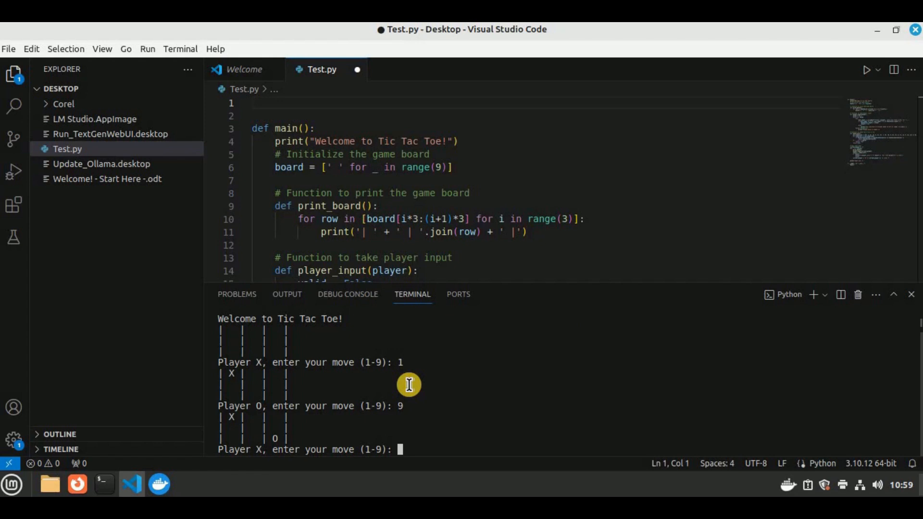
type("7")
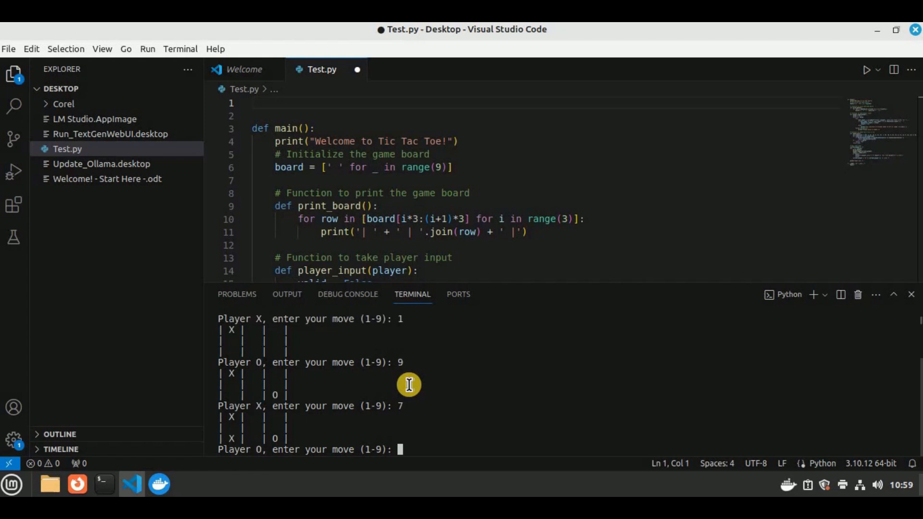
Launch the Codel docker run command in Terminal with the OpenAI API key filled in
left_click(77, 484)
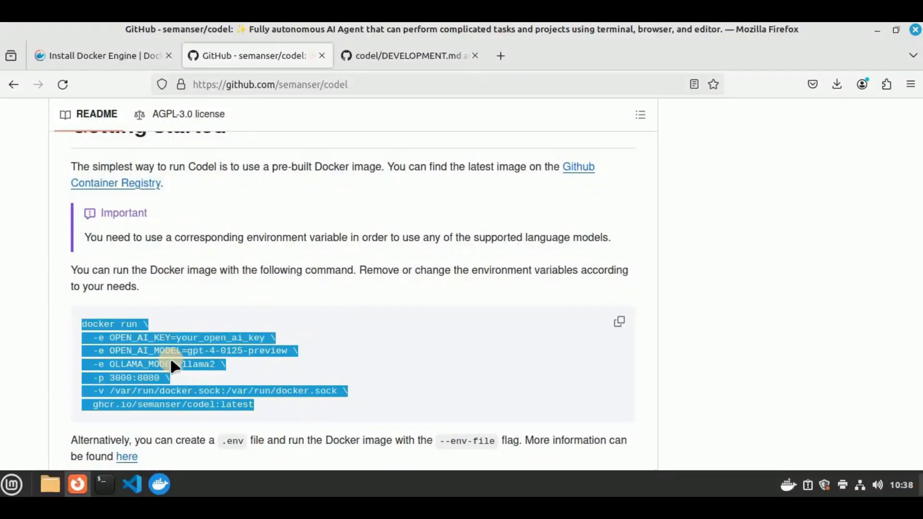
left_click(104, 484)
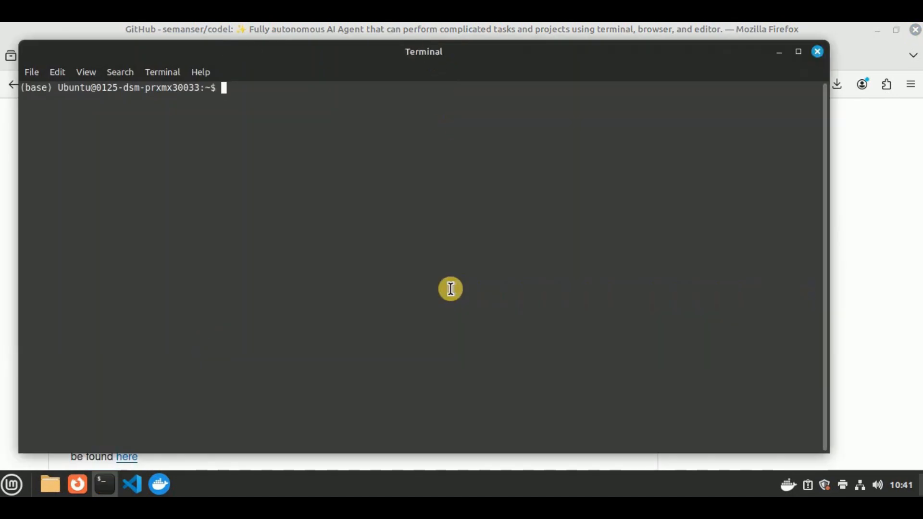
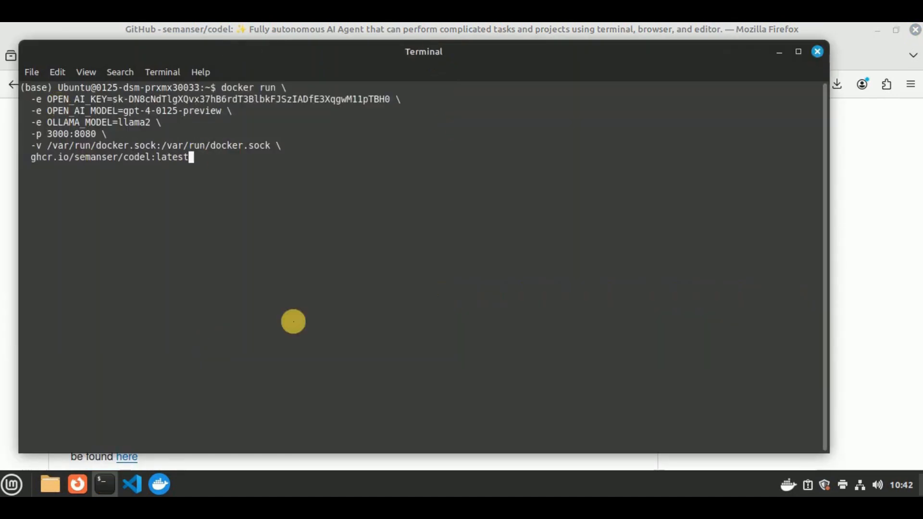
key("Return")
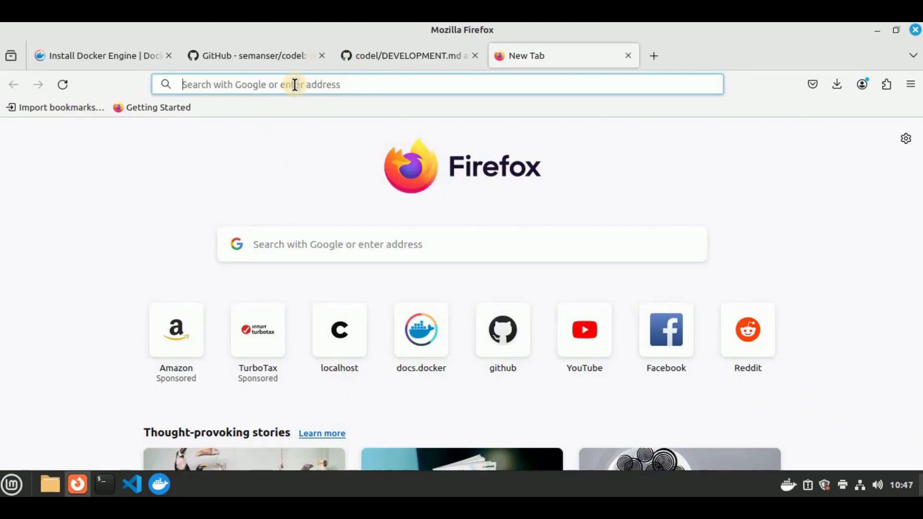
Navigate Firefox to localhost:3000/ to reach Codel
type("localhost:3000/")
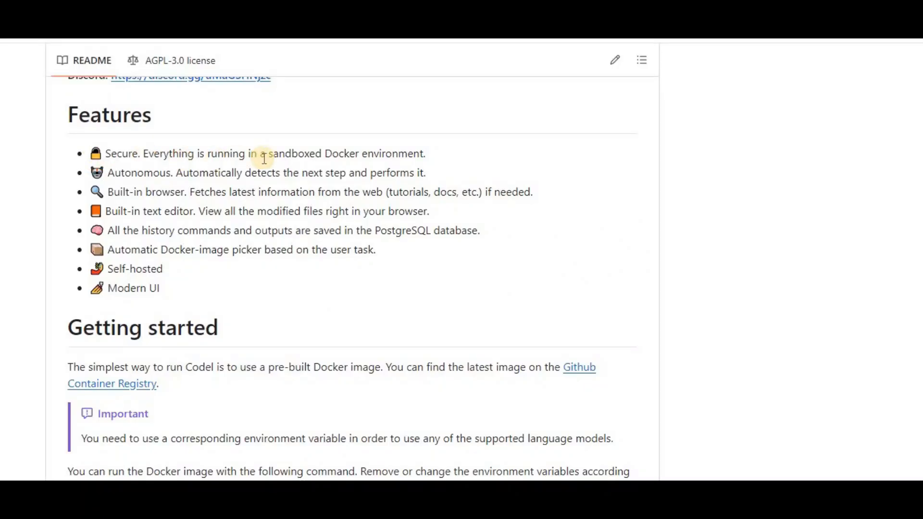
mouse_move(344, 154)
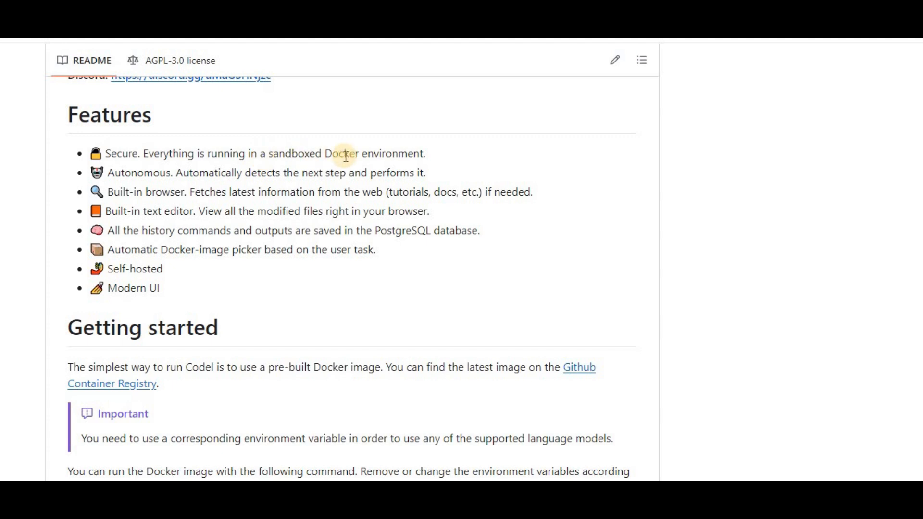
mouse_move(117, 172)
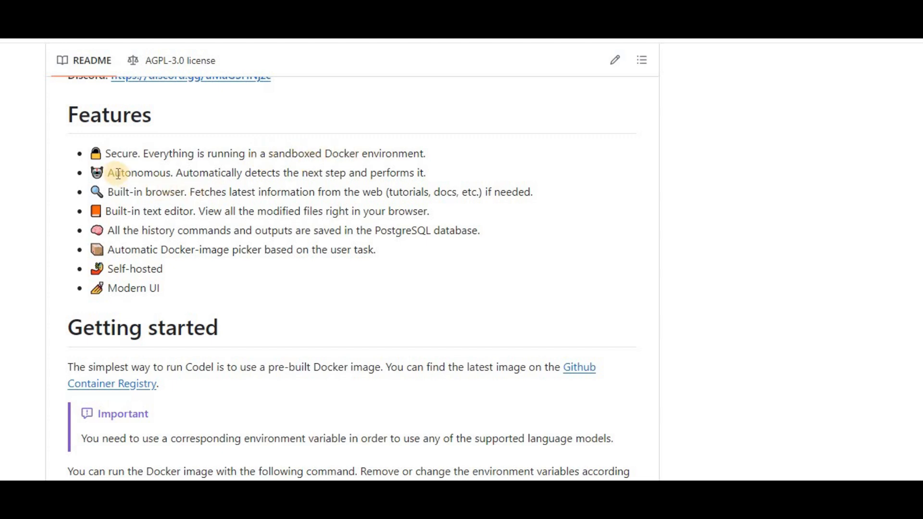
mouse_move(241, 176)
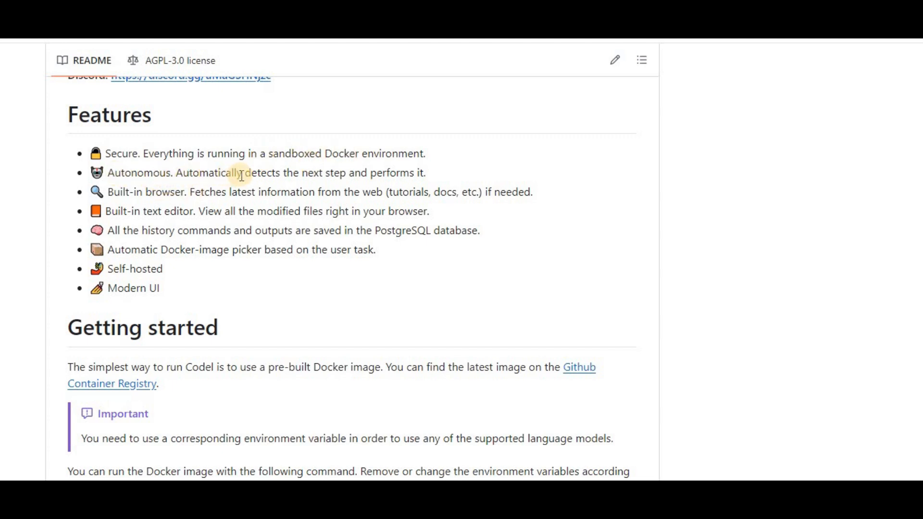
mouse_move(343, 172)
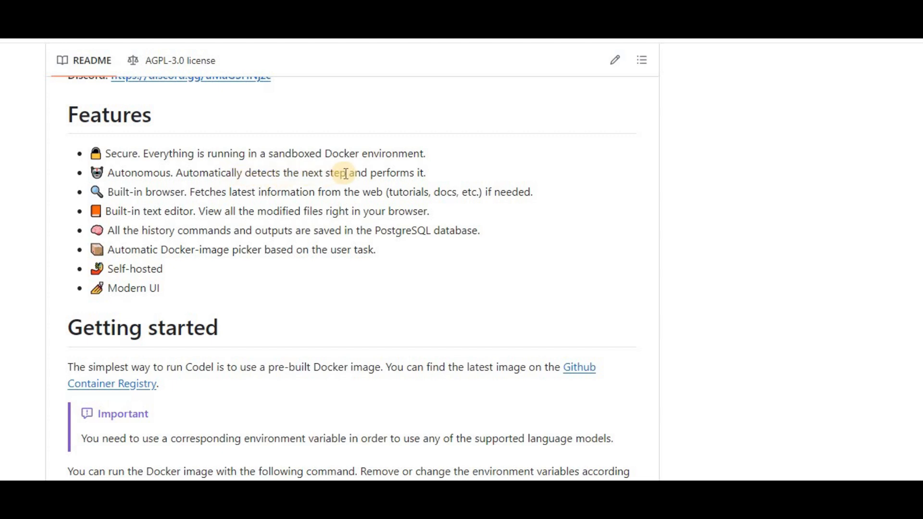
mouse_move(170, 188)
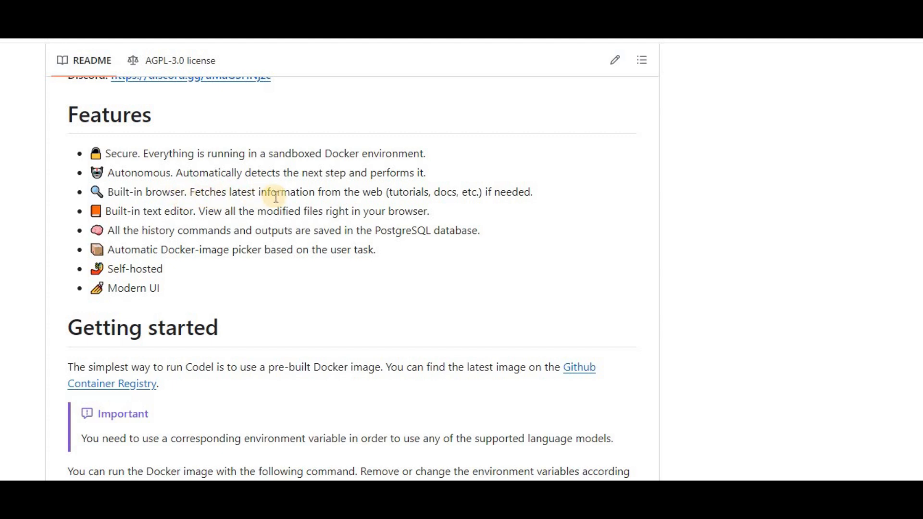
mouse_move(294, 224)
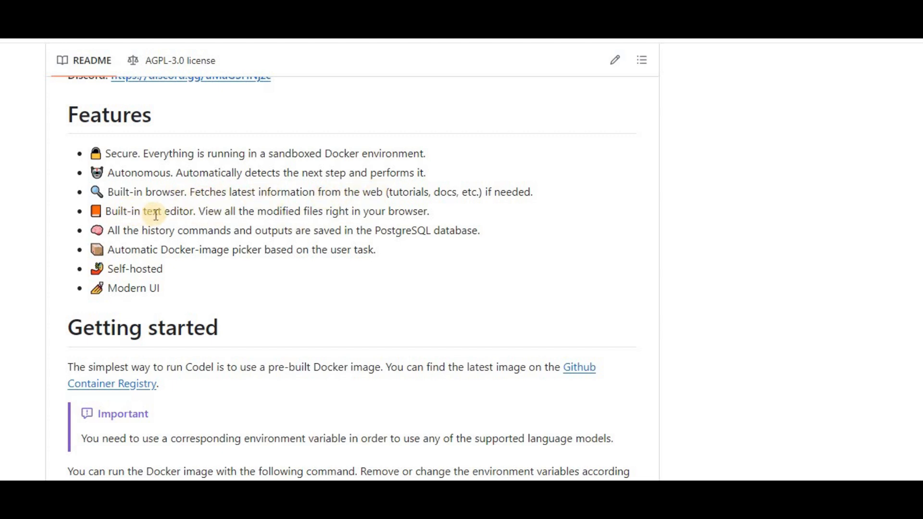
mouse_move(218, 211)
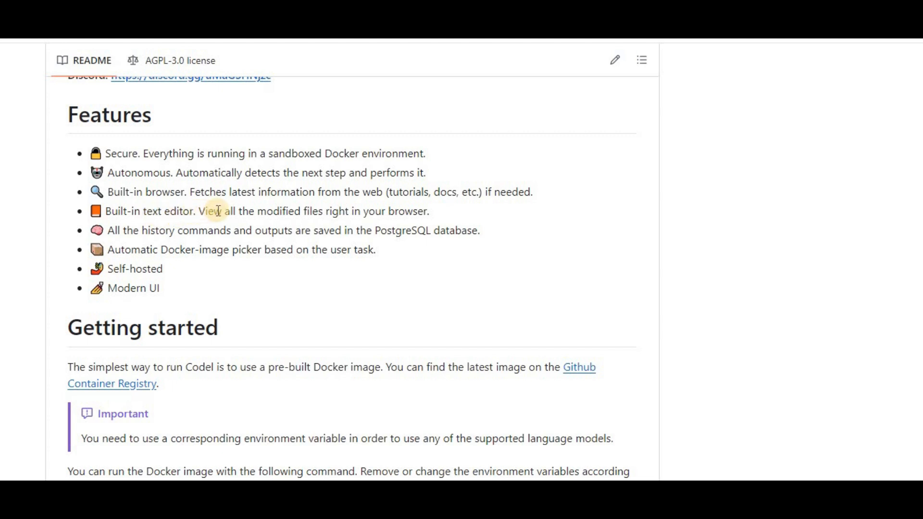
mouse_move(346, 210)
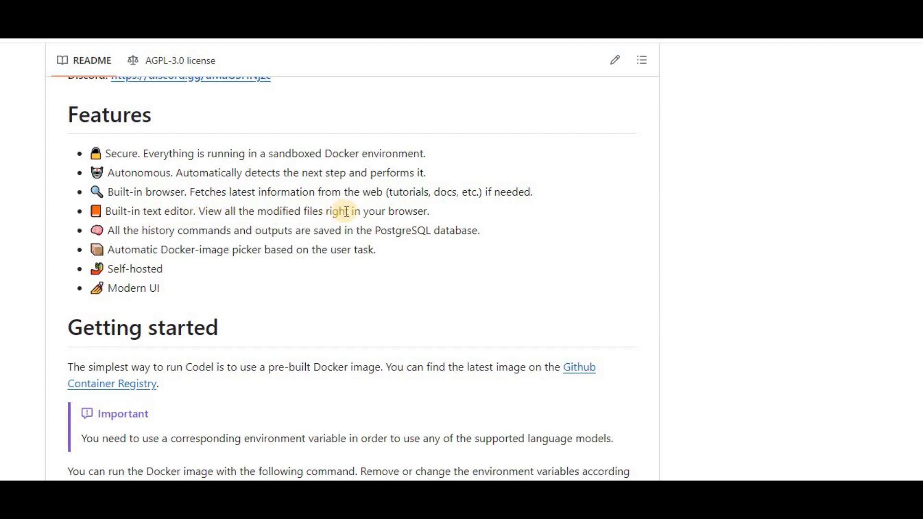
mouse_move(118, 231)
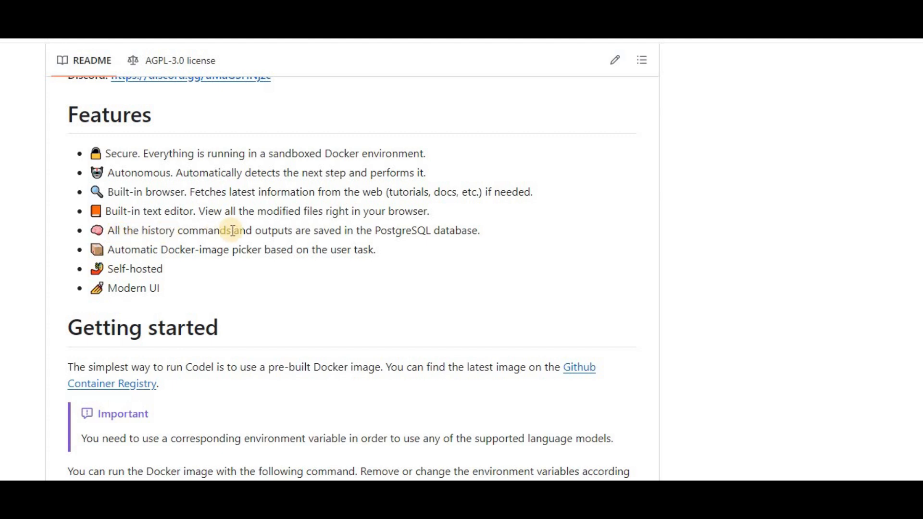
mouse_move(347, 230)
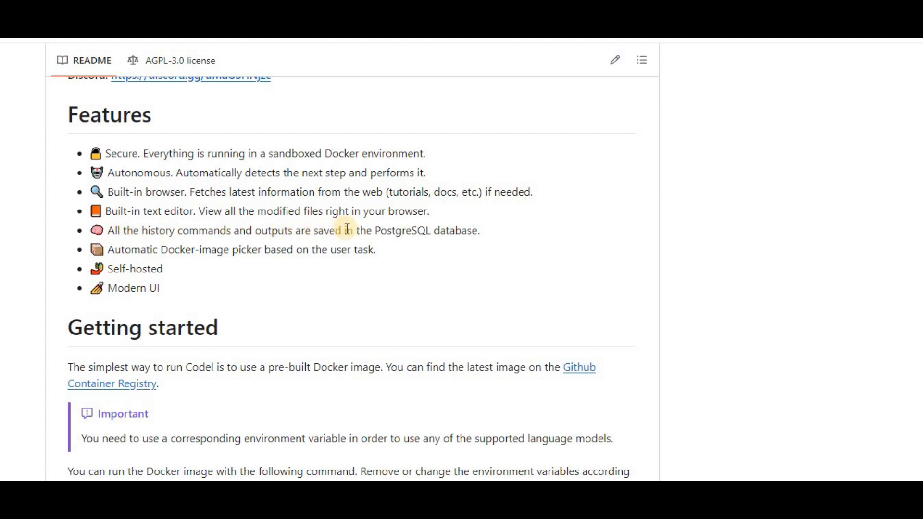
mouse_move(202, 230)
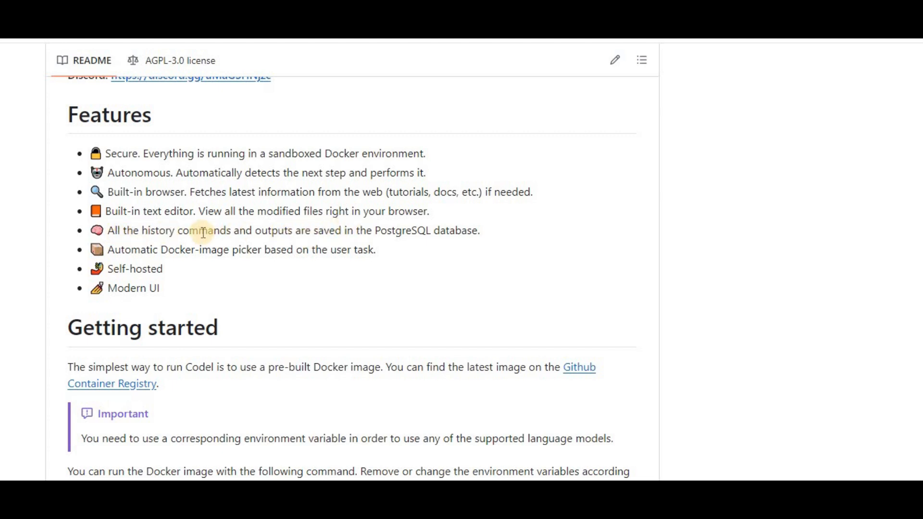
mouse_move(118, 249)
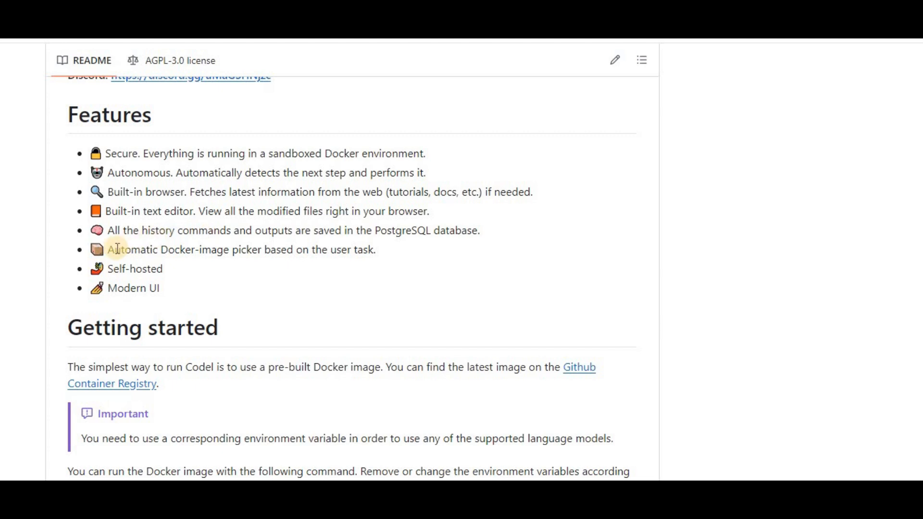
mouse_move(197, 249)
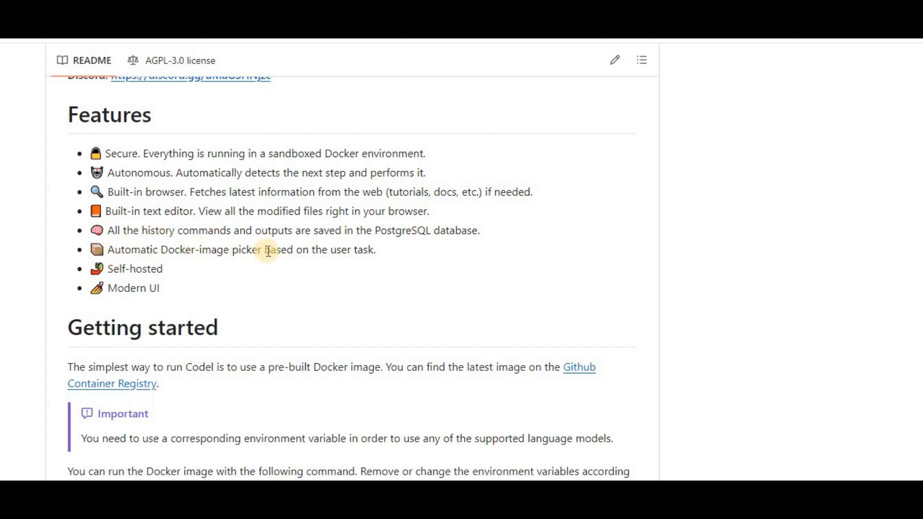
mouse_move(368, 250)
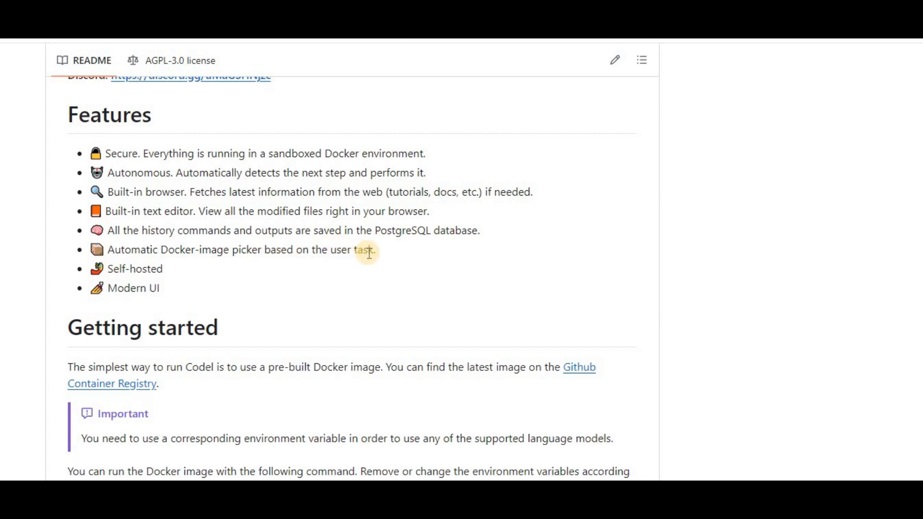
mouse_move(261, 263)
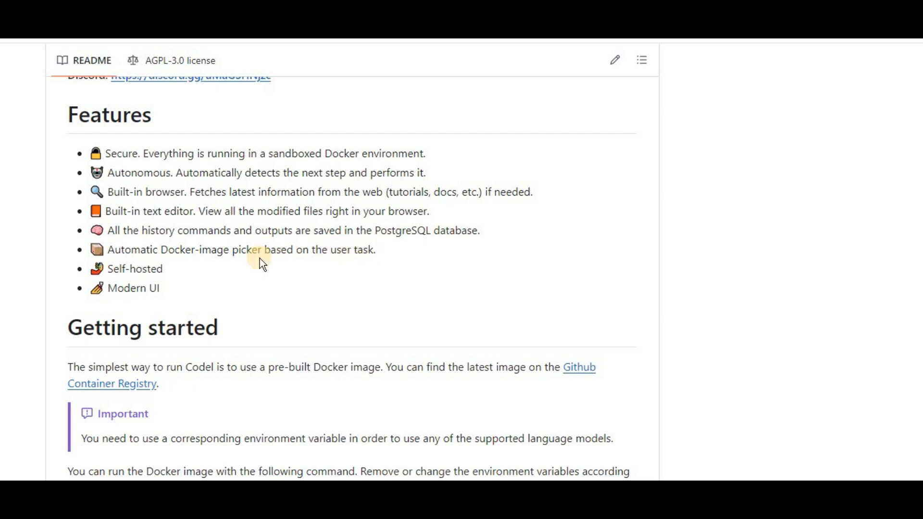
mouse_move(223, 252)
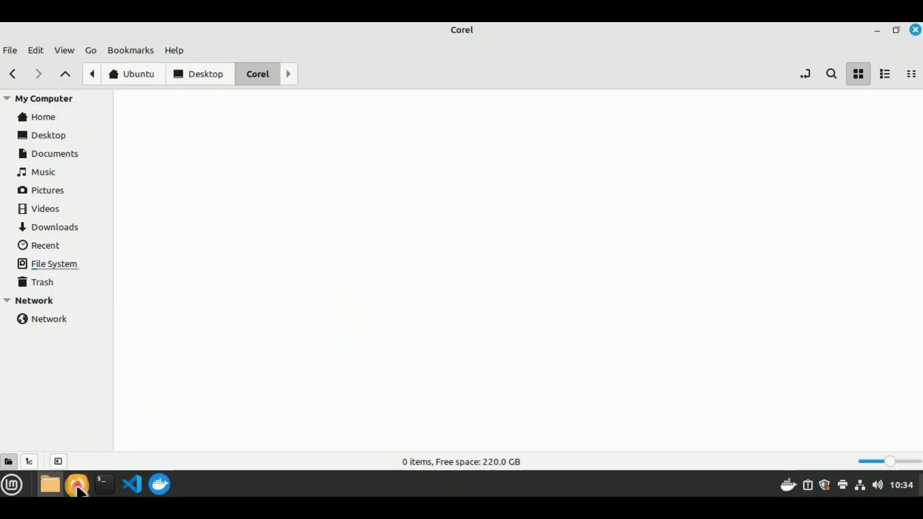
Review DEVELOPMENT.md's backend variables, selecting the OPEN_AI_KEY description, then move to the Install Docker Engine page
left_click(76, 484)
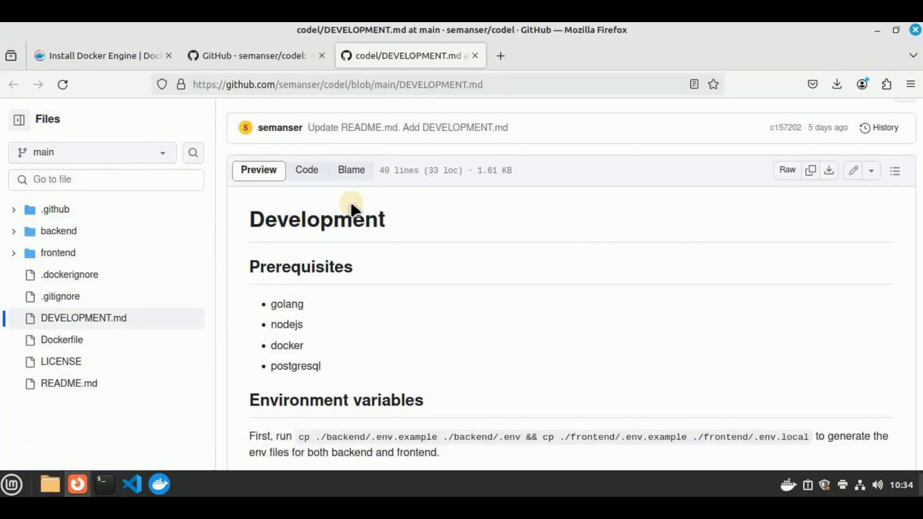
mouse_move(100, 294)
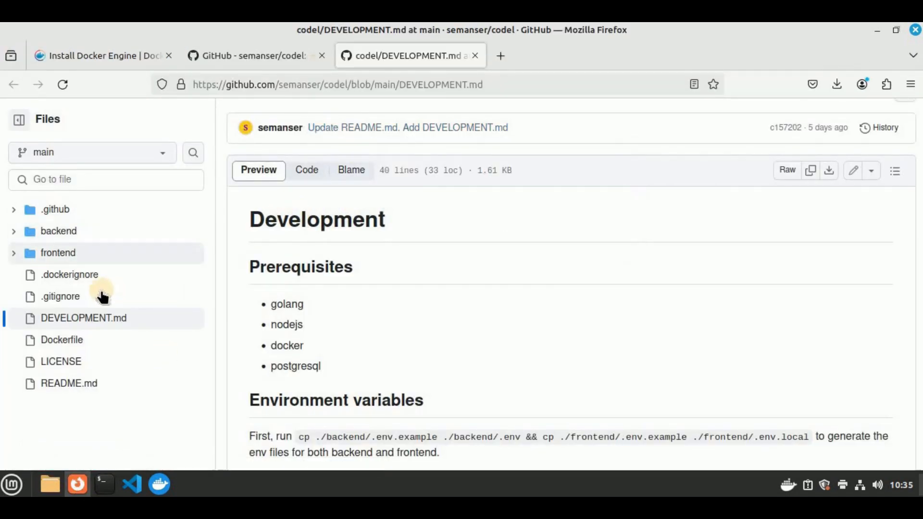
mouse_move(450, 329)
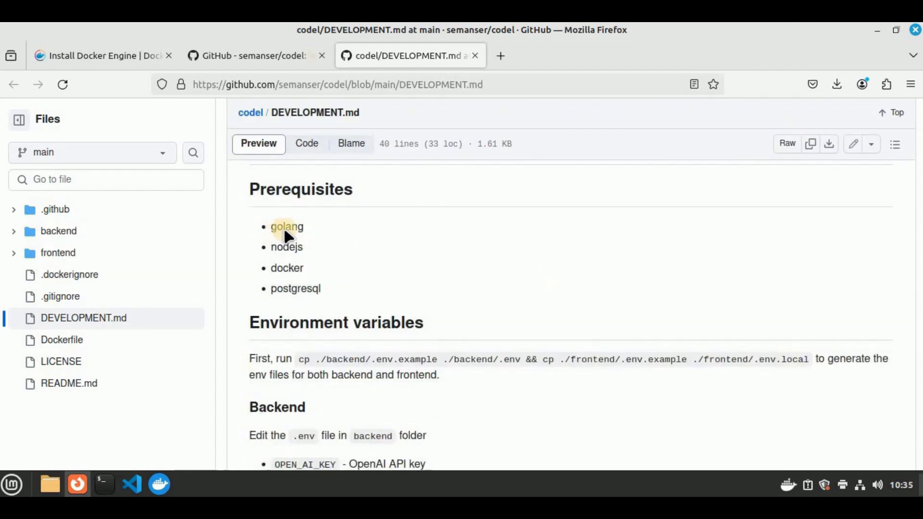
mouse_move(294, 270)
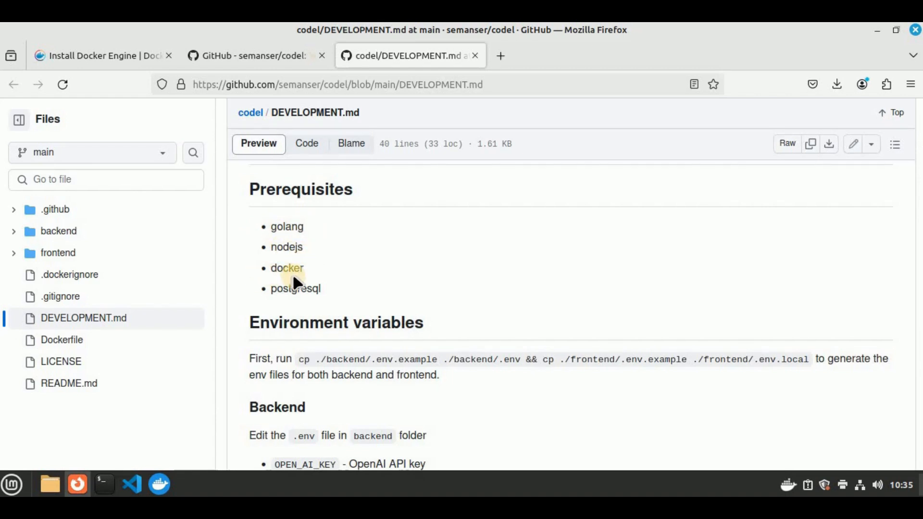
mouse_move(412, 278)
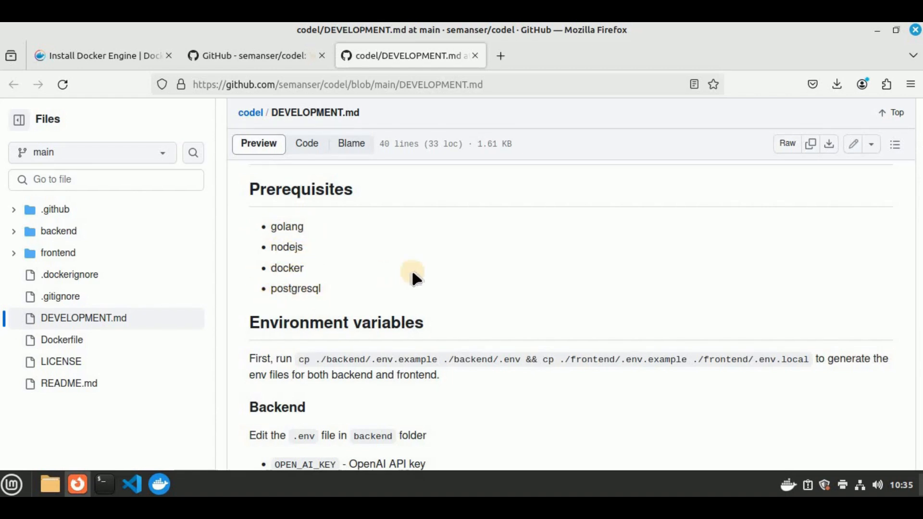
mouse_move(312, 272)
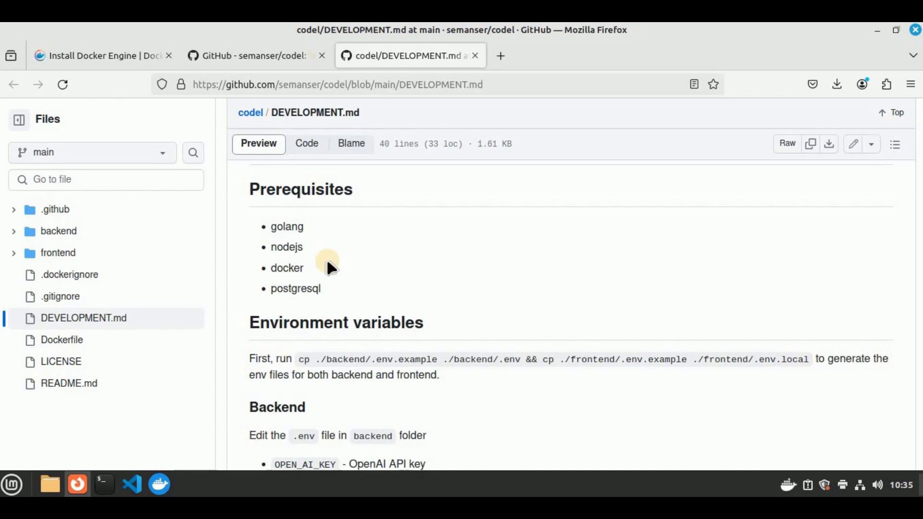
scroll("down", 3)
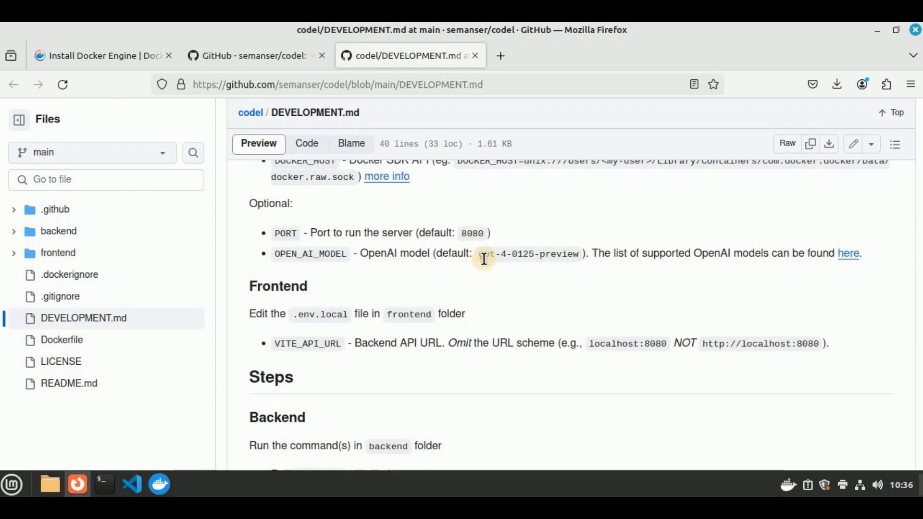
scroll("up", 3)
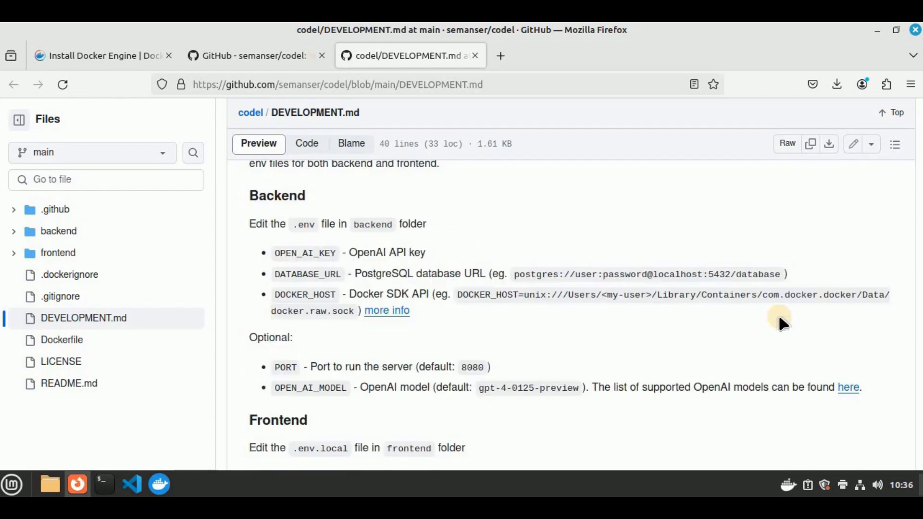
mouse_move(347, 251)
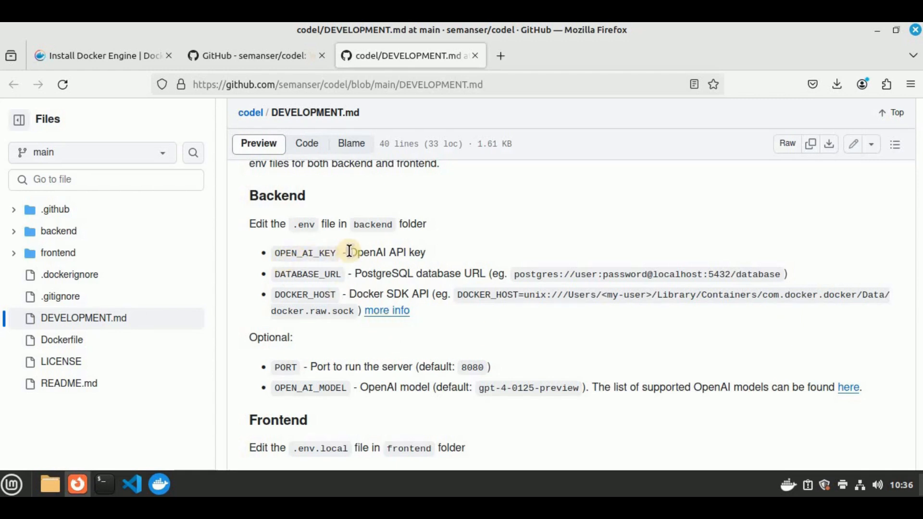
double_click(386, 252)
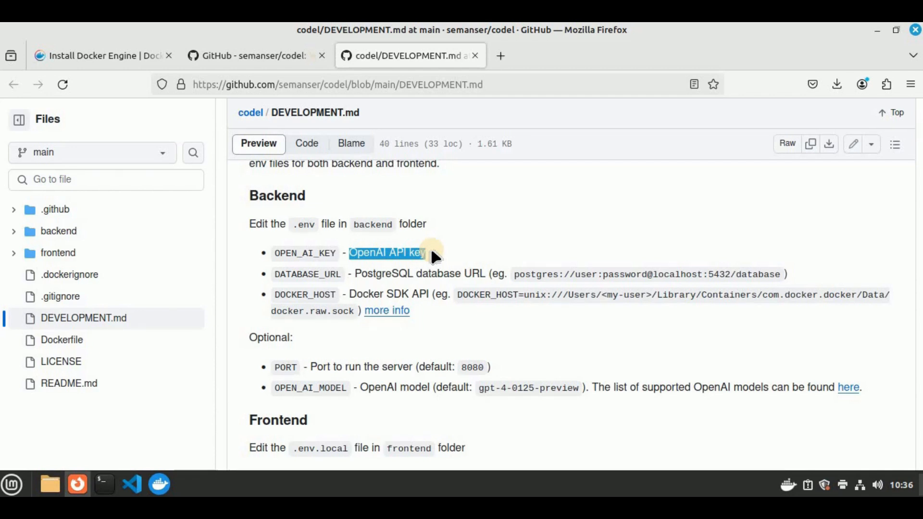
mouse_move(290, 245)
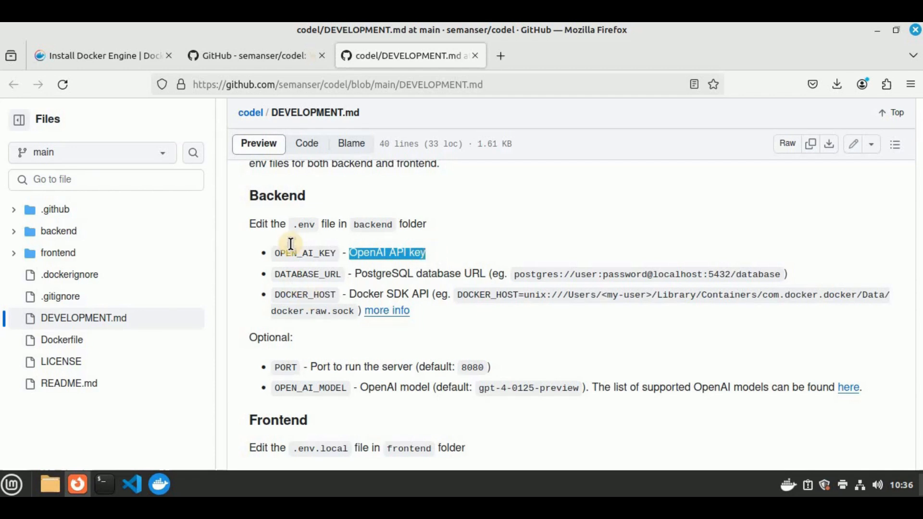
mouse_move(109, 65)
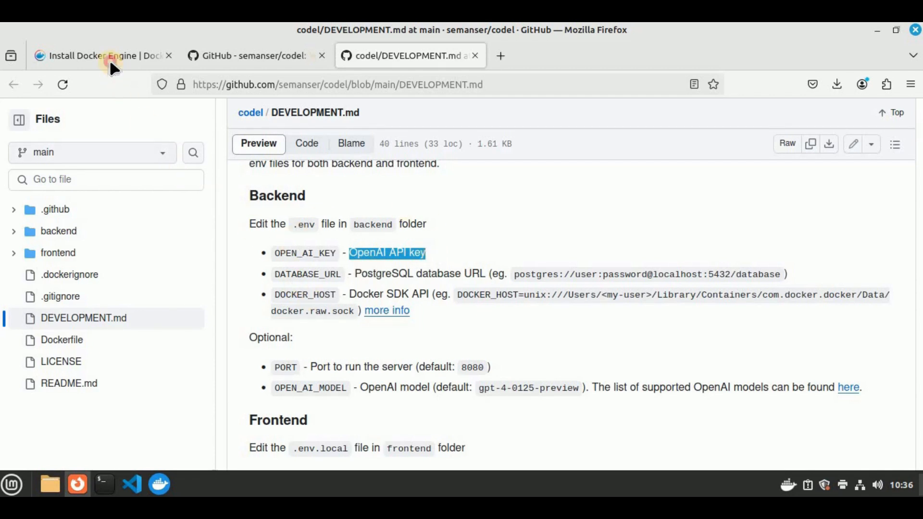
left_click(104, 56)
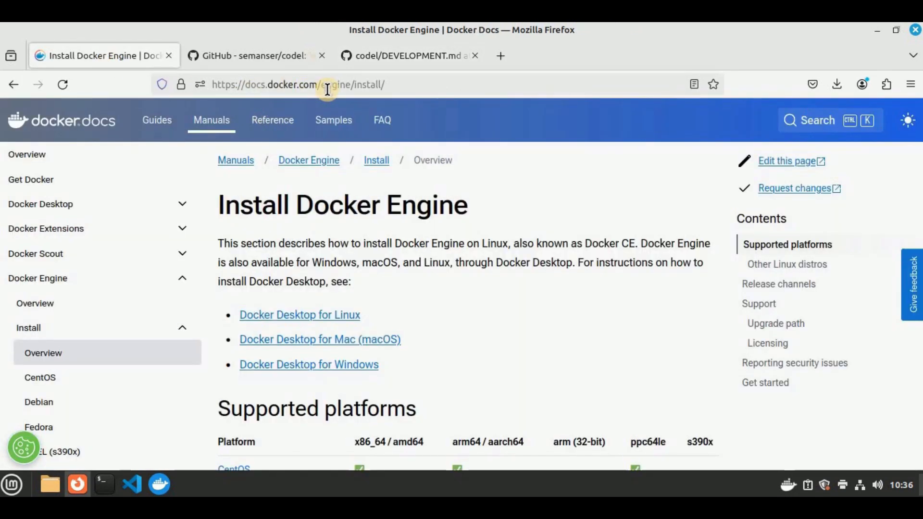
mouse_move(418, 287)
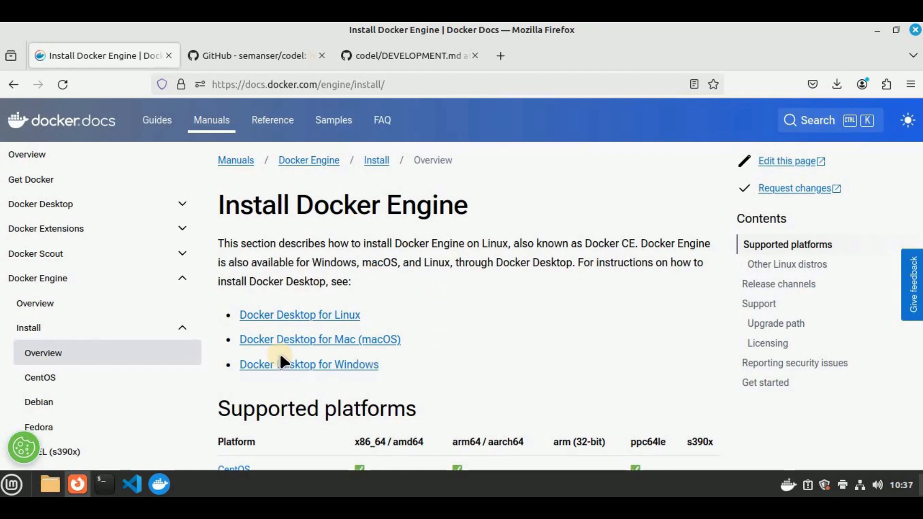
mouse_move(265, 357)
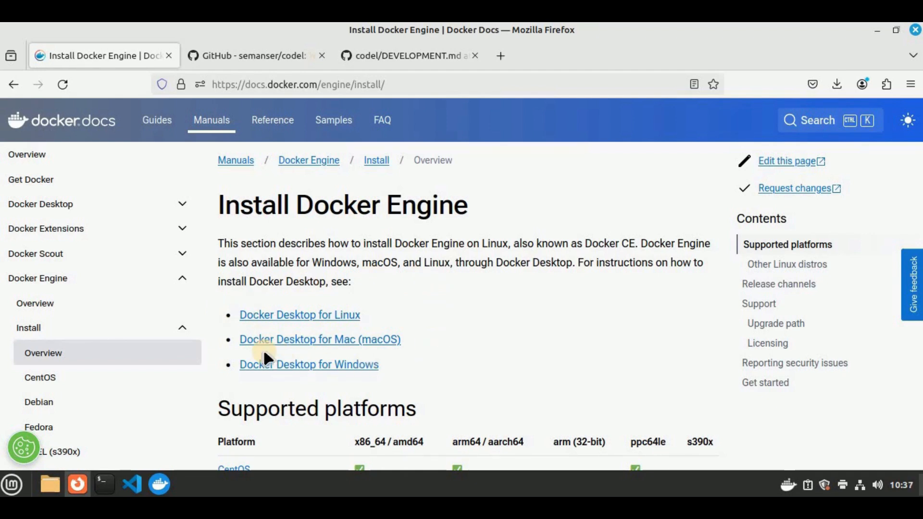
mouse_move(271, 336)
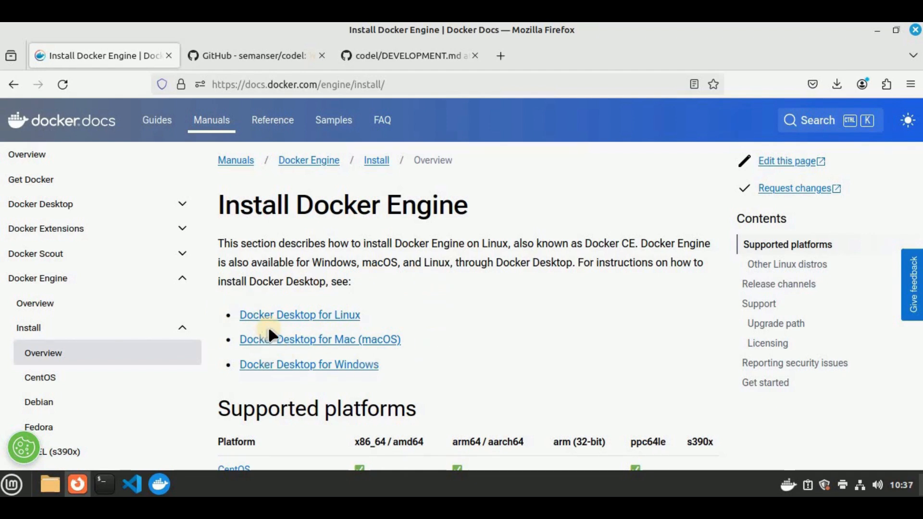
mouse_move(346, 322)
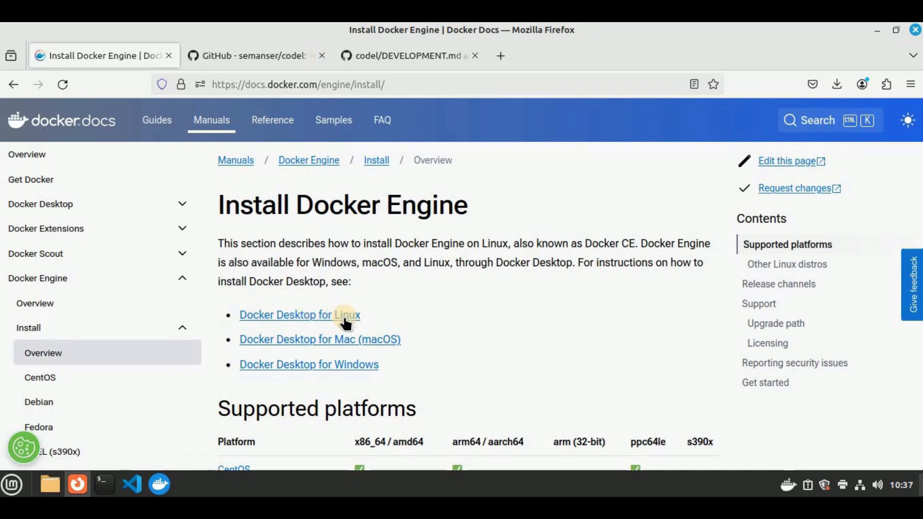
mouse_move(413, 264)
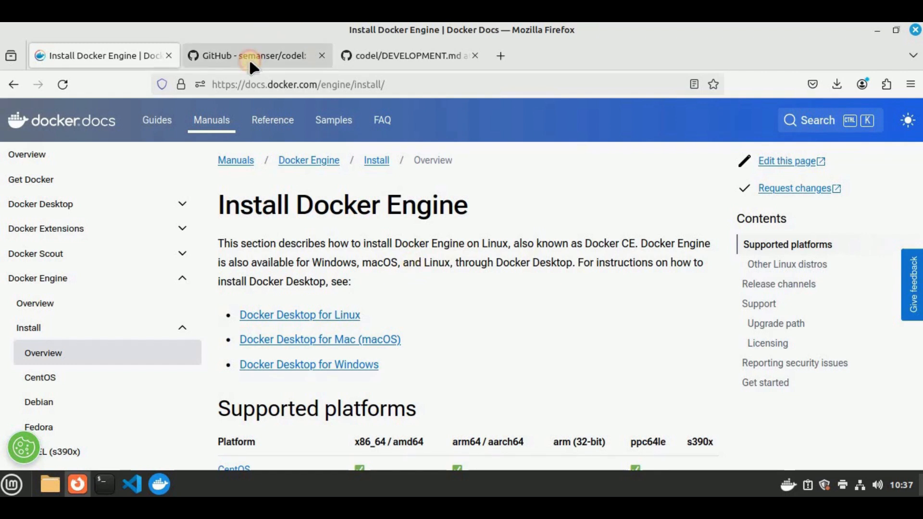
Scroll the codel README to the Getting started docker run command block
left_click(257, 56)
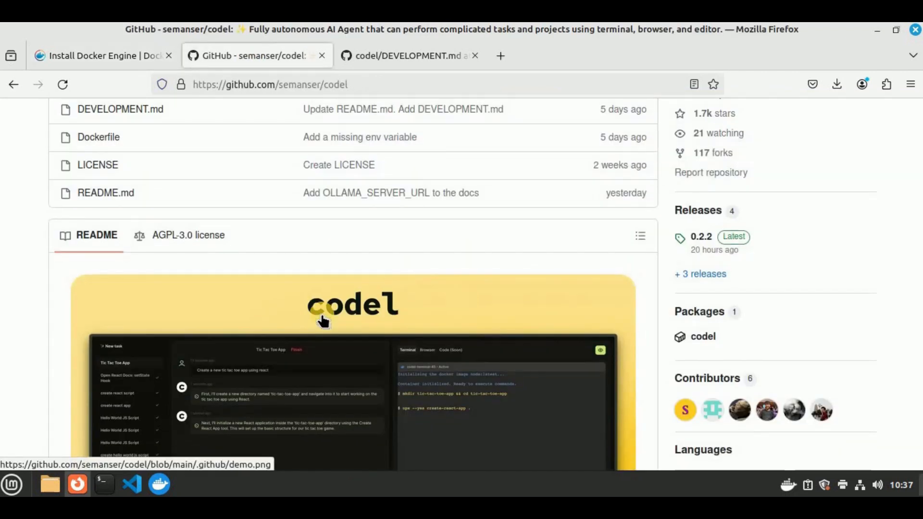
scroll("down", 3)
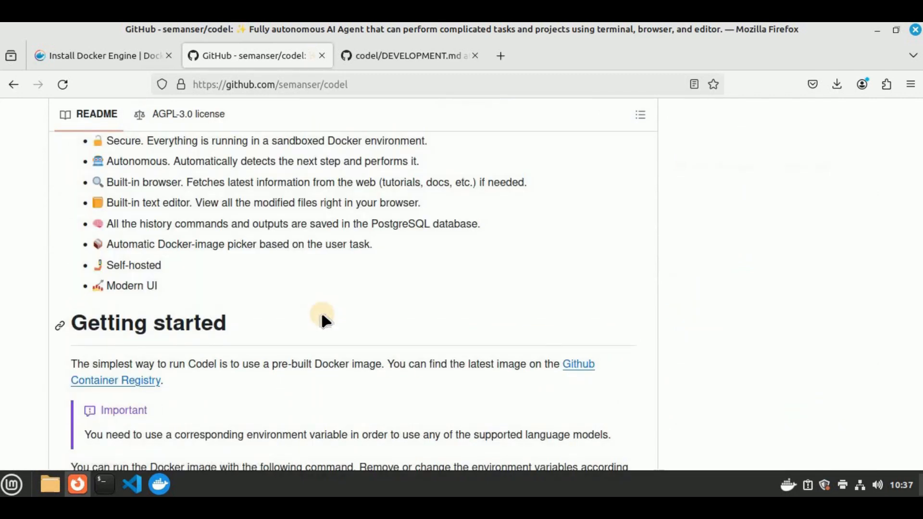
scroll("down", 3)
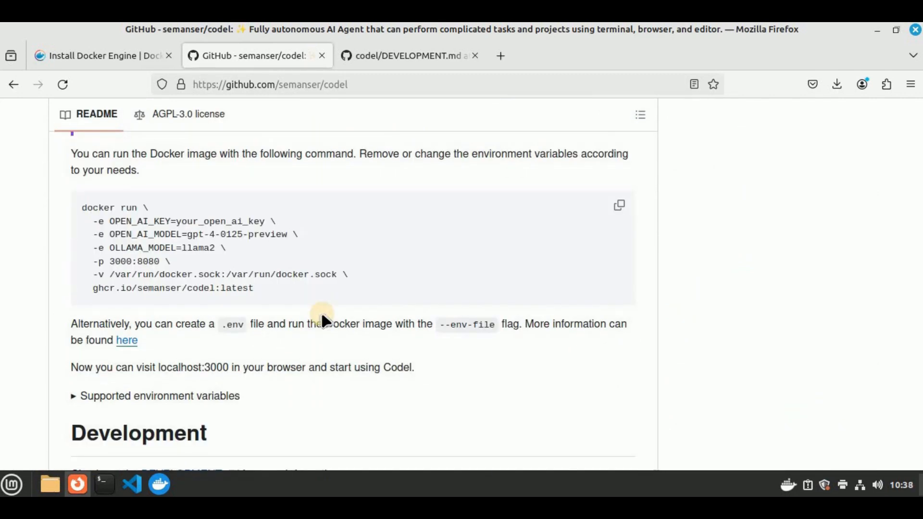
scroll("up", 3)
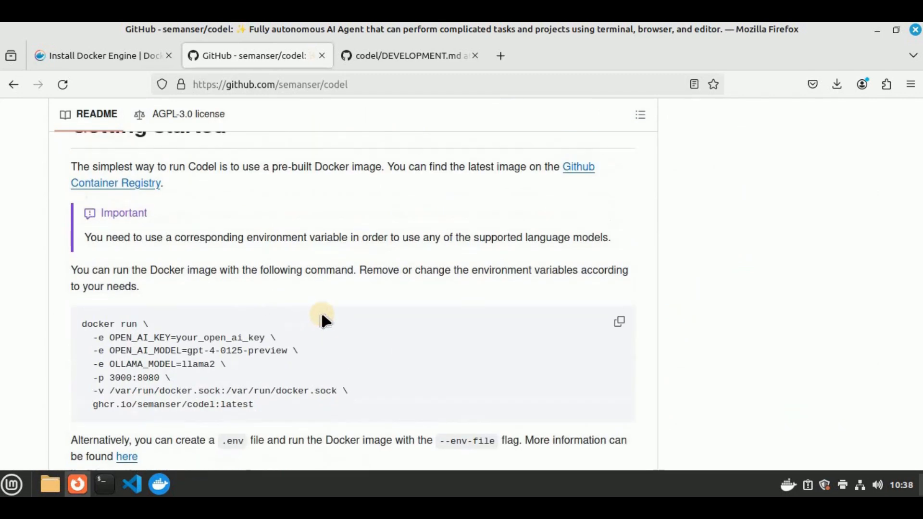
mouse_move(198, 264)
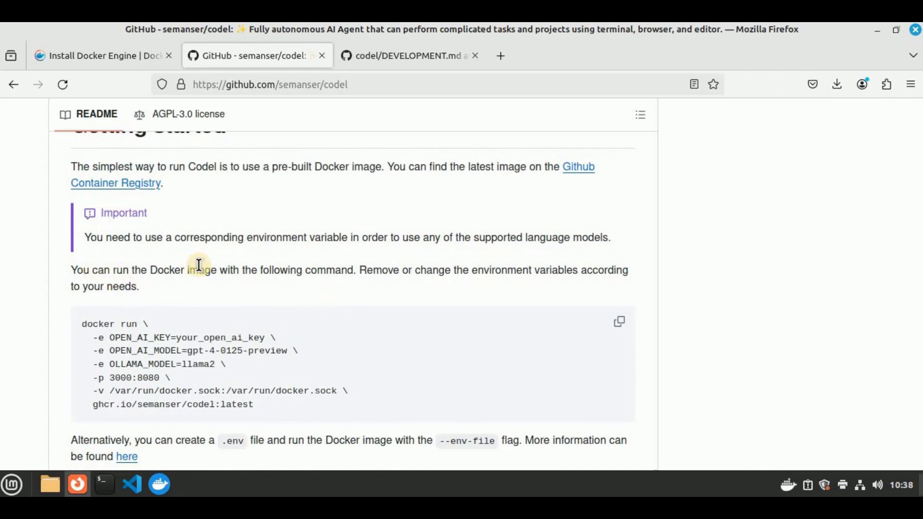
mouse_move(395, 275)
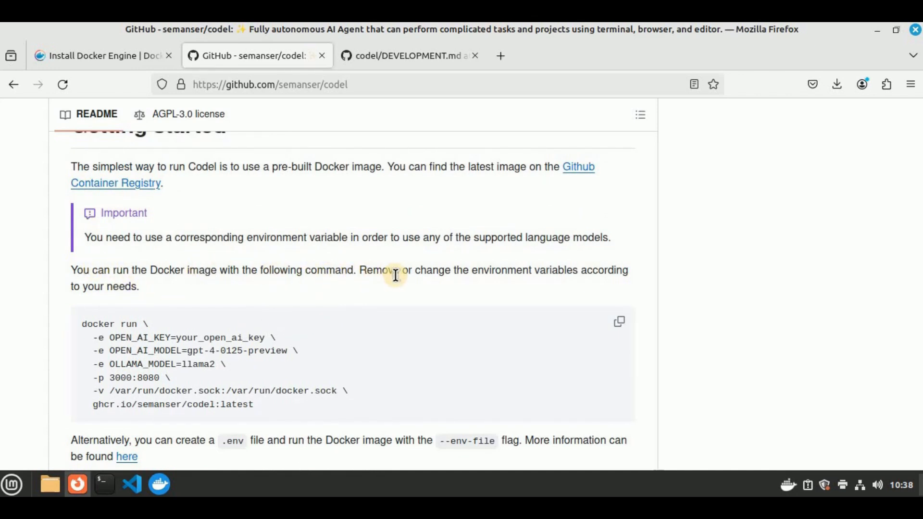
mouse_move(157, 305)
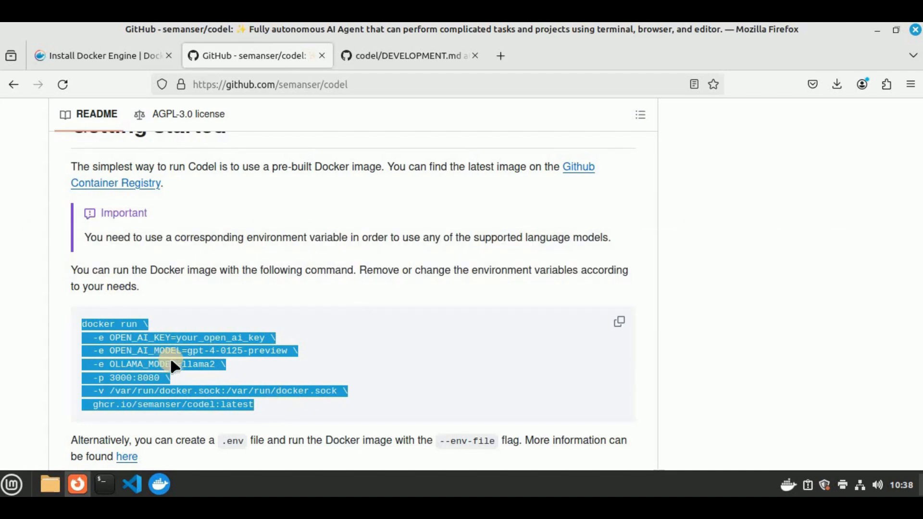
mouse_move(104, 485)
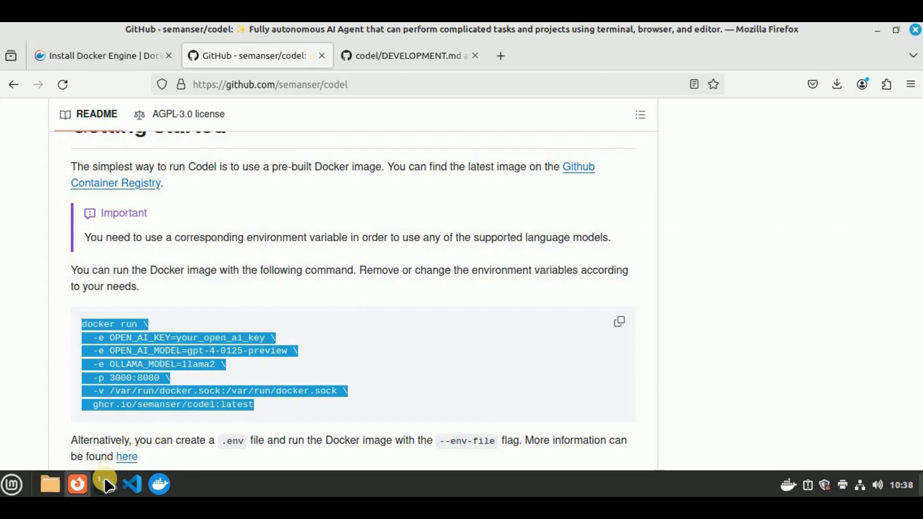
left_click(104, 484)
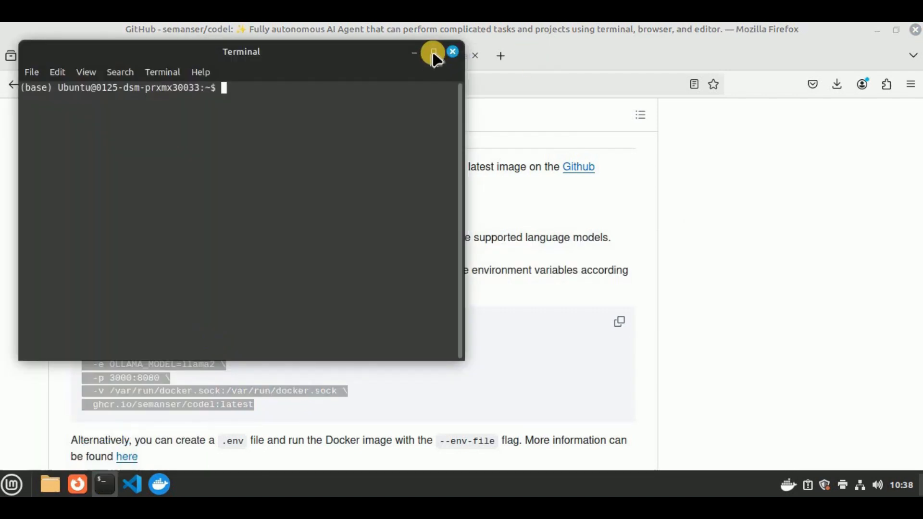
left_click(432, 51)
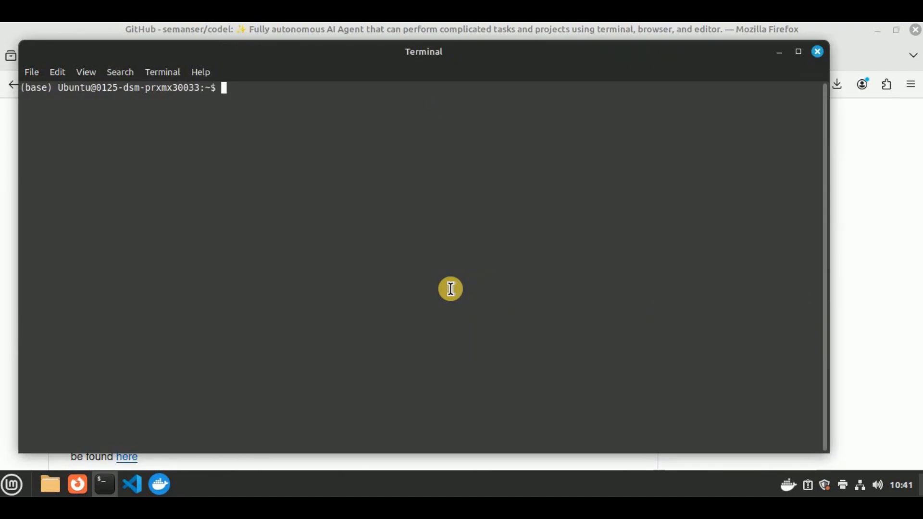
type("docker run \\")
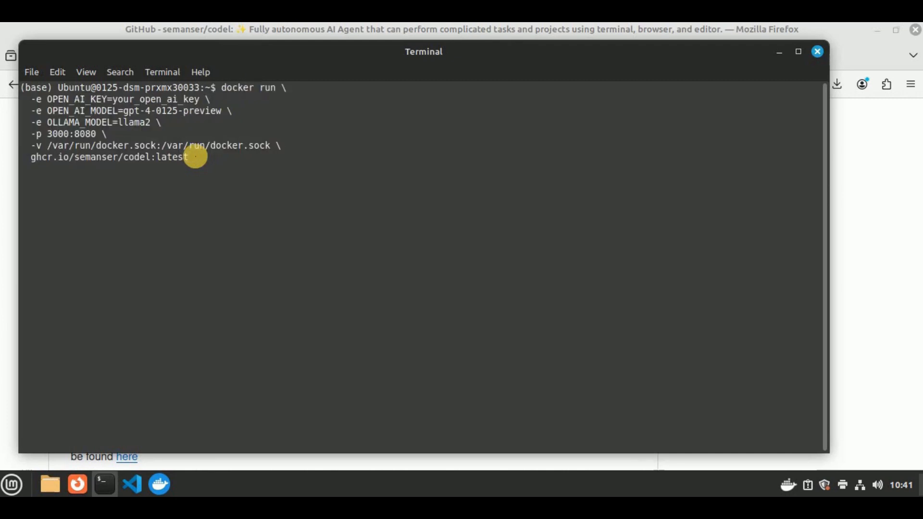
mouse_move(100, 89)
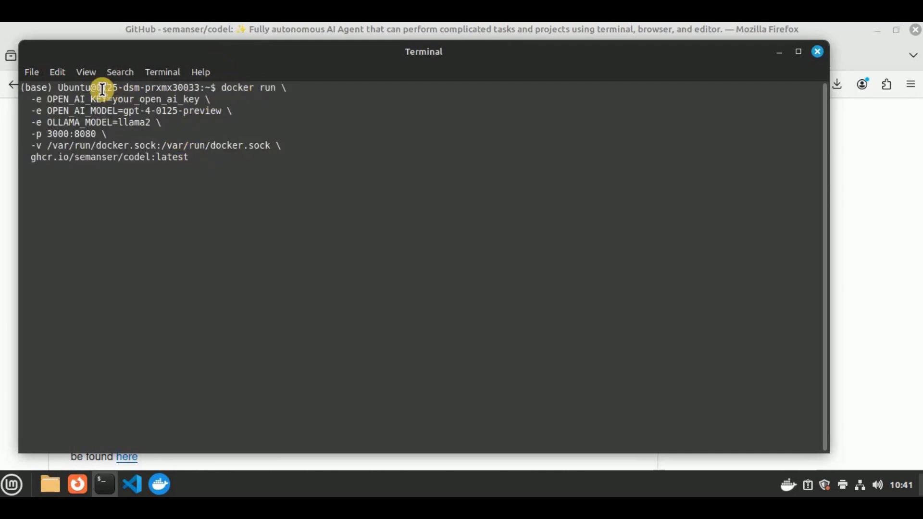
mouse_move(58, 105)
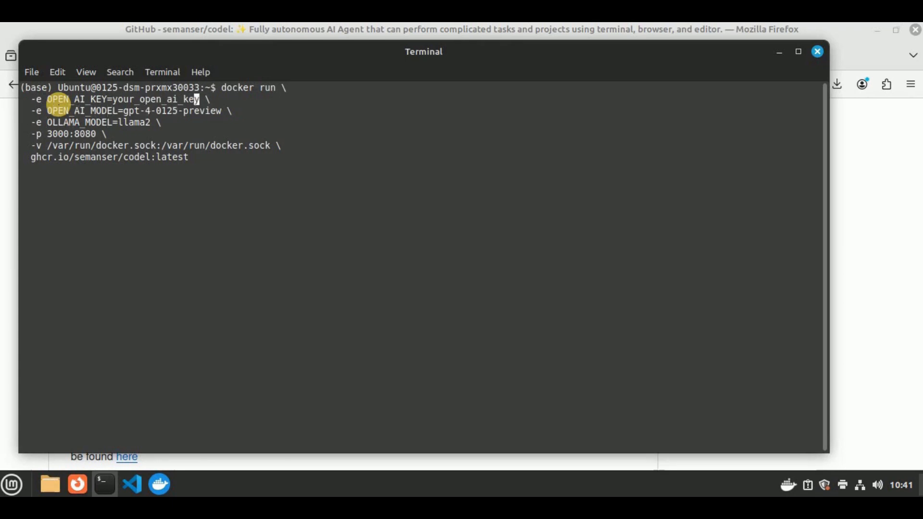
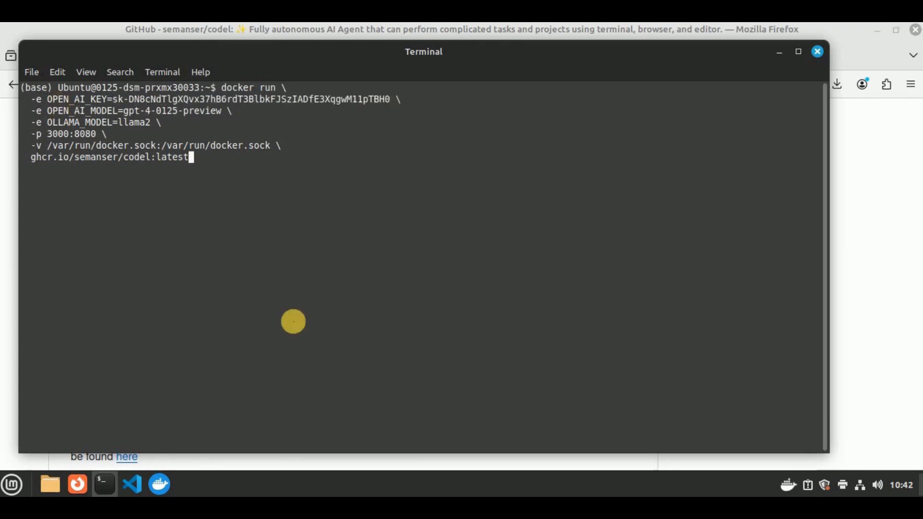
key("Return")
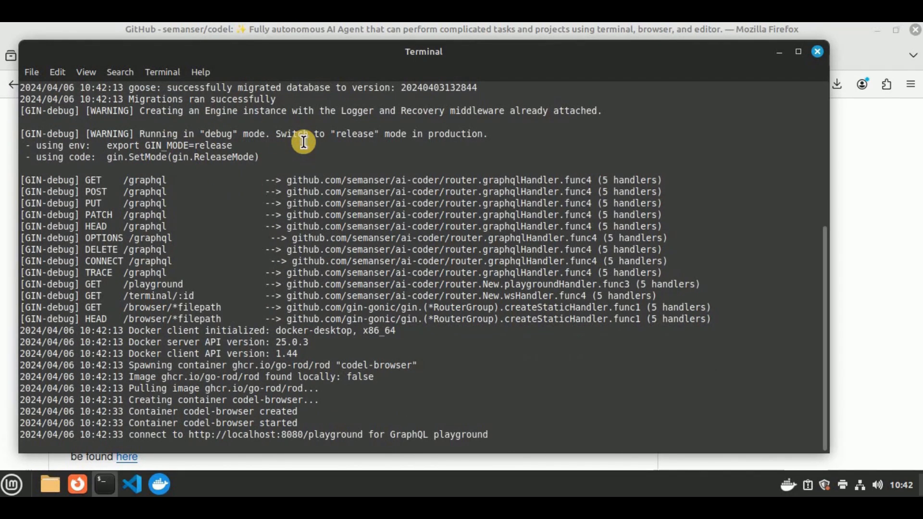
mouse_move(213, 152)
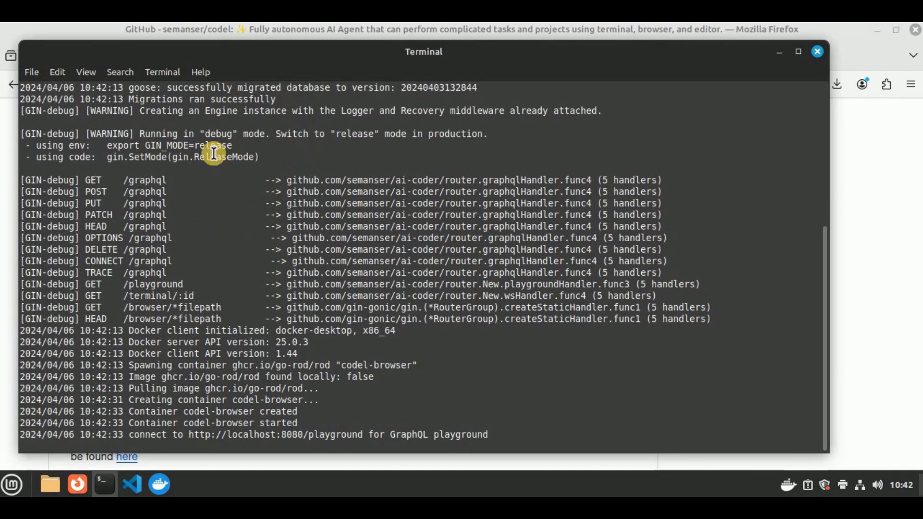
mouse_move(207, 282)
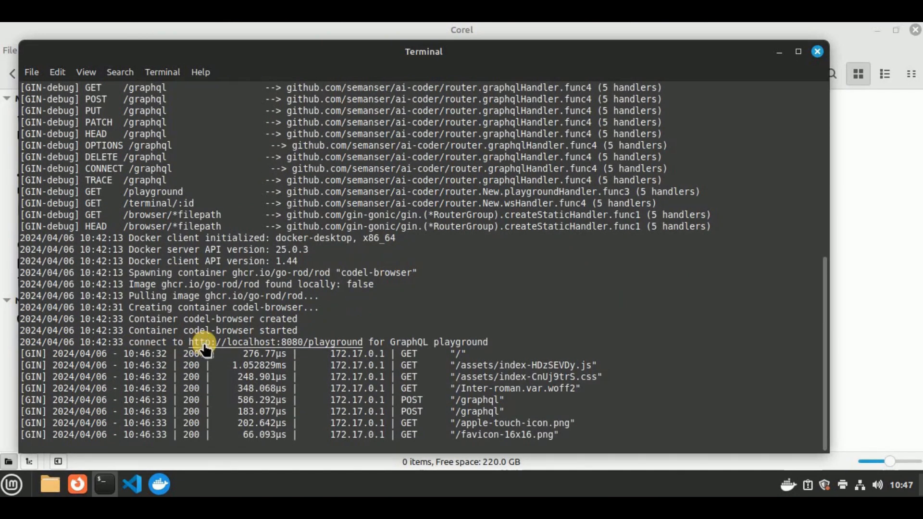
mouse_move(309, 344)
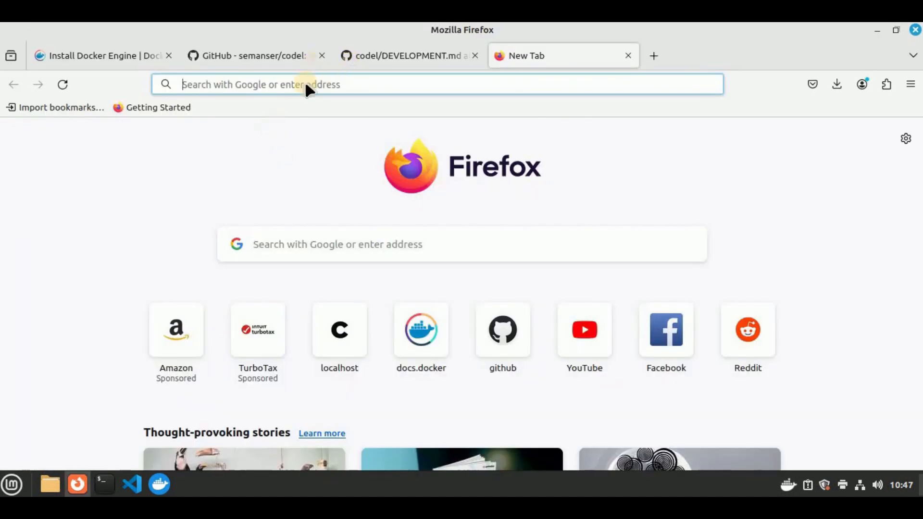
Navigate the new Firefox tab to localhost:3000/ to load Codel
type("l")
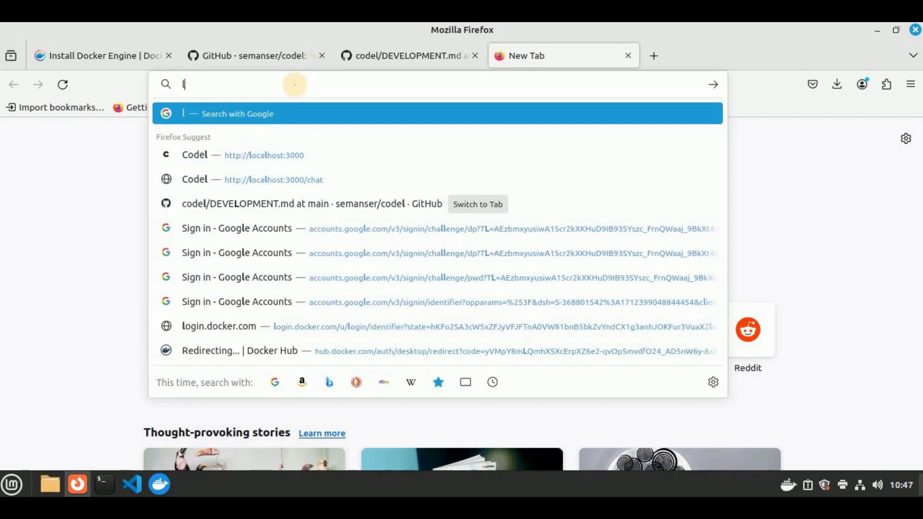
type("local")
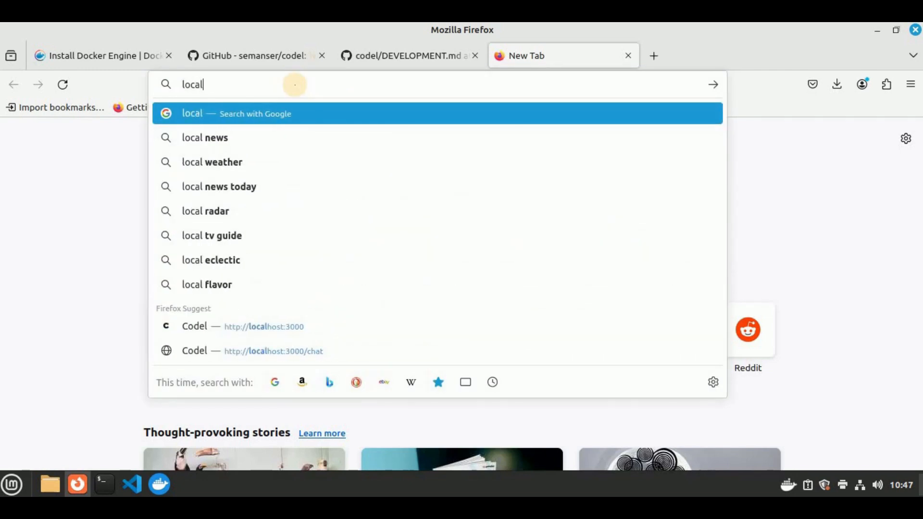
type("localhost:3000/chat")
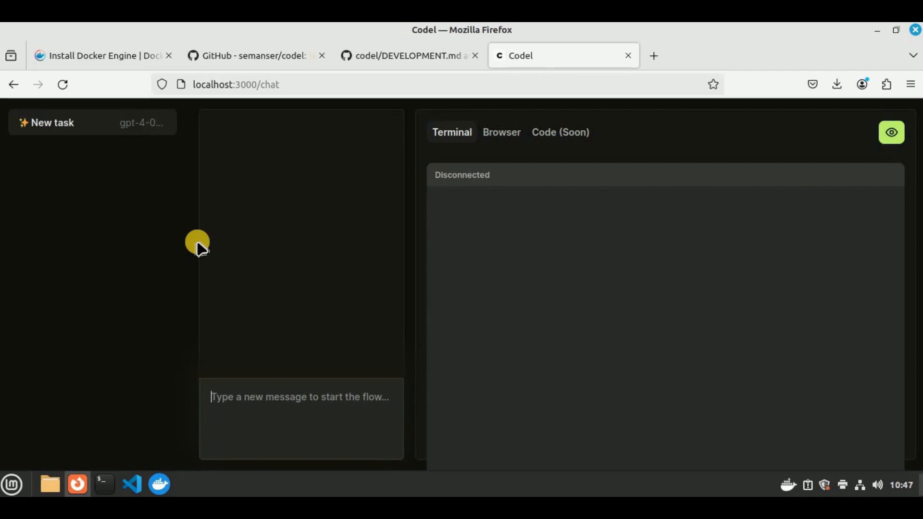
mouse_move(184, 125)
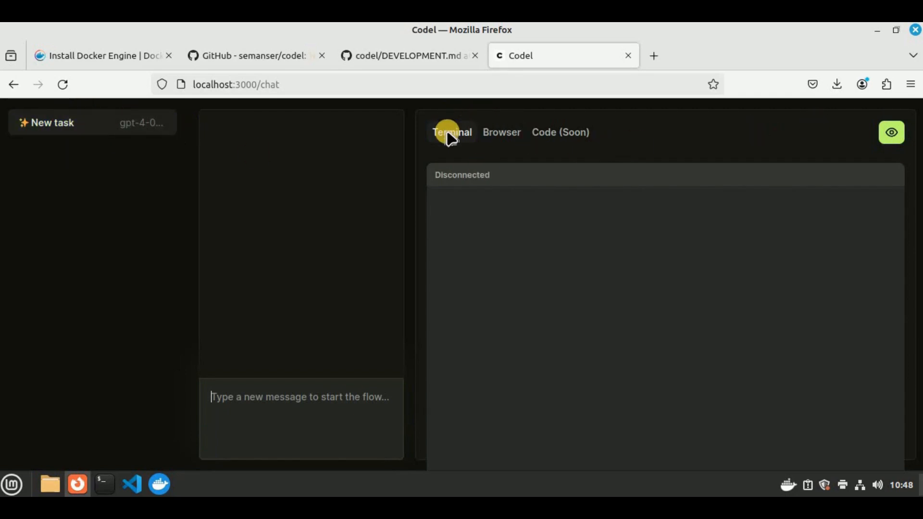
mouse_move(597, 144)
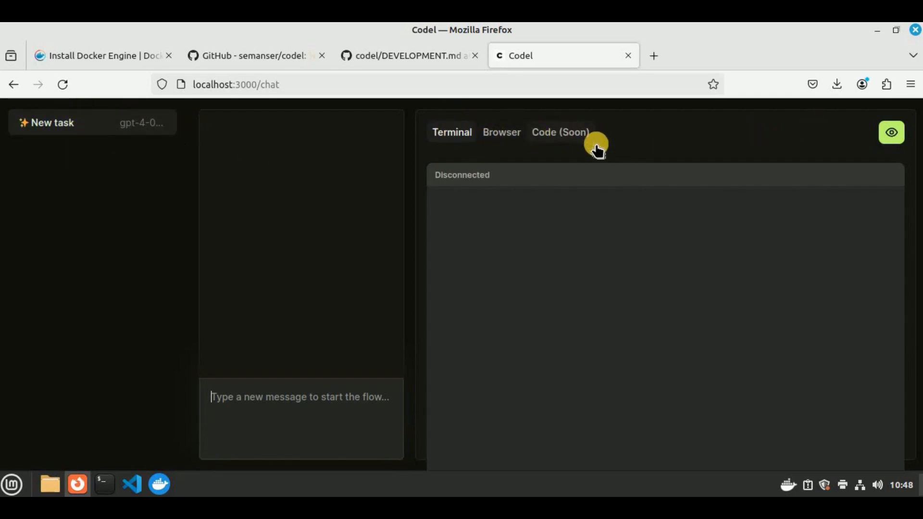
mouse_move(189, 230)
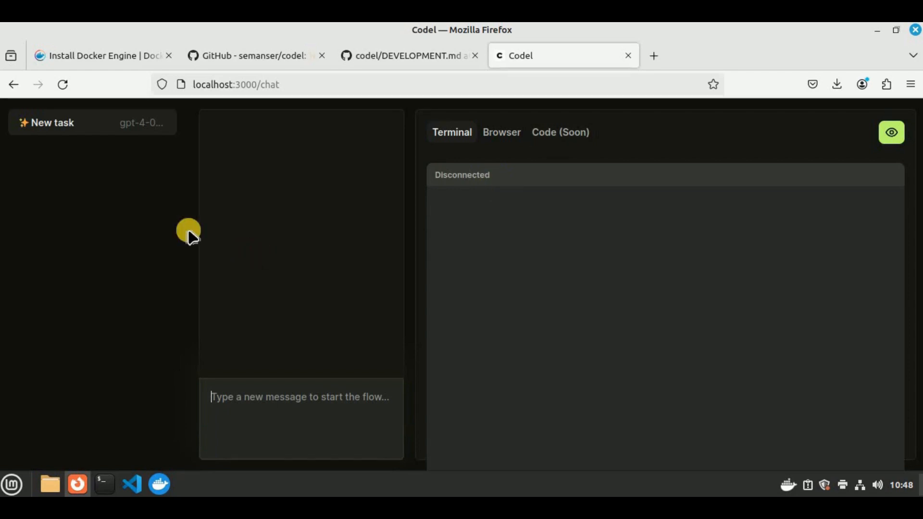
Start a new task and confirm gpt-4-0125-preview is the selected model
left_click(52, 123)
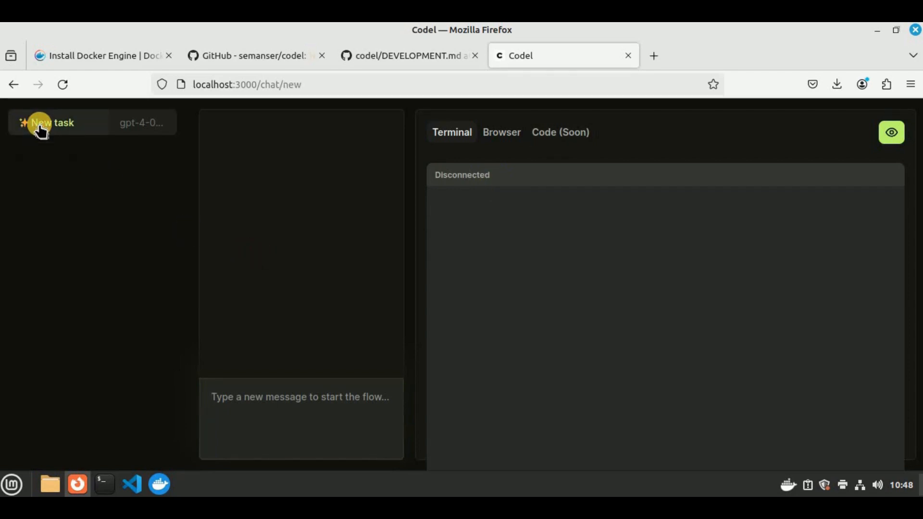
mouse_move(154, 142)
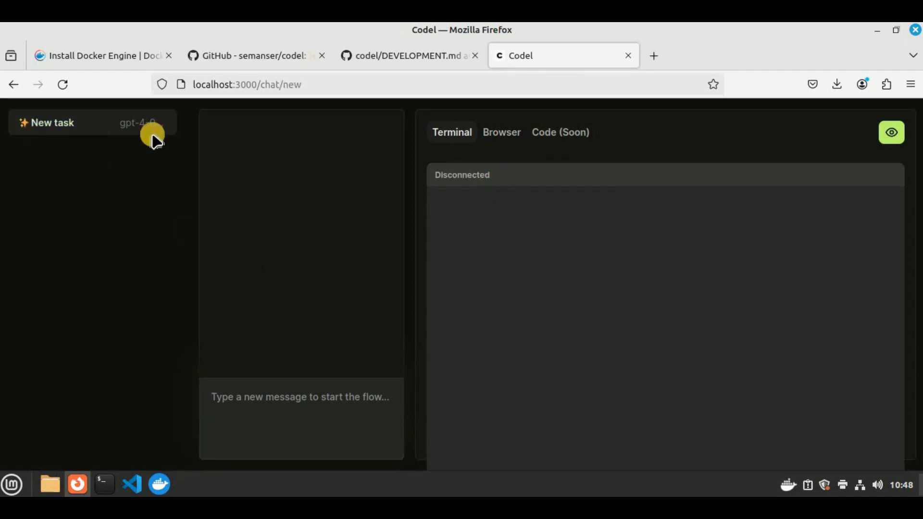
left_click(139, 122)
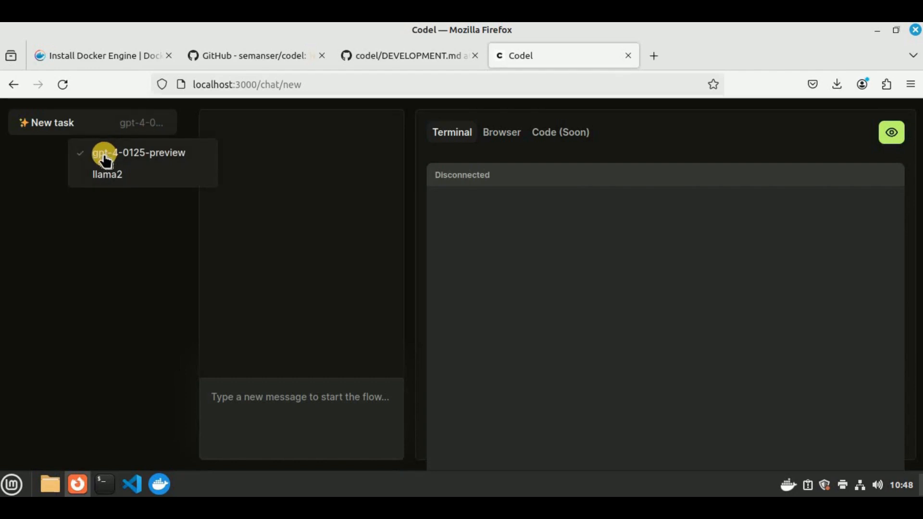
mouse_move(102, 187)
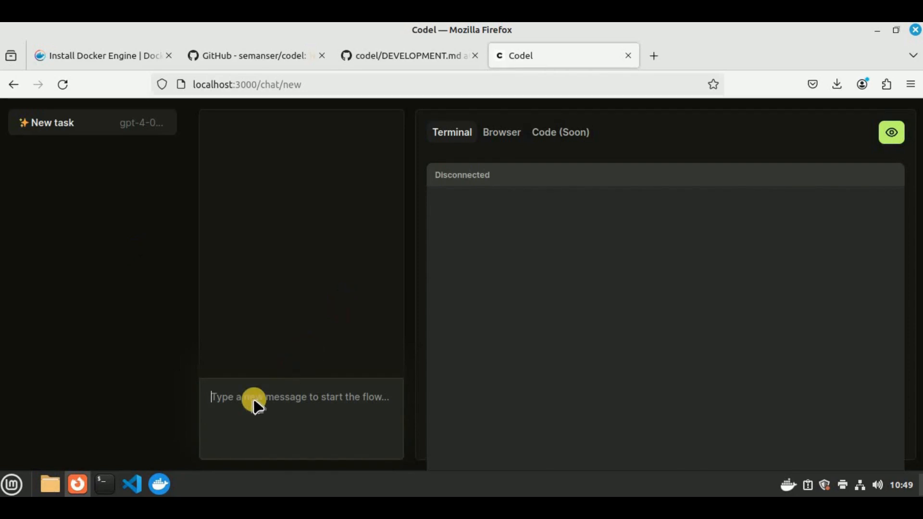
mouse_move(297, 299)
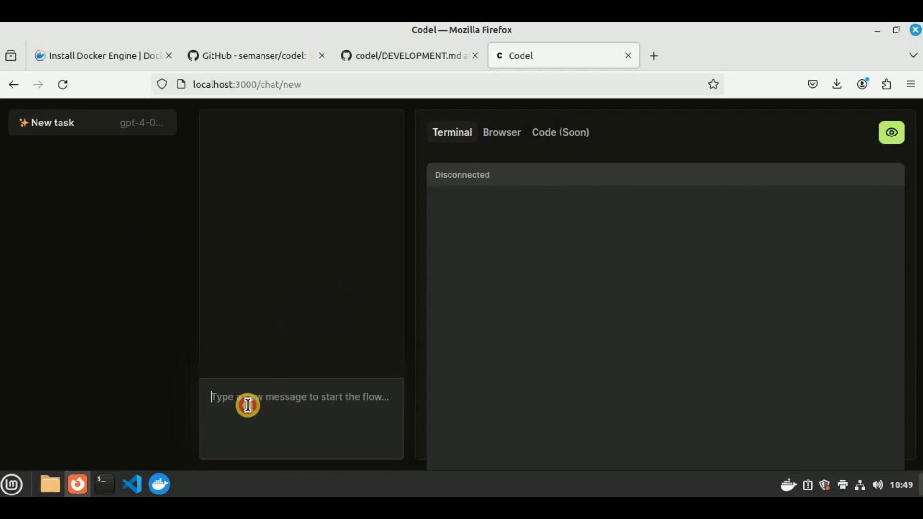
Send the request 'Write code in python to check whether a number is even or odd'
type("Write code in python to check whether a number is even or odd")
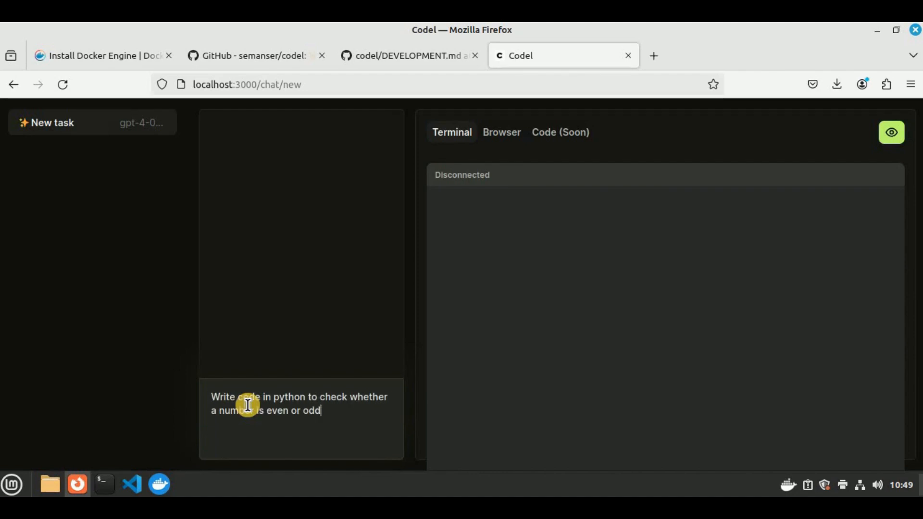
key("Return")
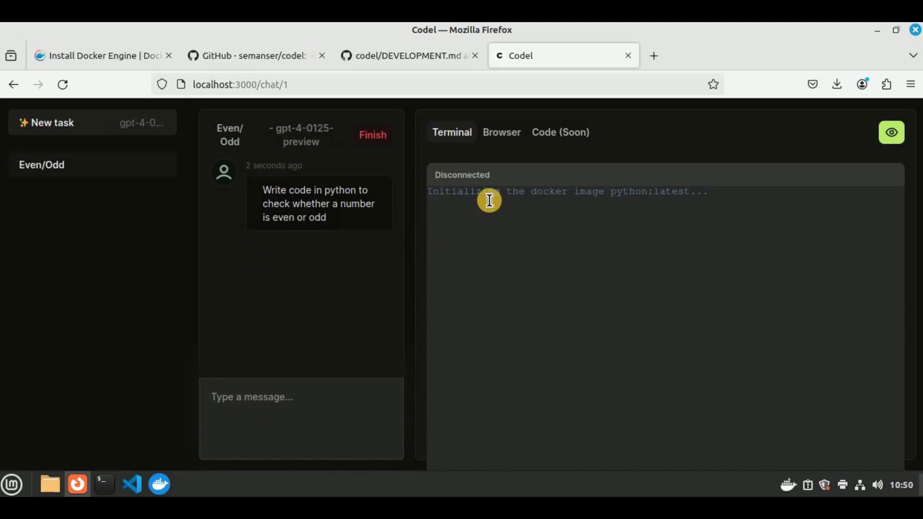
mouse_move(606, 199)
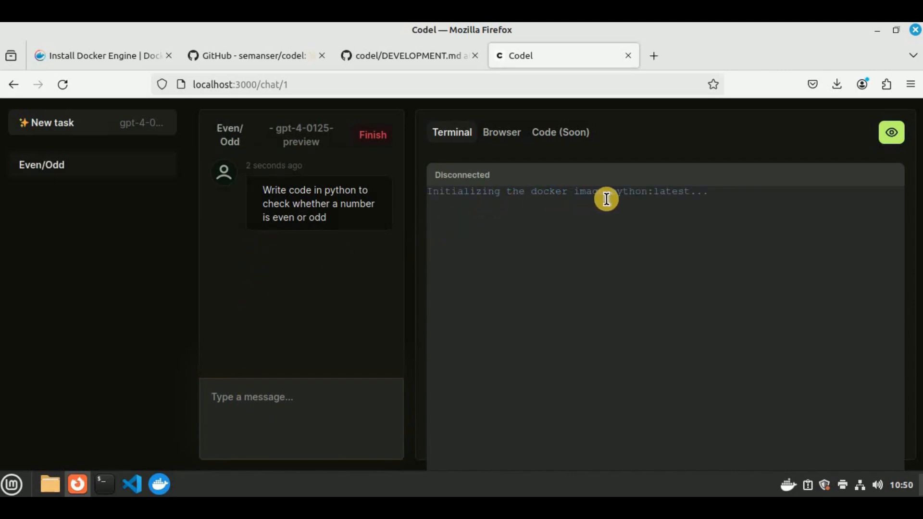
mouse_move(279, 294)
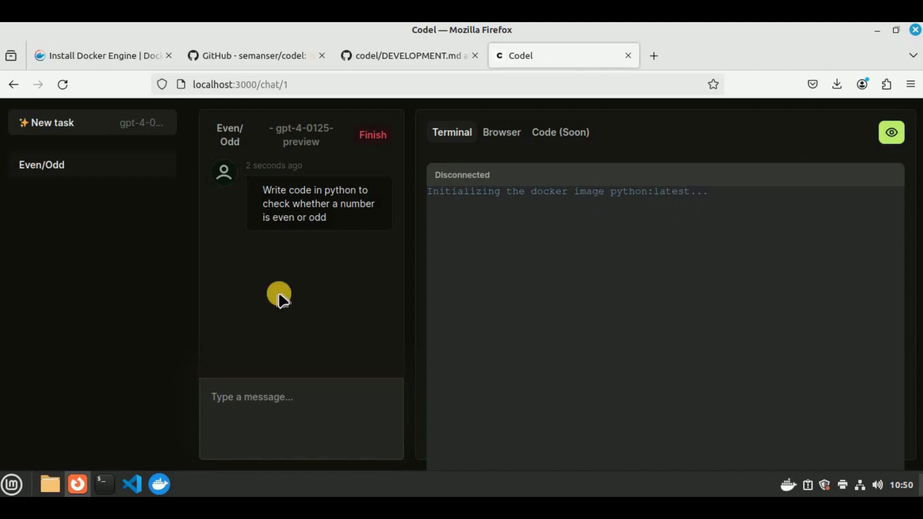
mouse_move(500, 248)
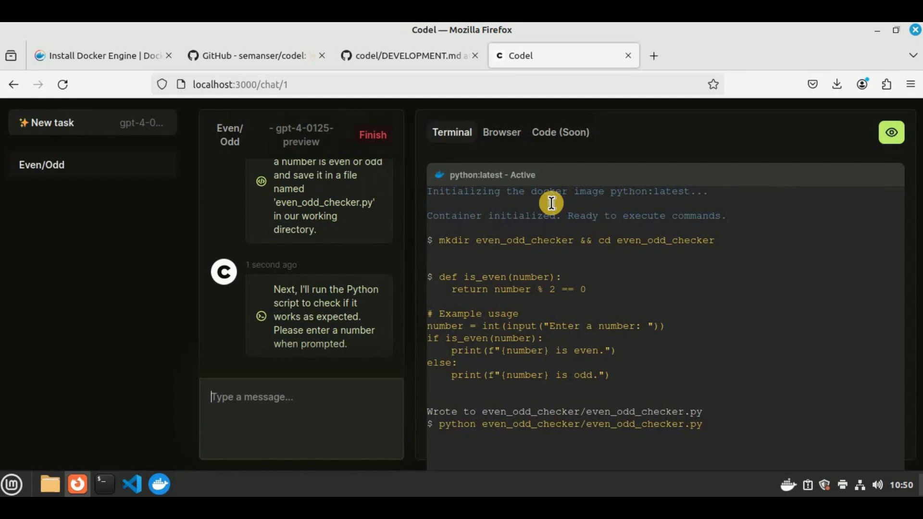
mouse_move(429, 246)
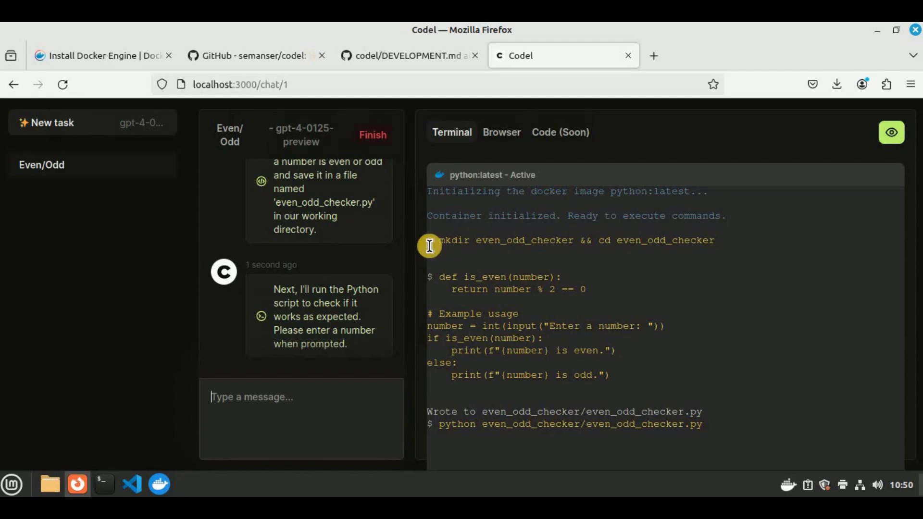
mouse_move(406, 267)
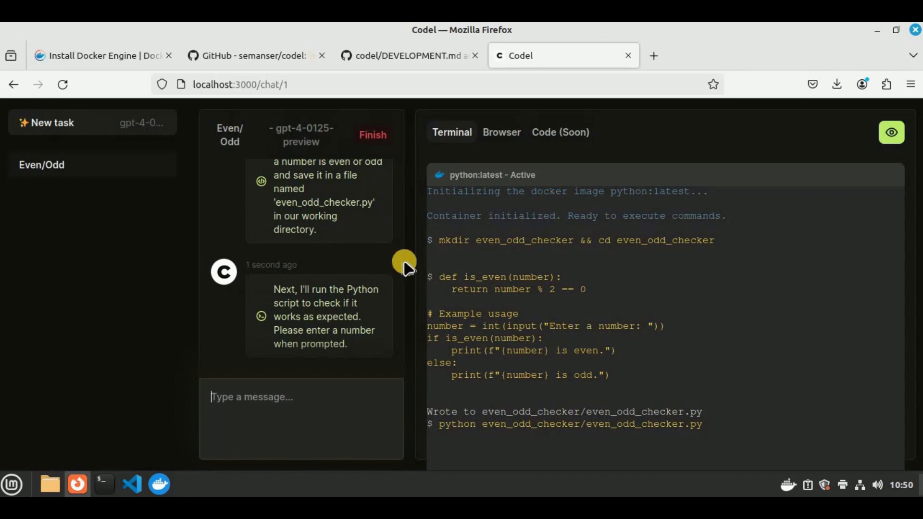
mouse_move(550, 212)
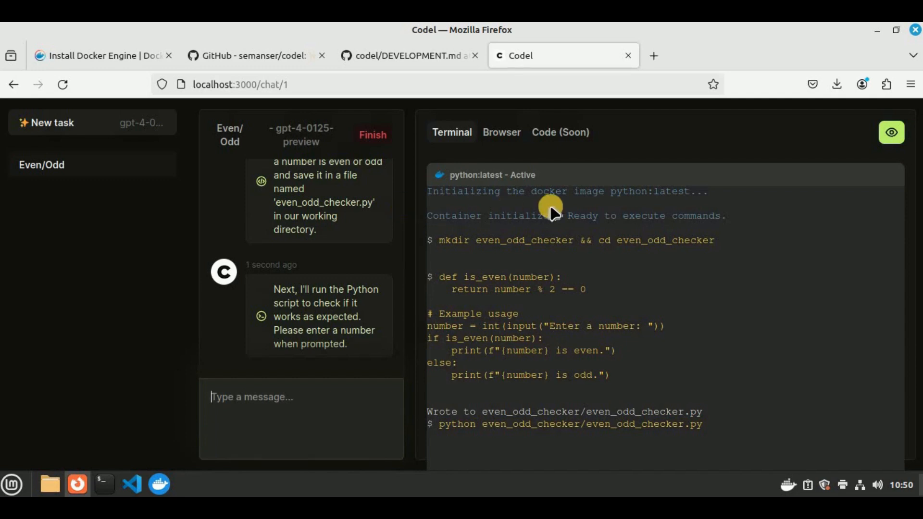
mouse_move(609, 370)
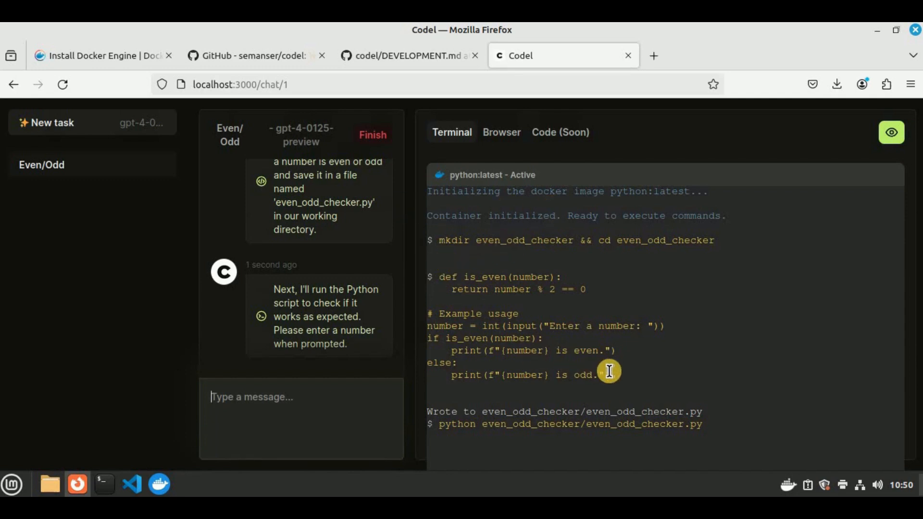
mouse_move(443, 324)
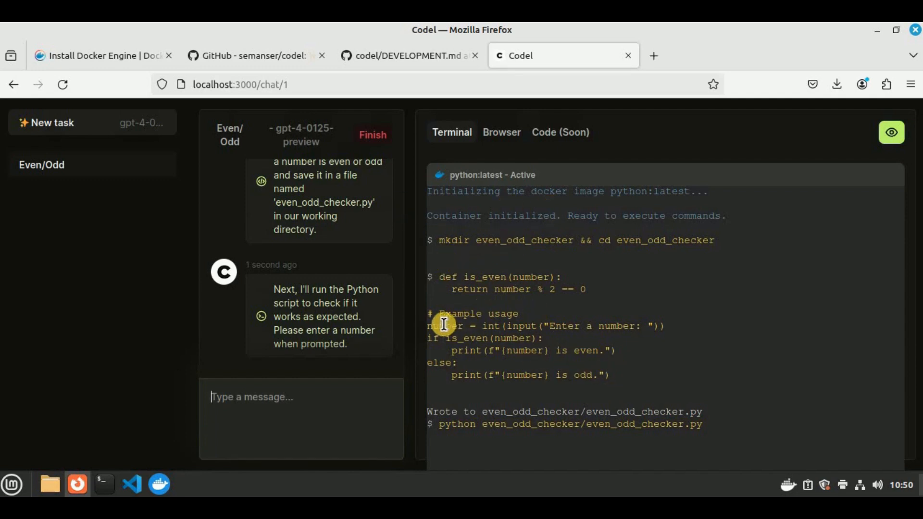
mouse_move(487, 332)
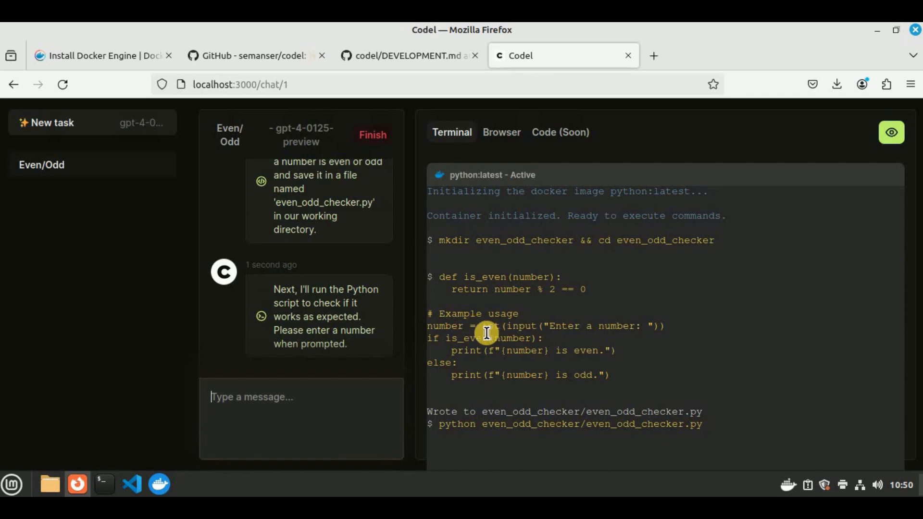
mouse_move(513, 331)
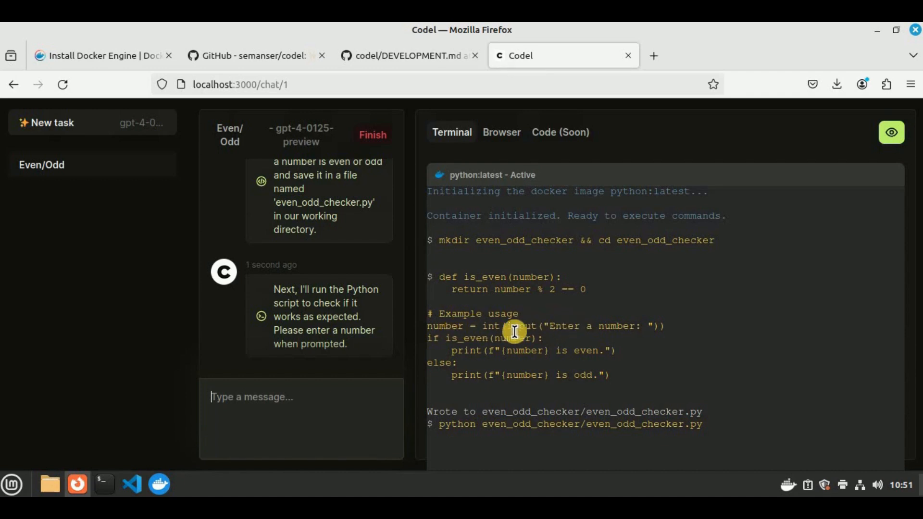
mouse_move(440, 336)
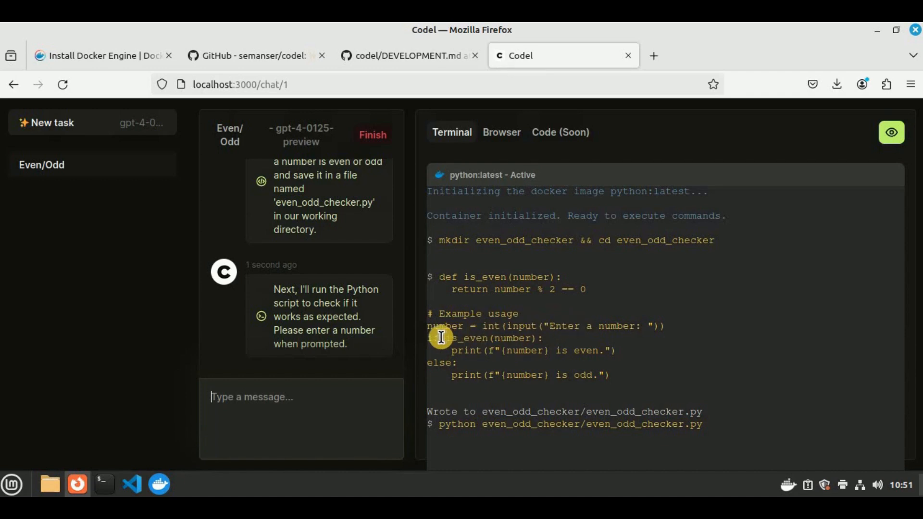
mouse_move(525, 335)
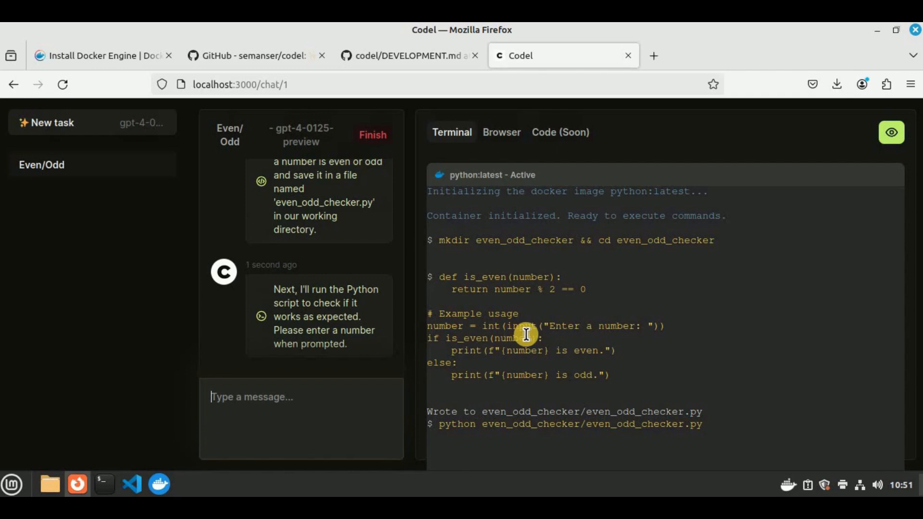
mouse_move(444, 367)
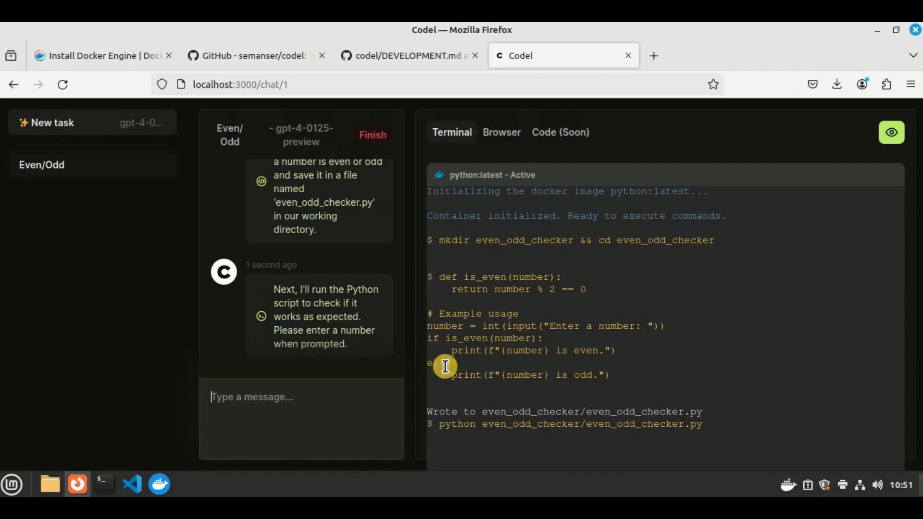
mouse_move(562, 377)
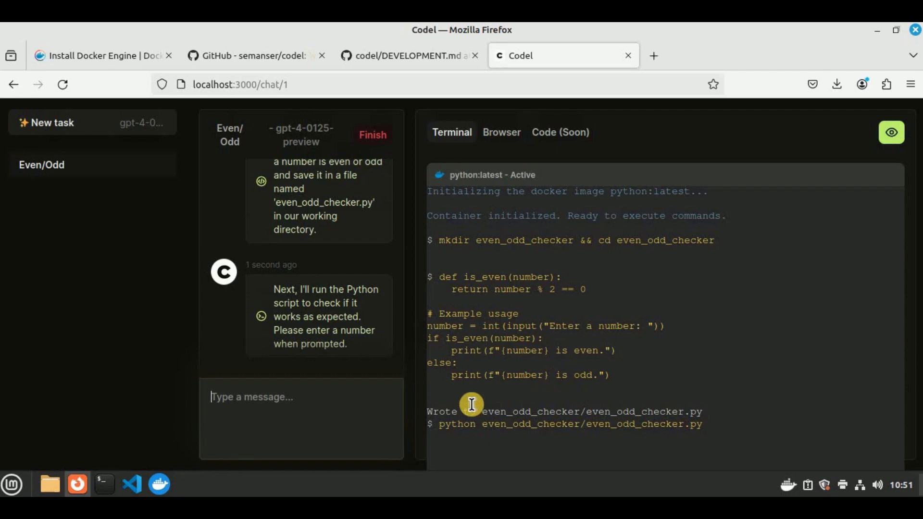
mouse_move(522, 413)
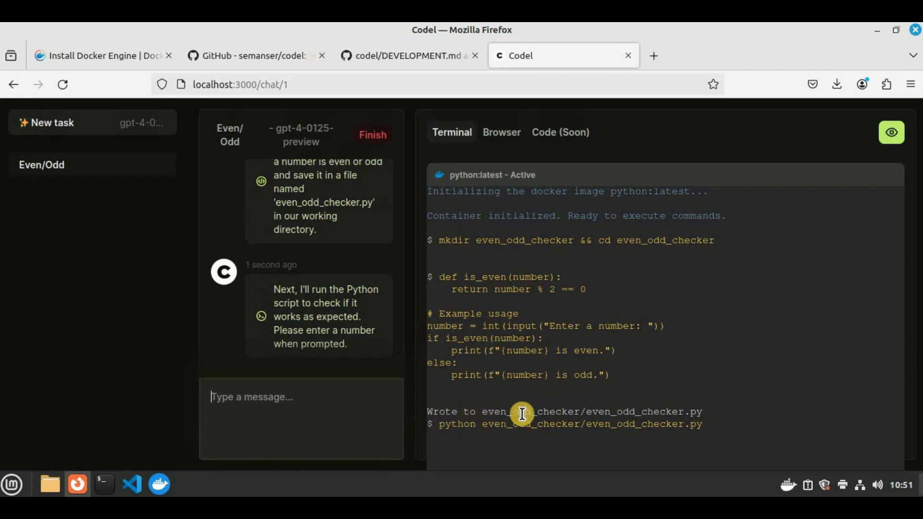
mouse_move(532, 421)
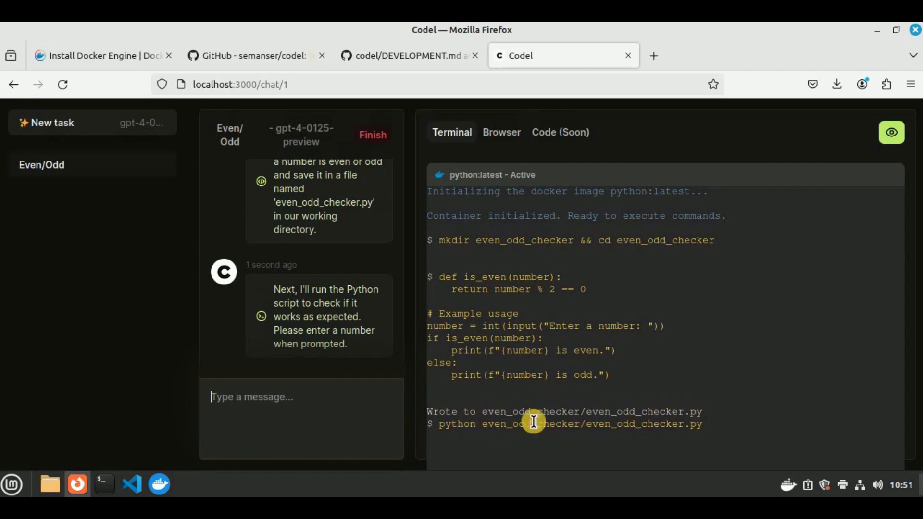
mouse_move(542, 412)
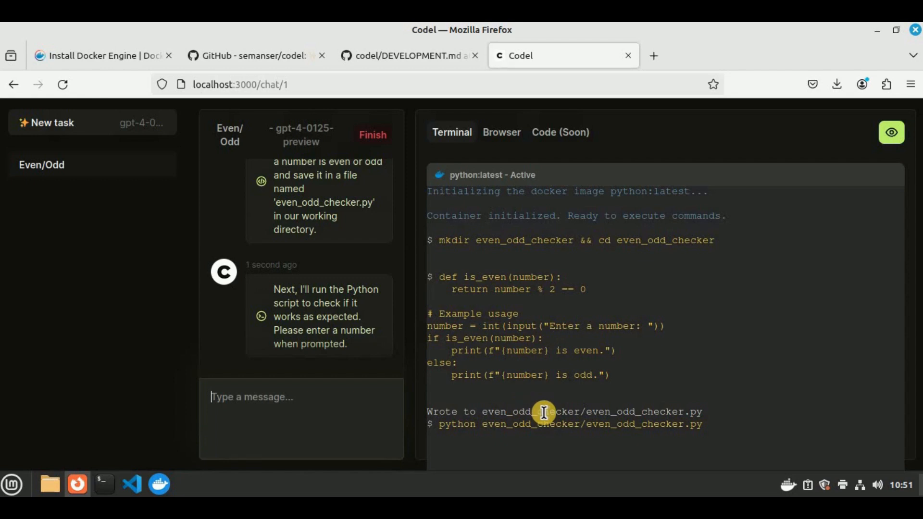
mouse_move(479, 422)
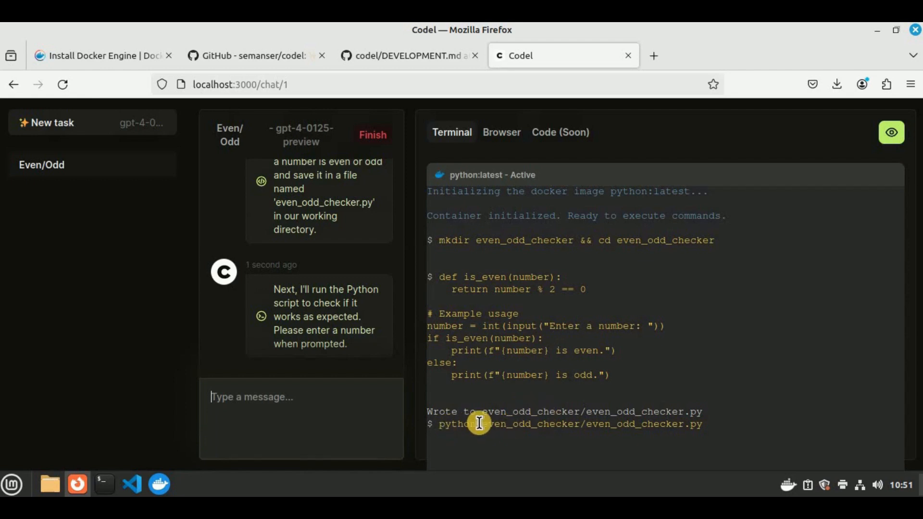
mouse_move(627, 424)
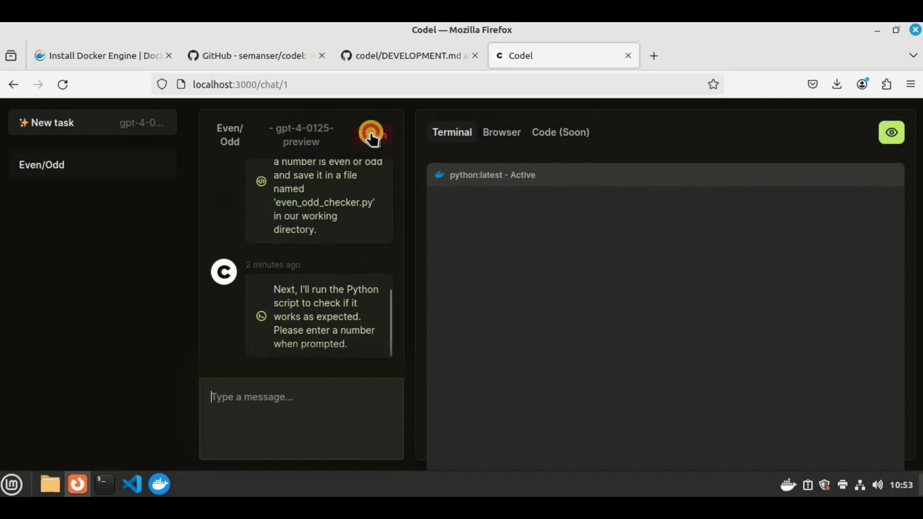
mouse_move(396, 226)
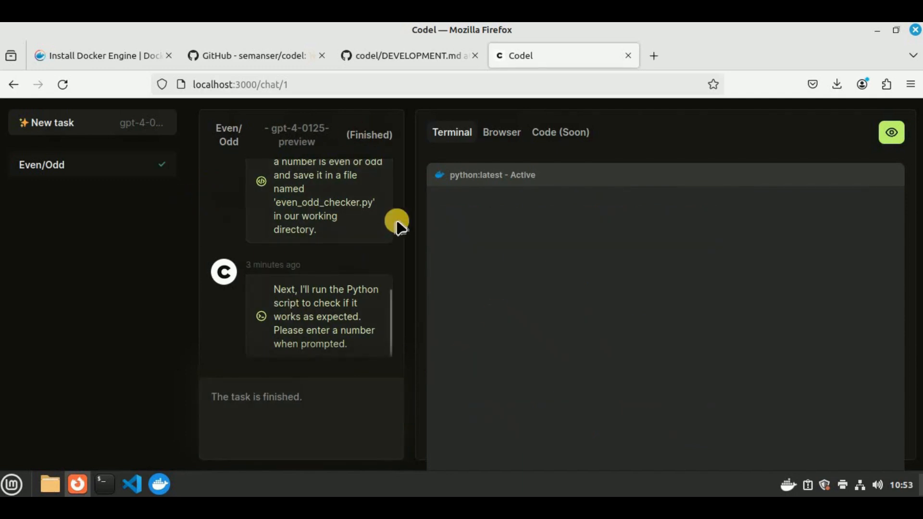
mouse_move(52, 123)
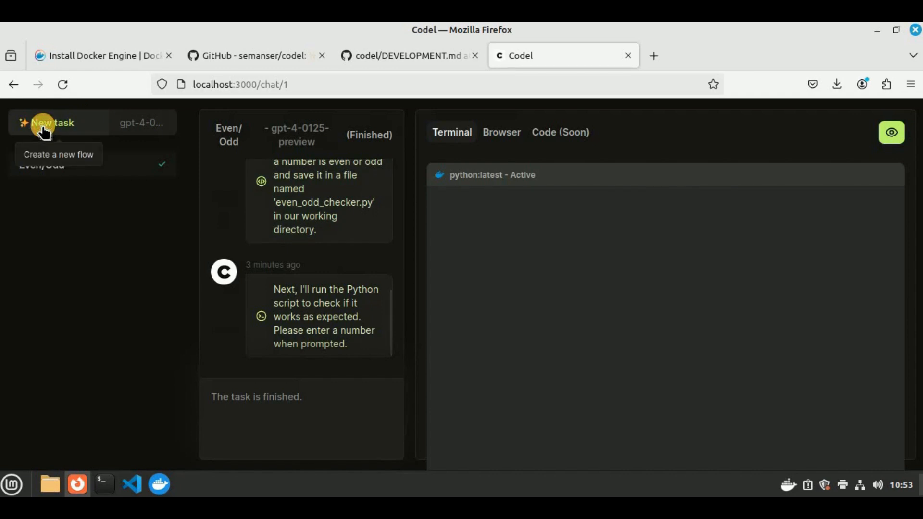
Start a new task with the request 'Create python code for tic tac toe game.'
left_click(52, 122)
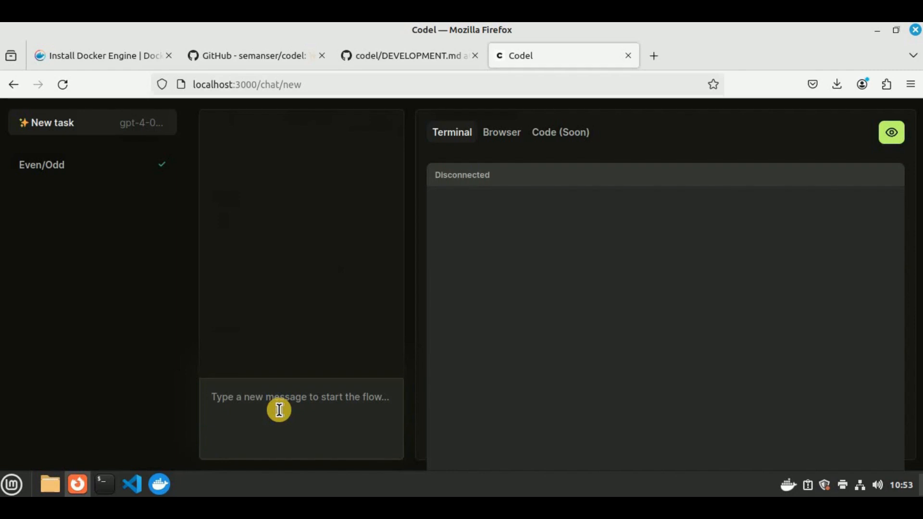
type("Create python code for tic tac toe game.")
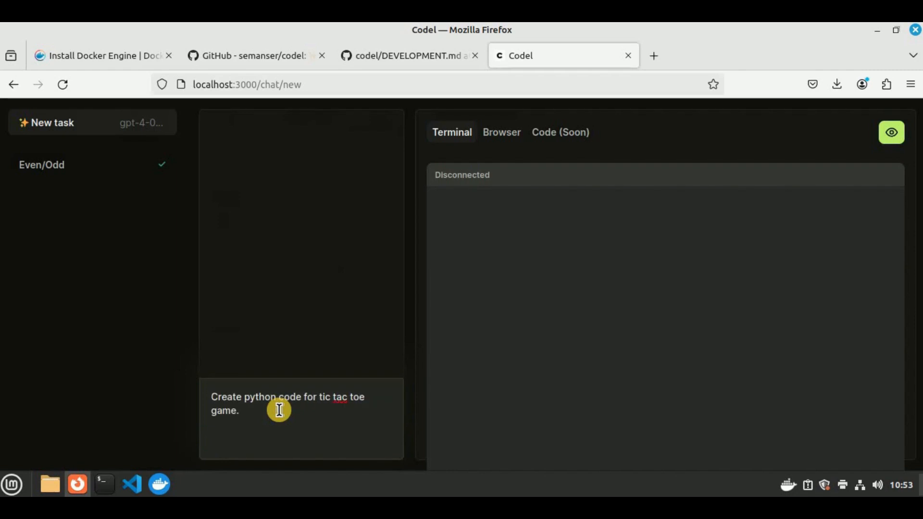
mouse_move(336, 442)
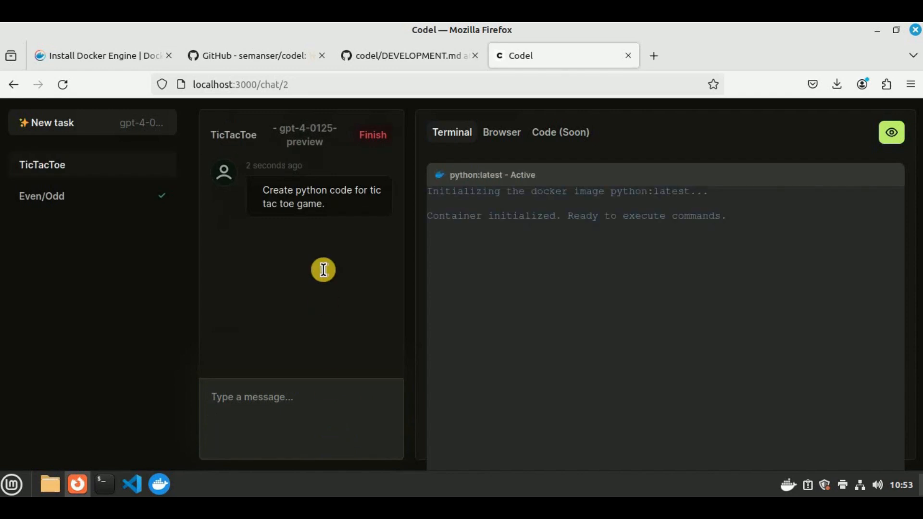
mouse_move(485, 238)
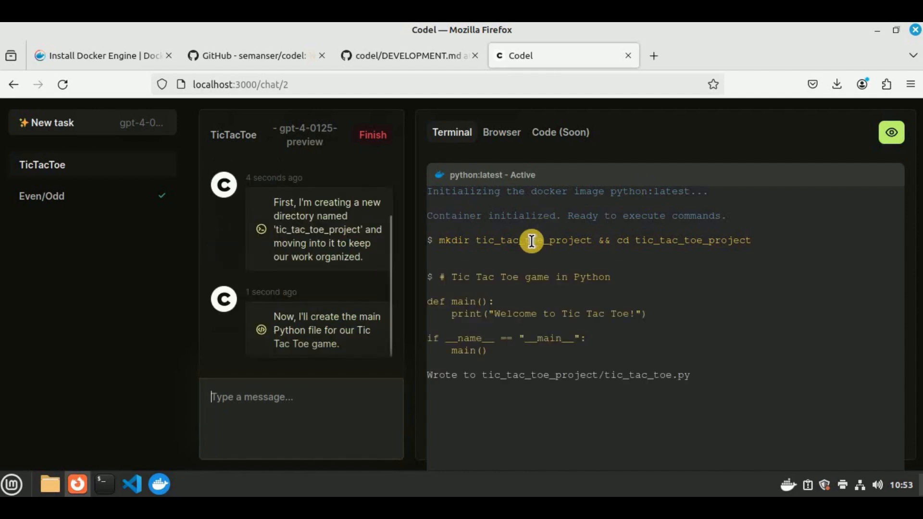
mouse_move(499, 252)
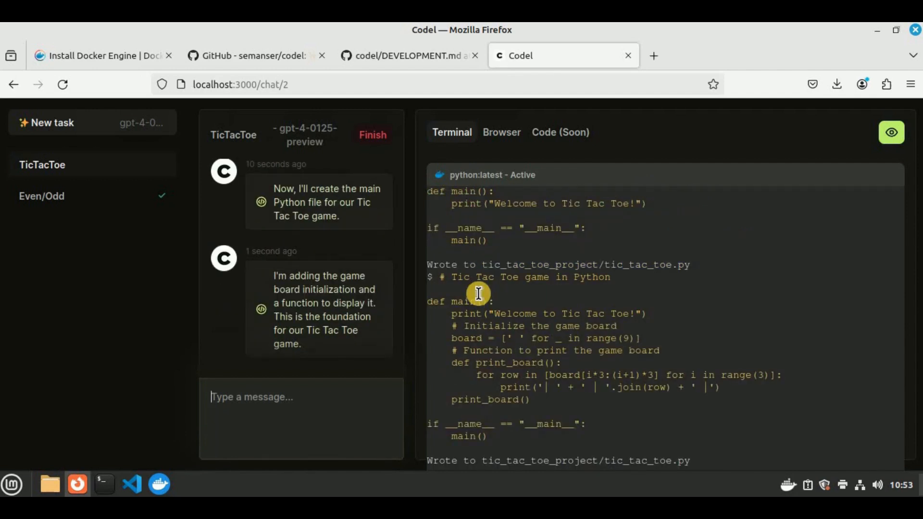
mouse_move(511, 341)
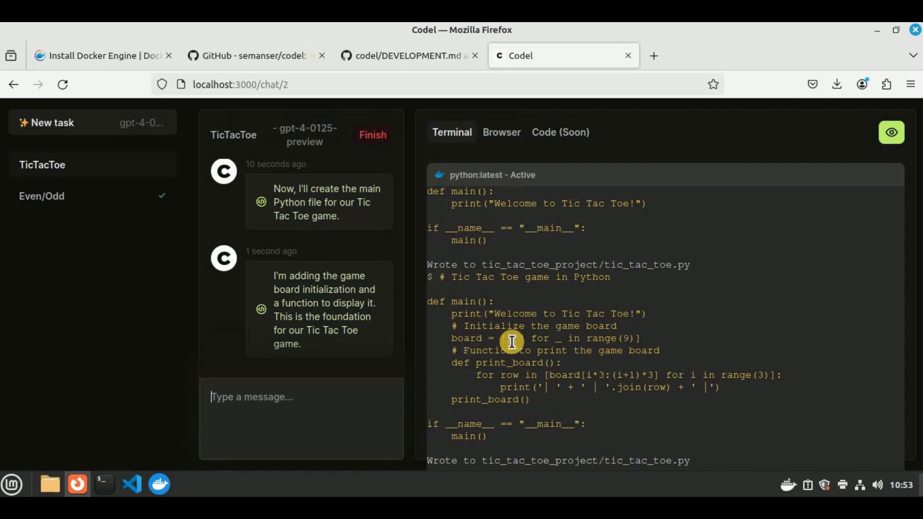
mouse_move(495, 317)
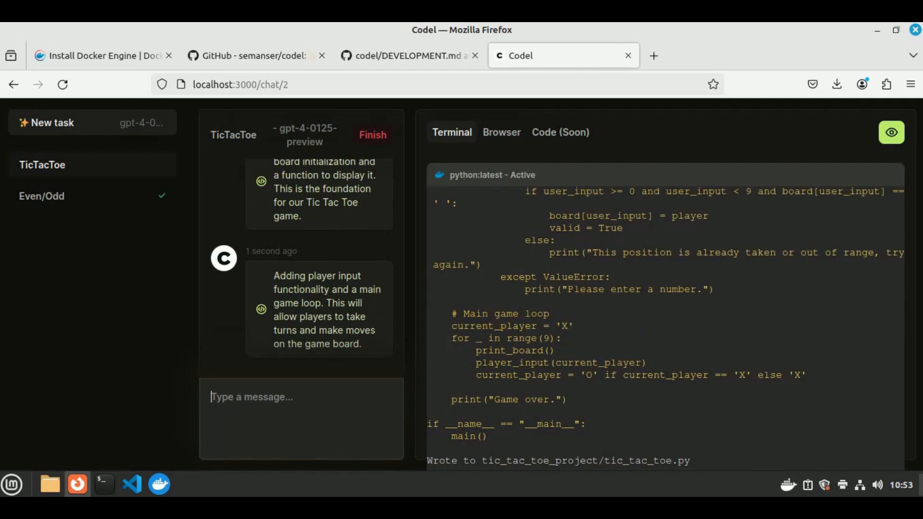
mouse_move(715, 289)
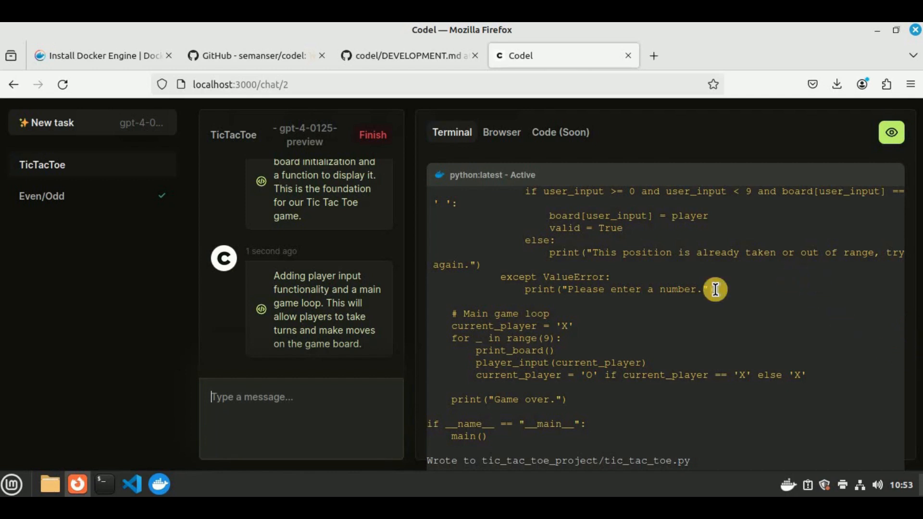
mouse_move(547, 297)
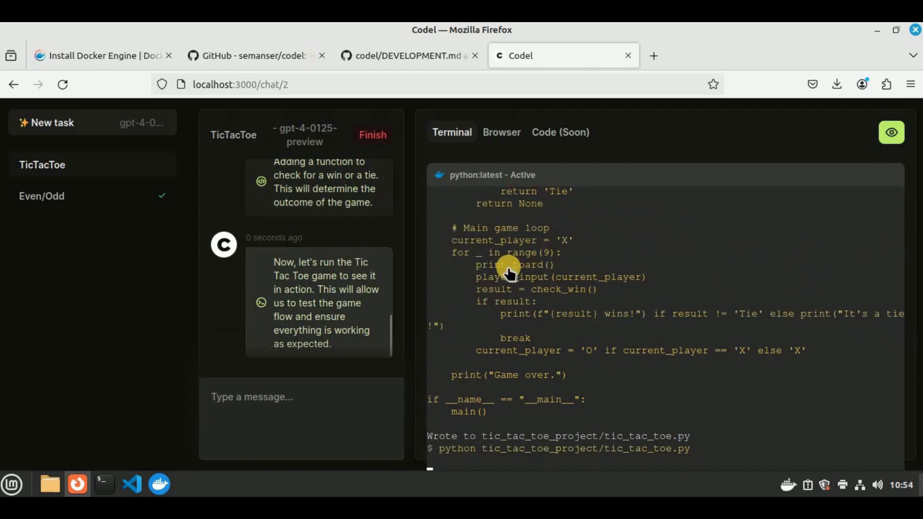
mouse_move(333, 268)
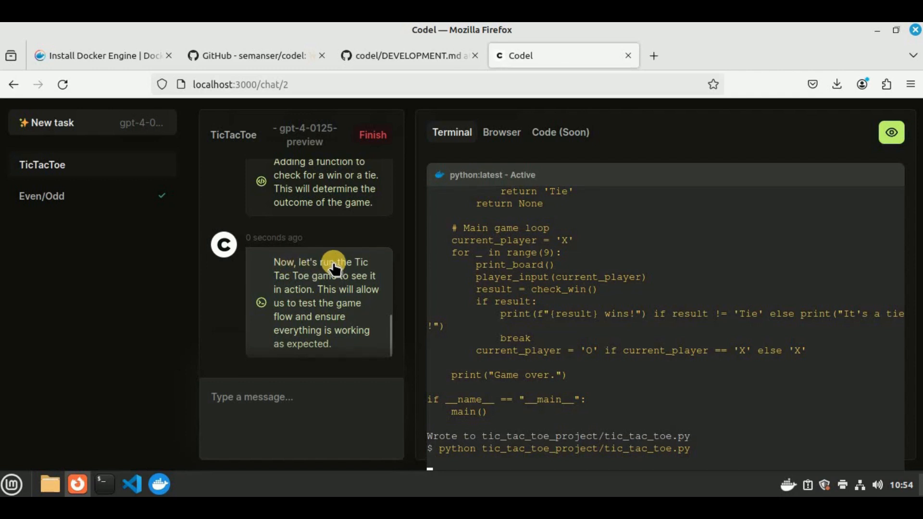
mouse_move(308, 294)
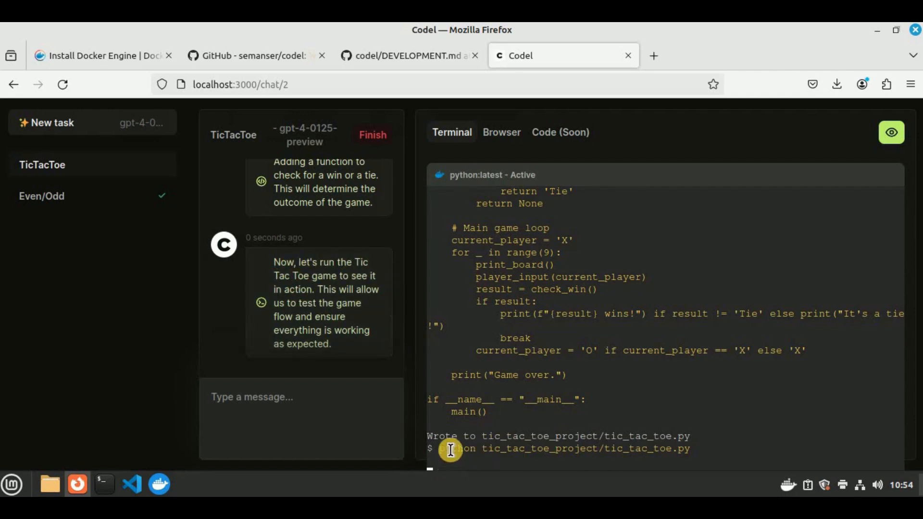
mouse_move(528, 440)
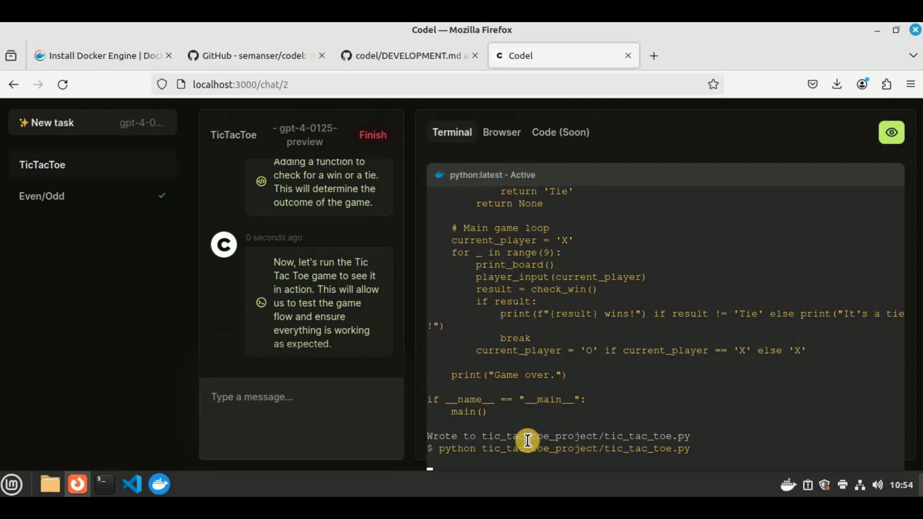
mouse_move(493, 420)
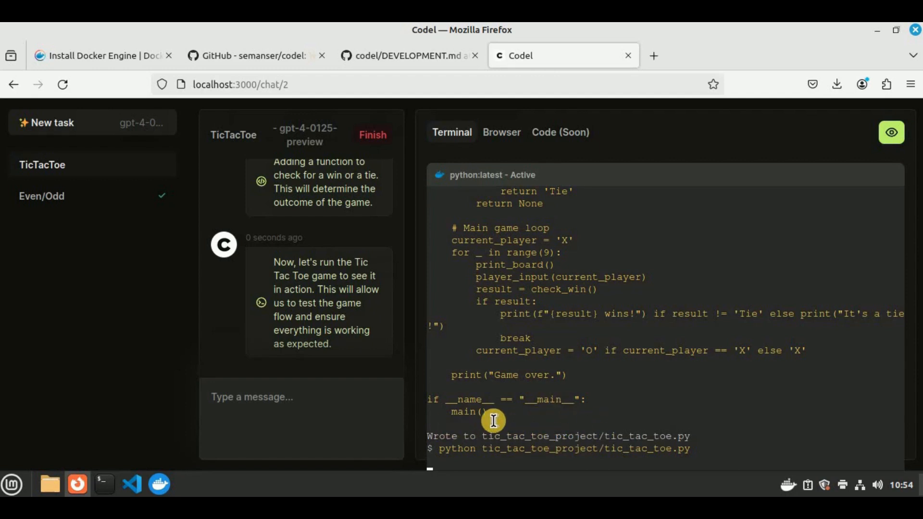
mouse_move(624, 406)
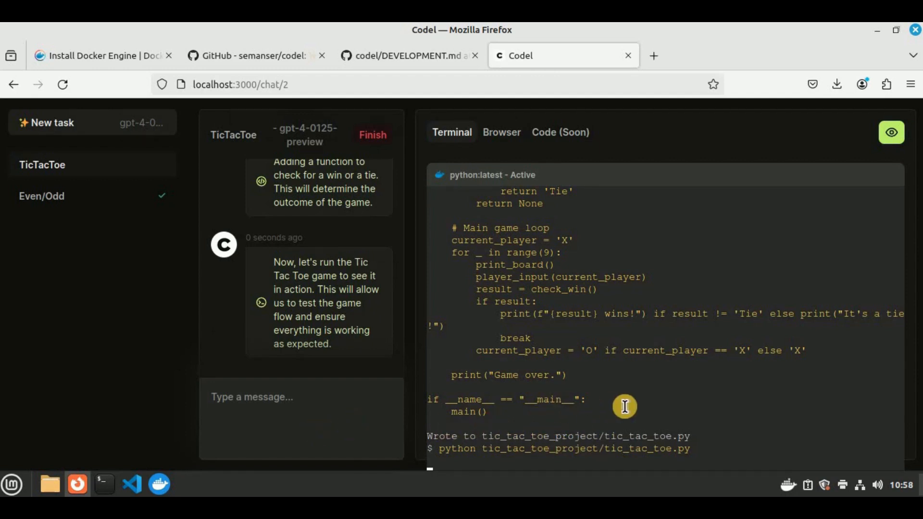
mouse_move(556, 422)
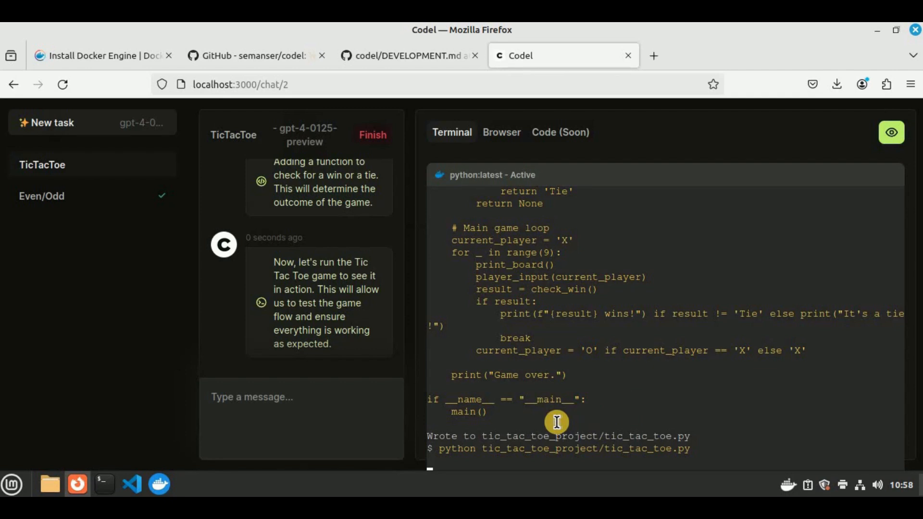
mouse_move(112, 465)
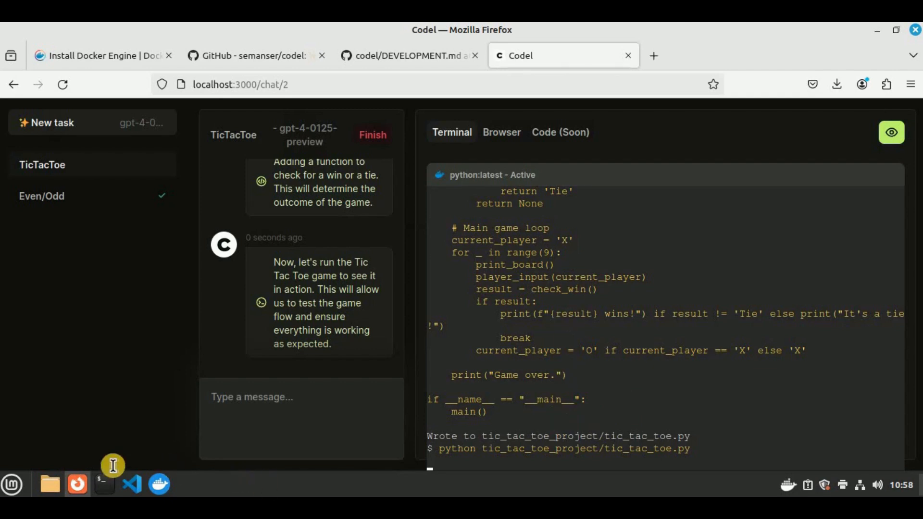
mouse_move(112, 483)
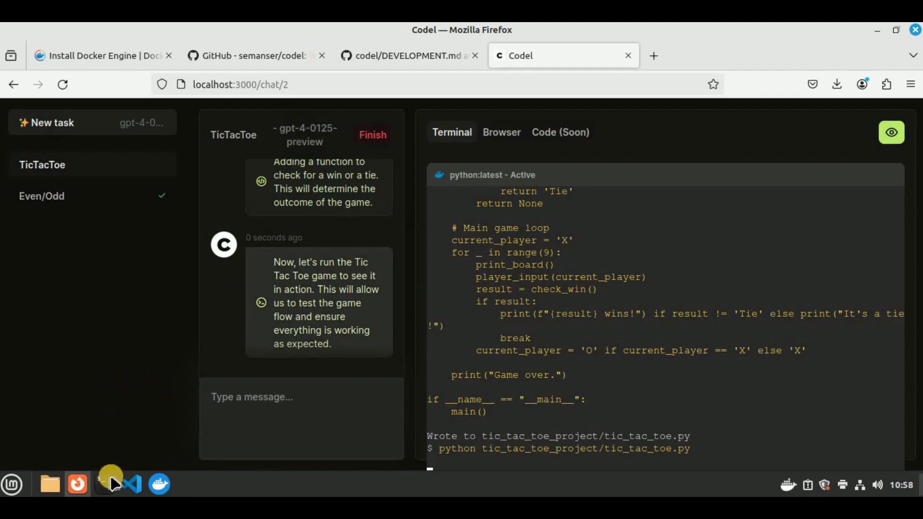
Run Test.py via 'Run Python File' so the empty tic tac toe board awaits Player X
left_click(130, 484)
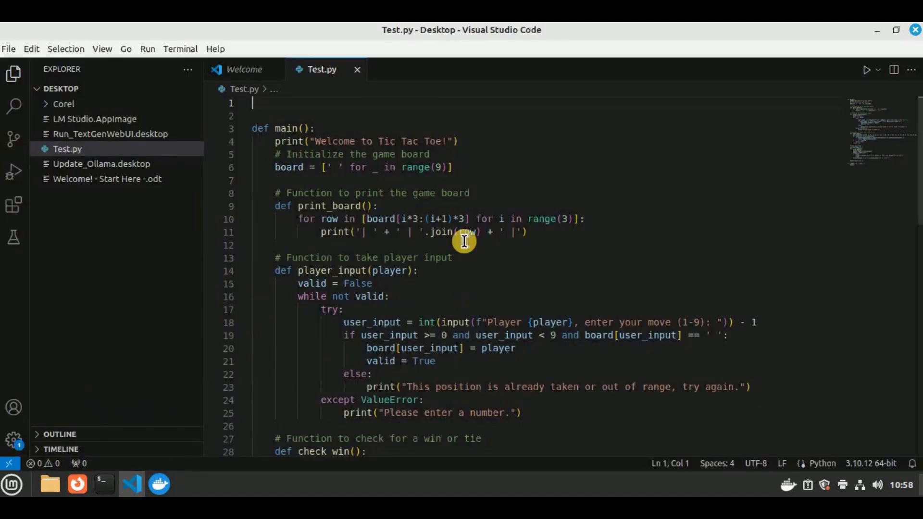
mouse_move(496, 271)
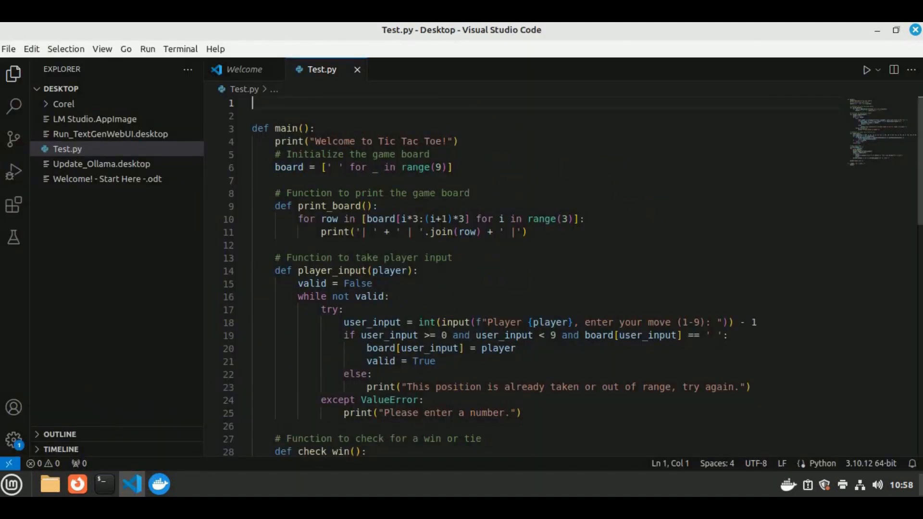
left_click(877, 69)
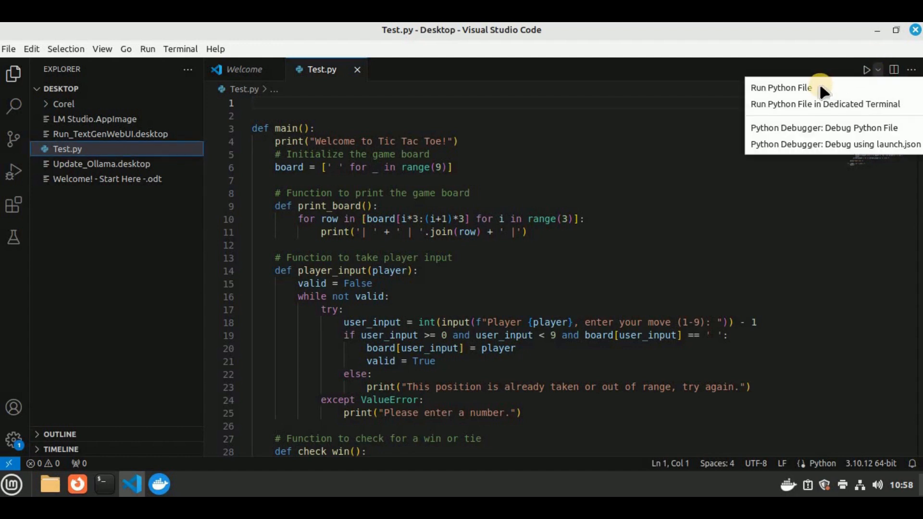
left_click(782, 87)
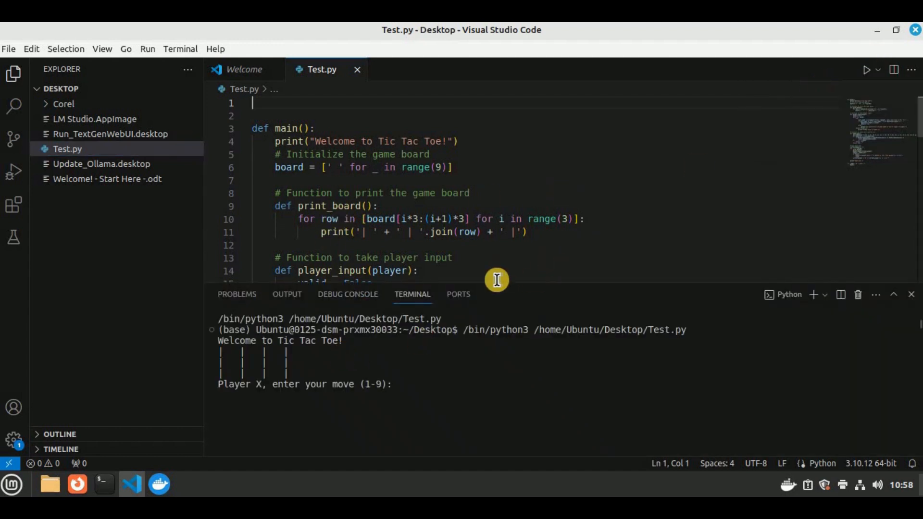
mouse_move(254, 347)
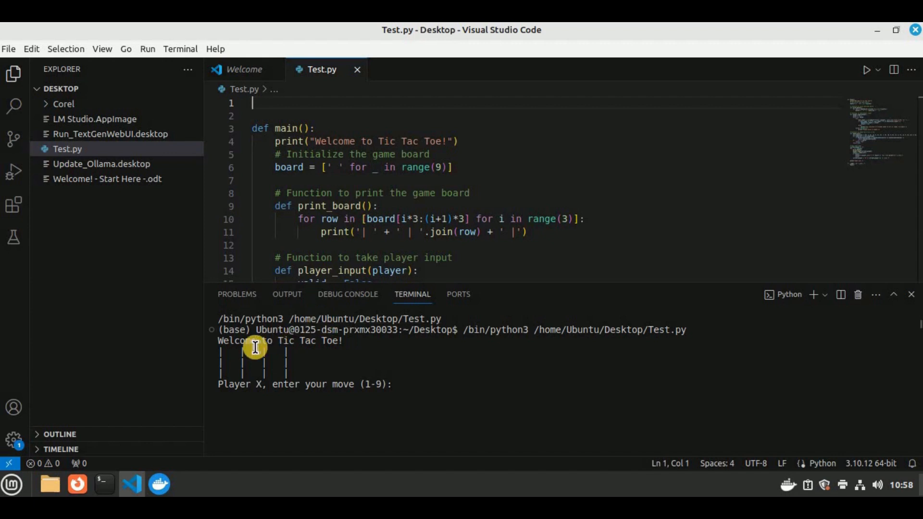
mouse_move(313, 383)
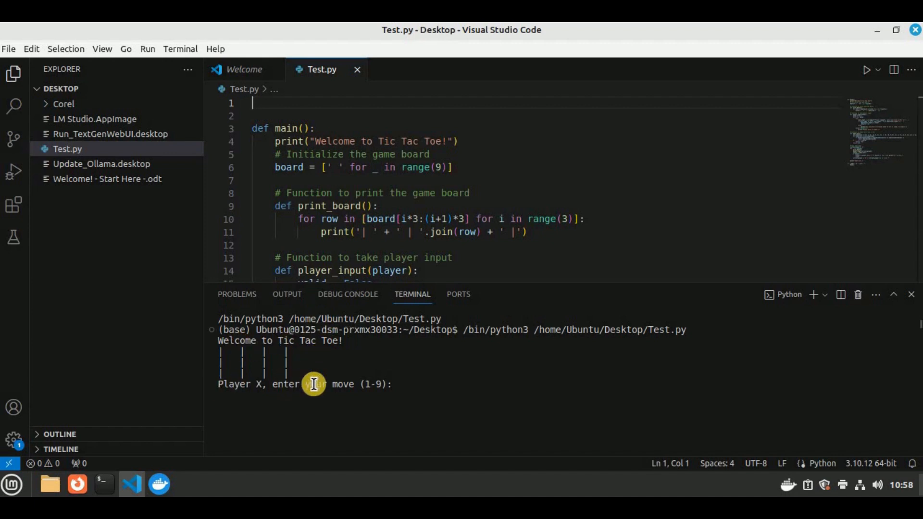
mouse_move(364, 418)
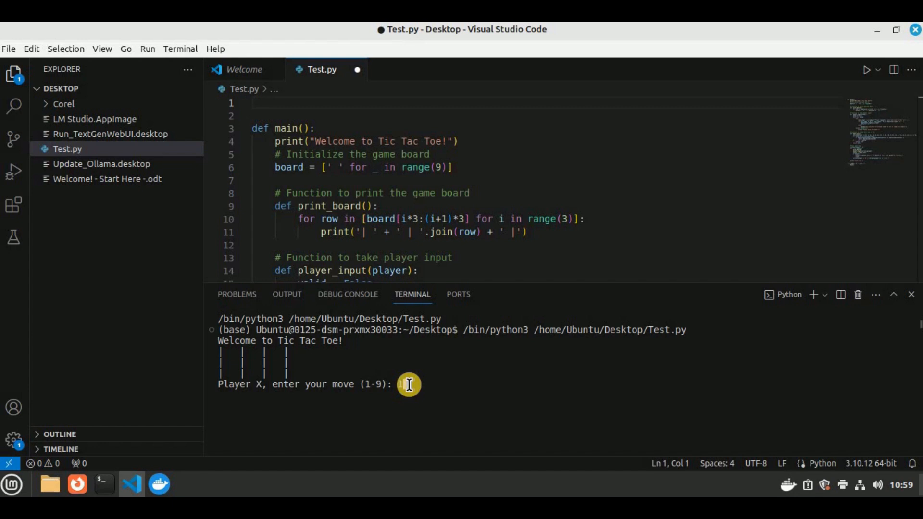
Play moves 1, 9, 7, 3 so X wins the left column, then close the terminal panel
type("1")
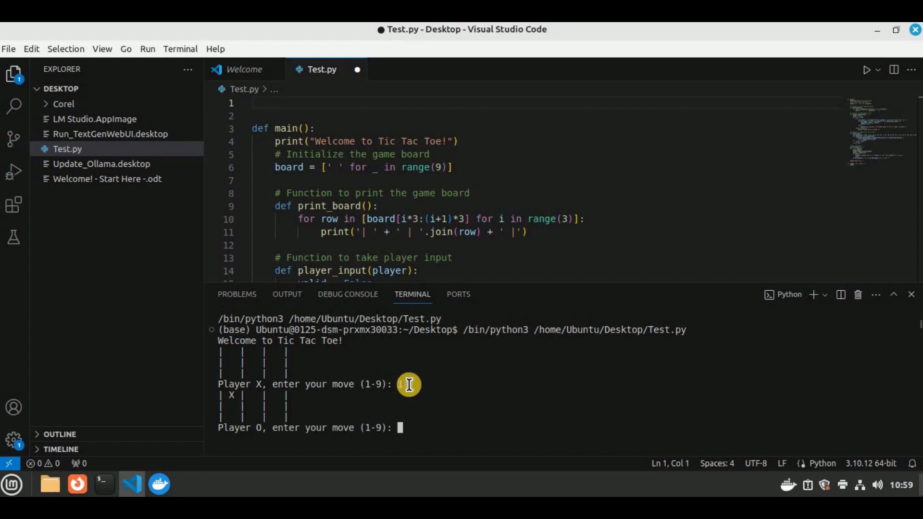
type("9")
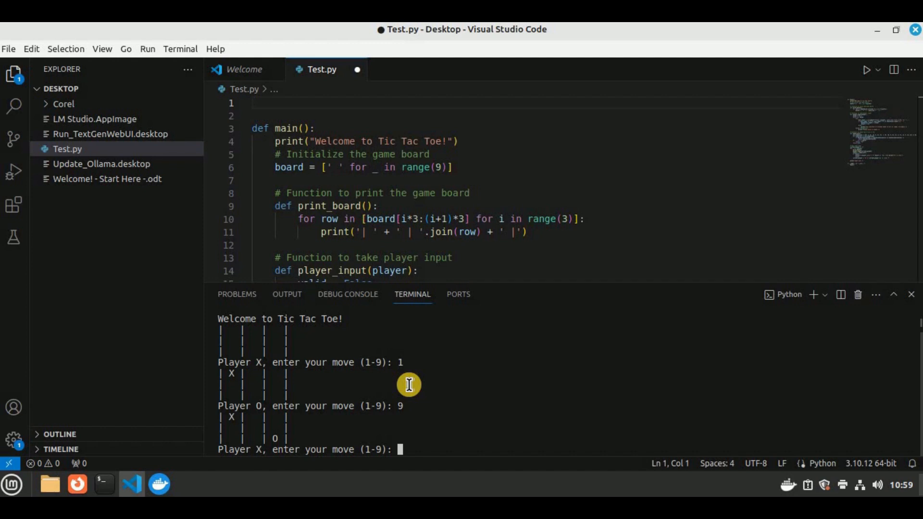
type("7")
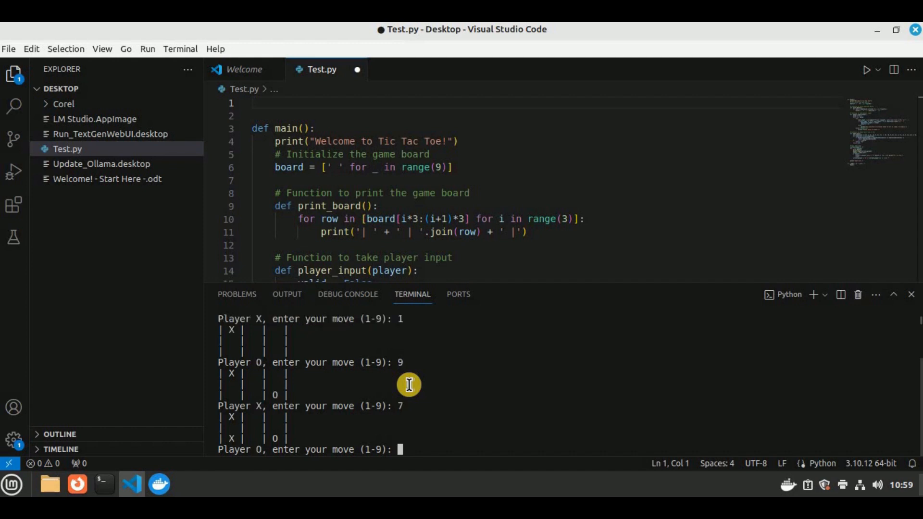
type("3")
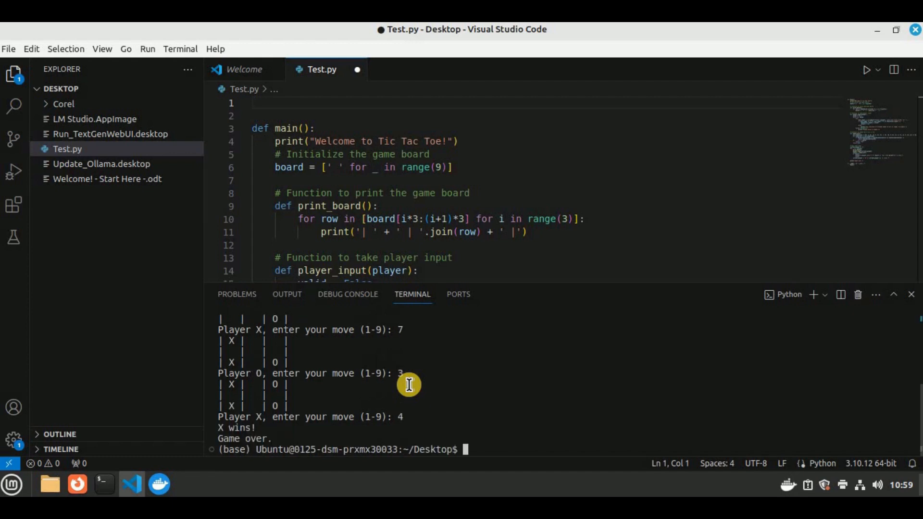
mouse_move(264, 422)
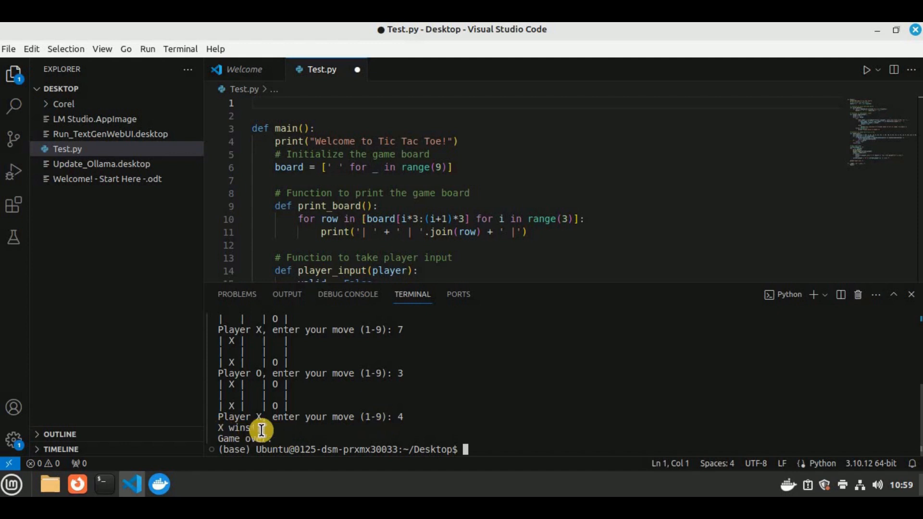
mouse_move(409, 371)
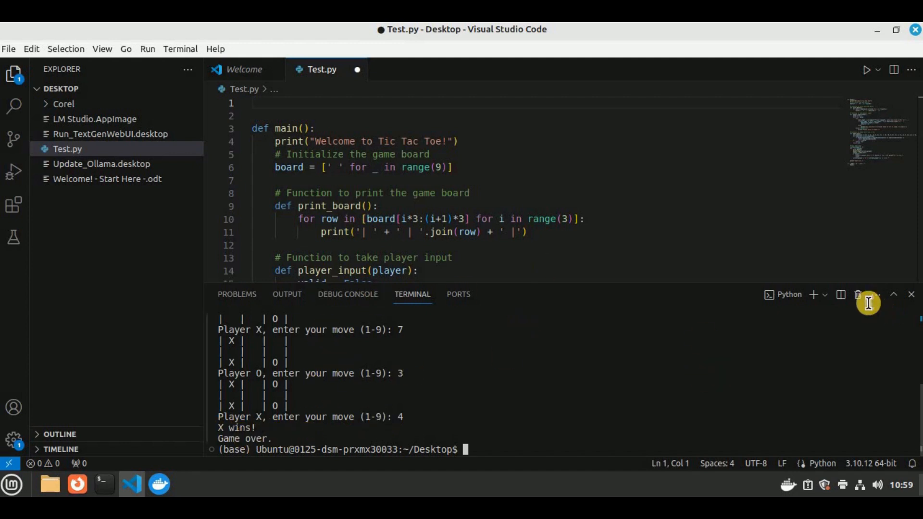
left_click(911, 295)
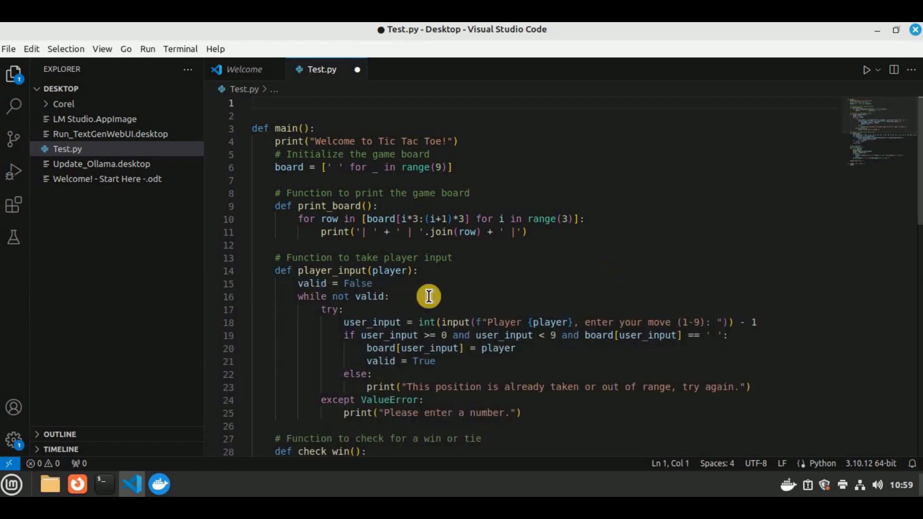
mouse_move(493, 335)
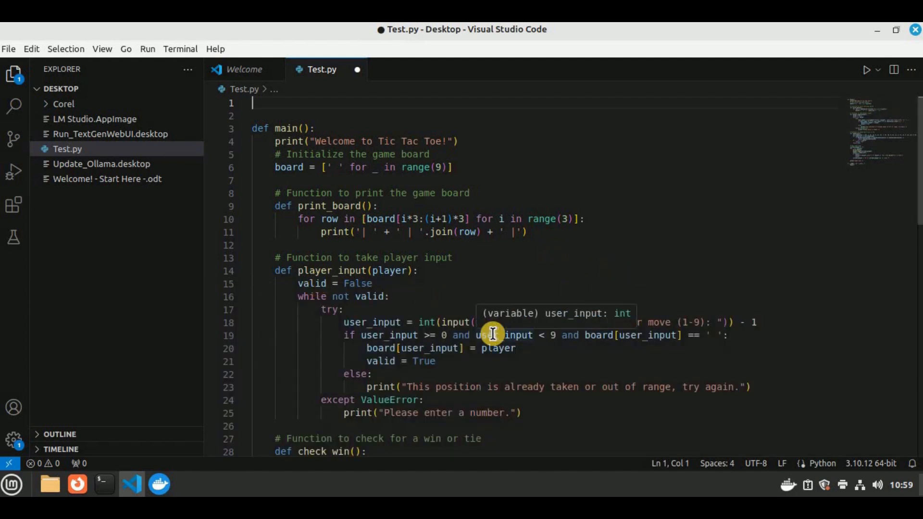
mouse_move(79, 484)
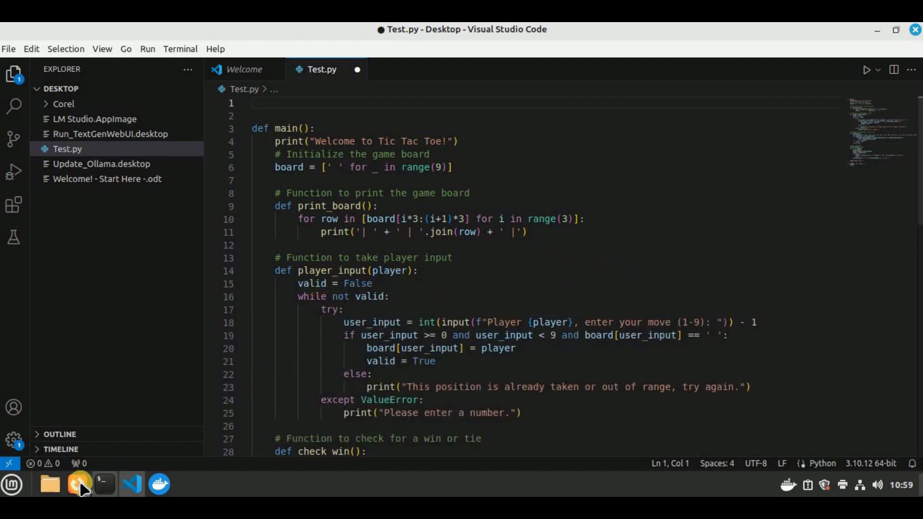
Return to Codel in Firefox and start a fresh task
left_click(77, 484)
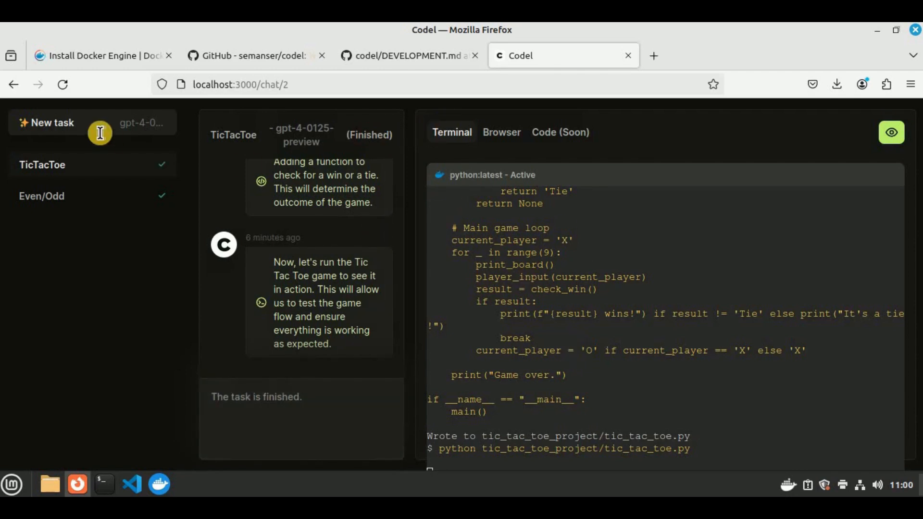
left_click(47, 123)
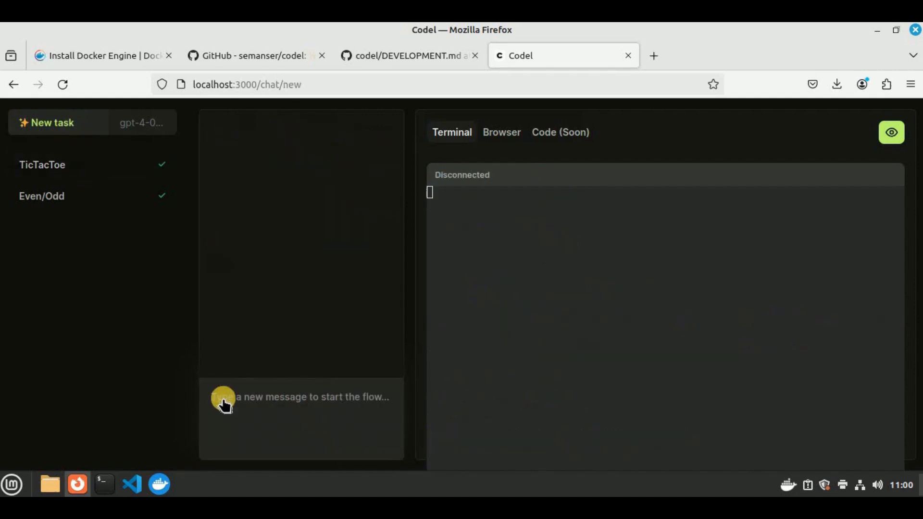
Focus the message box to ask for the factorial of 5
left_click(300, 397)
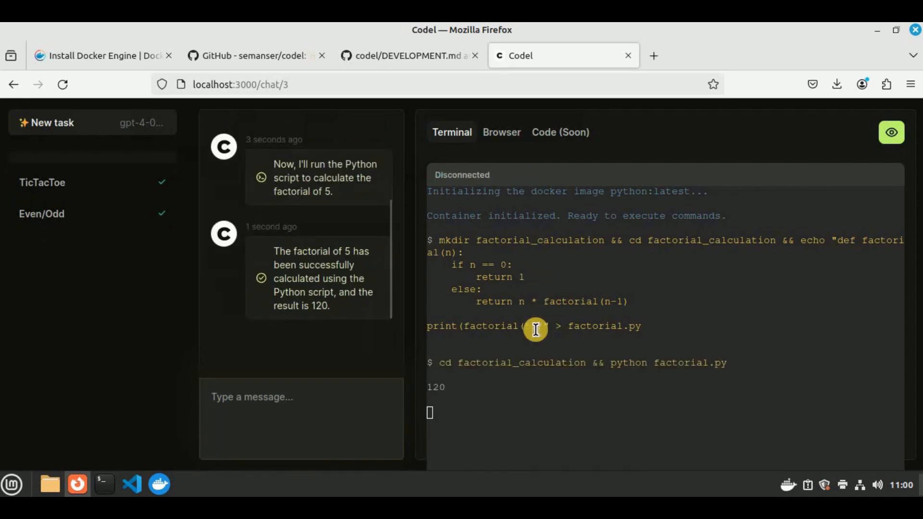
mouse_move(351, 179)
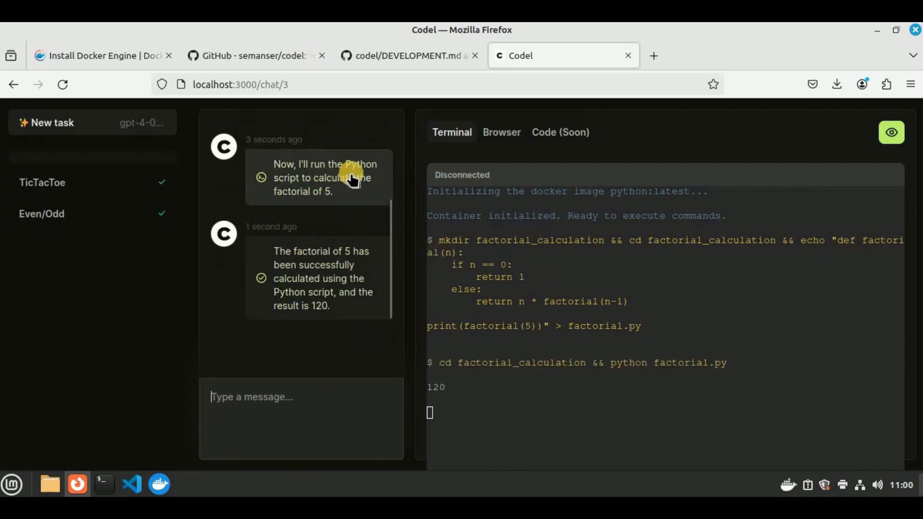
mouse_move(344, 289)
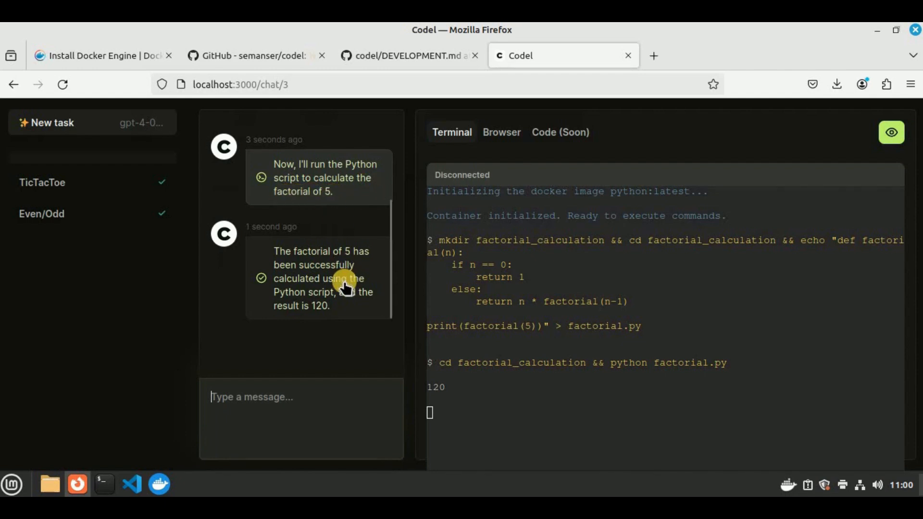
mouse_move(460, 386)
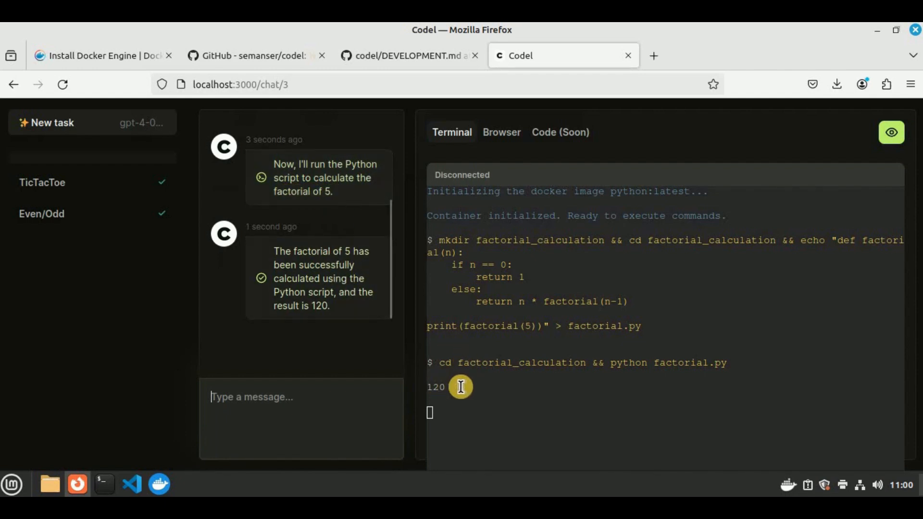
mouse_move(368, 256)
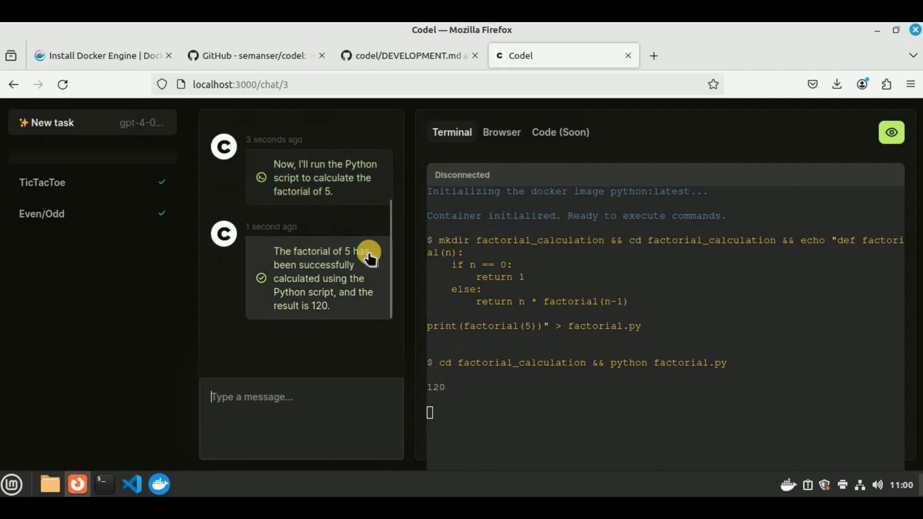
mouse_move(323, 294)
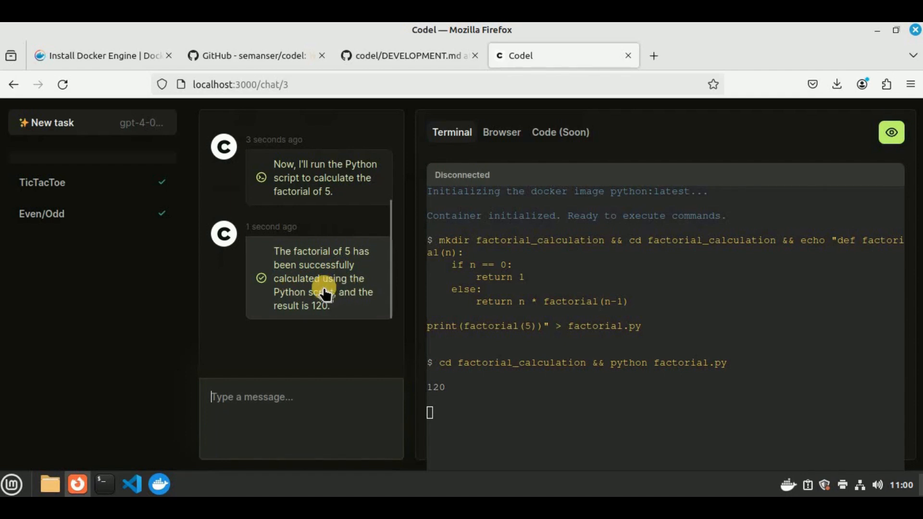
mouse_move(333, 318)
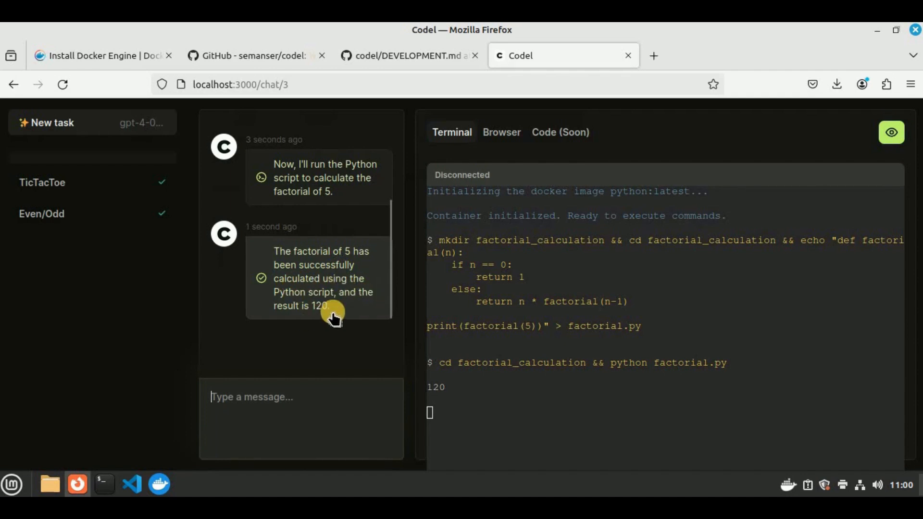
mouse_move(314, 356)
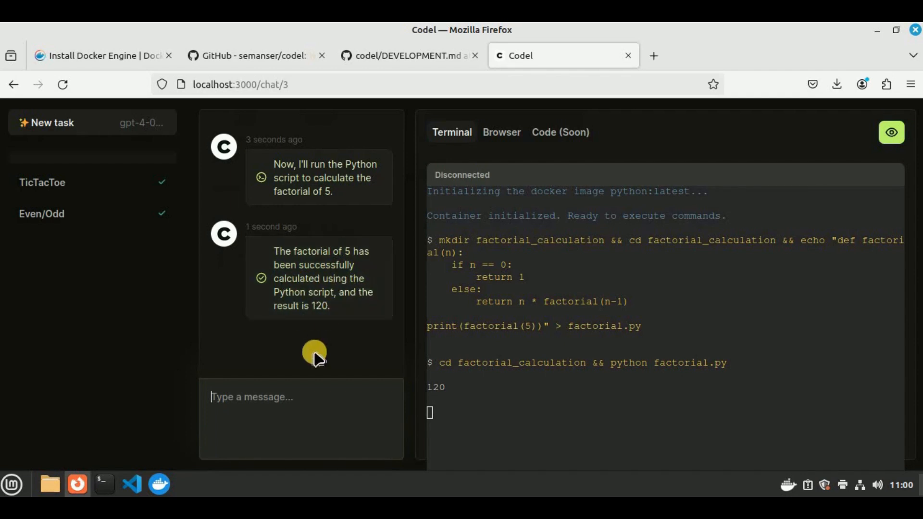
mouse_move(448, 382)
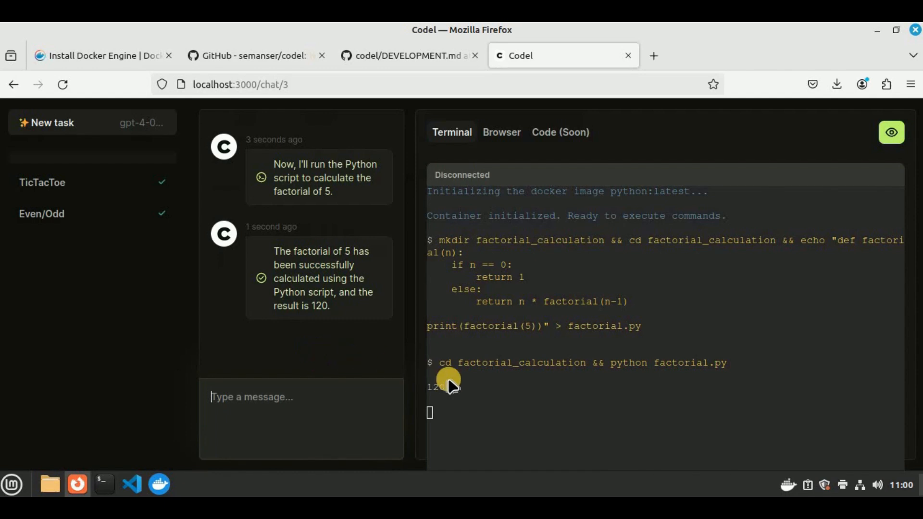
mouse_move(408, 294)
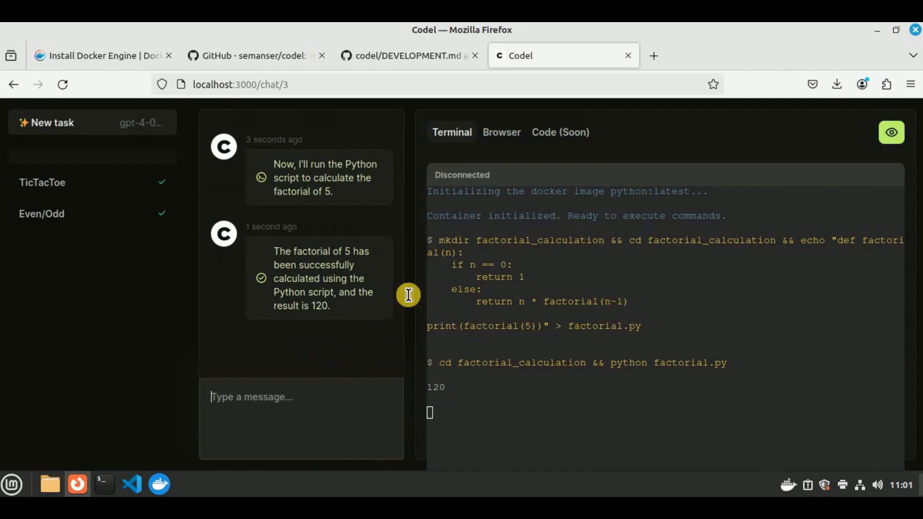
mouse_move(540, 335)
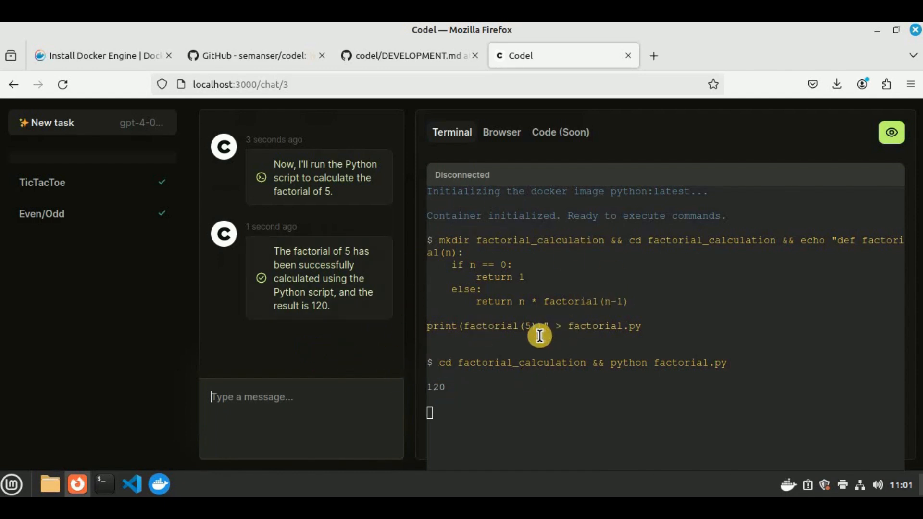
mouse_move(277, 429)
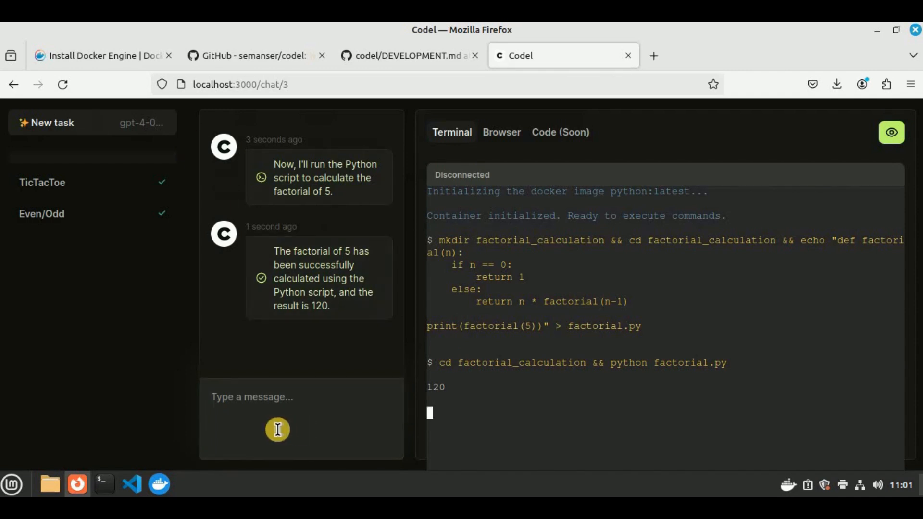
type("A person crosses a 600 m long street in 5 minutes. What is his speed in km per hour?")
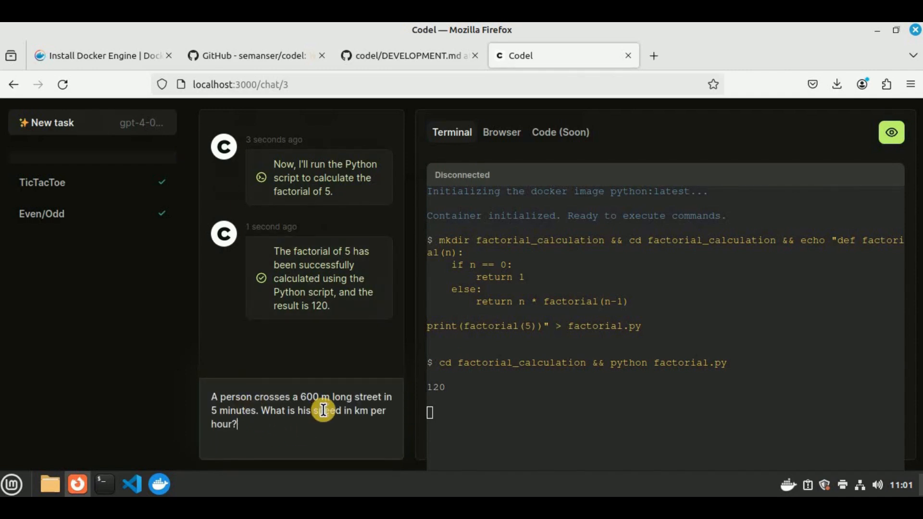
mouse_move(297, 424)
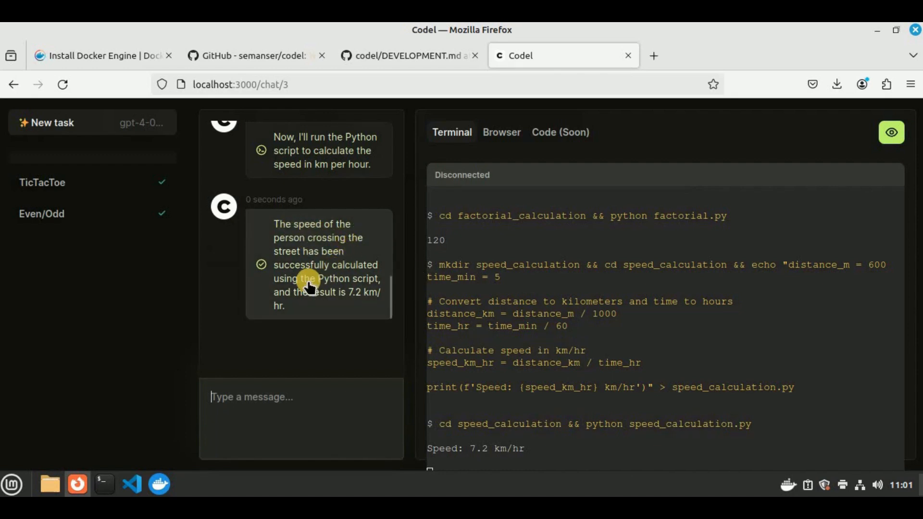
mouse_move(361, 300)
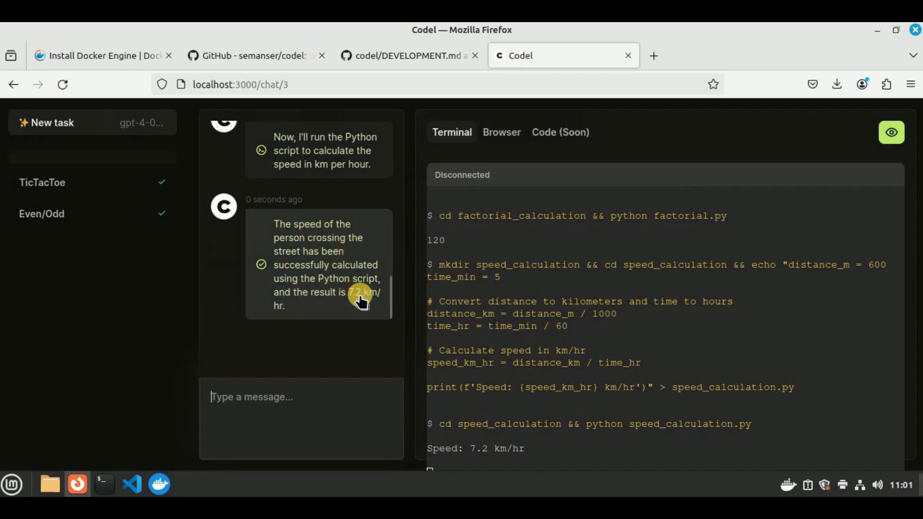
mouse_move(370, 303)
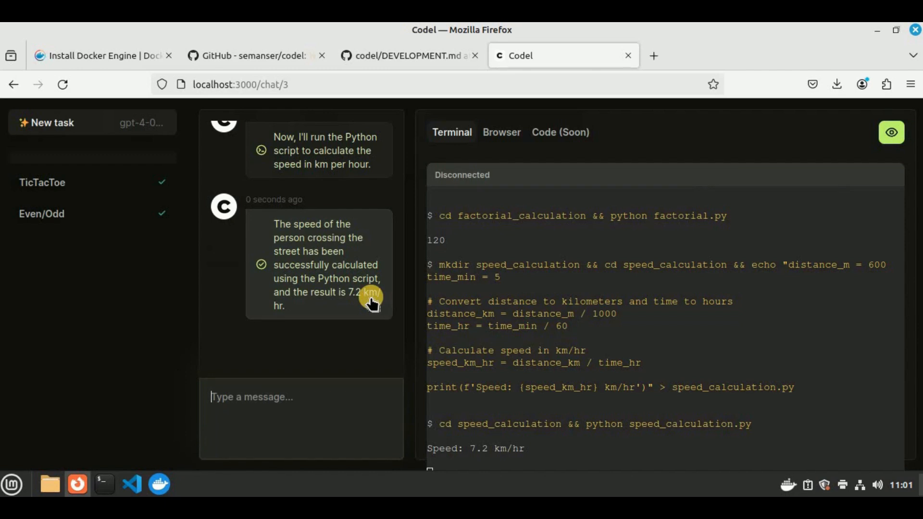
mouse_move(474, 459)
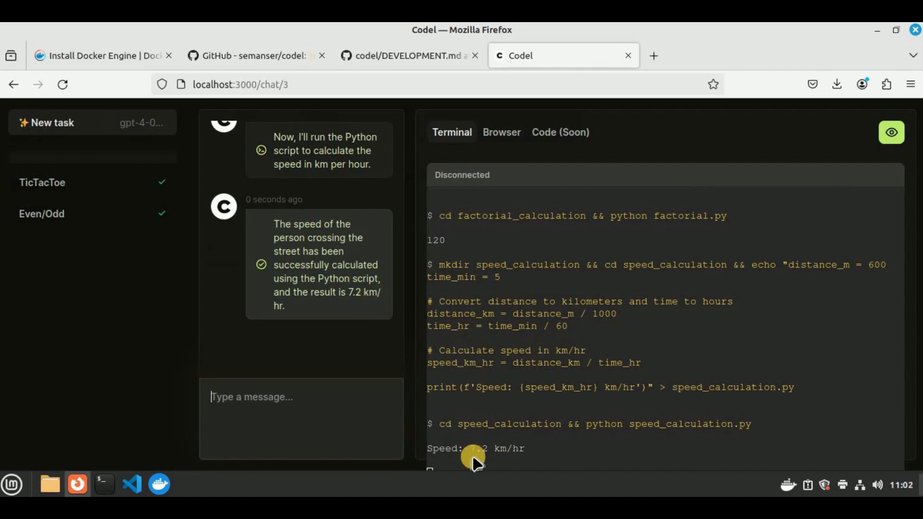
mouse_move(566, 282)
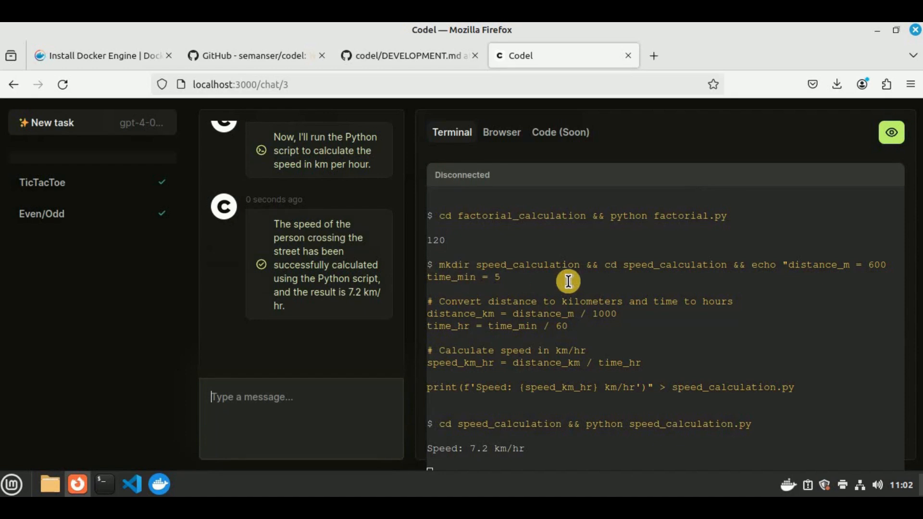
mouse_move(530, 339)
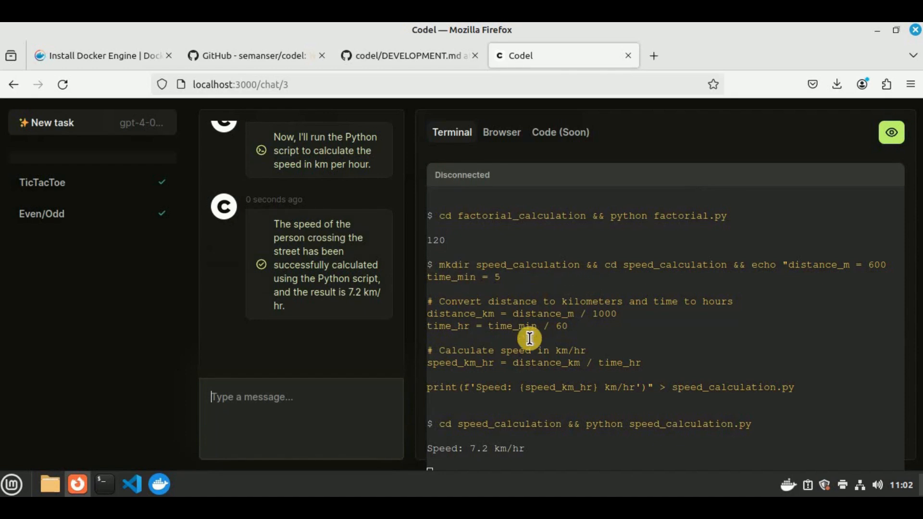
mouse_move(496, 268)
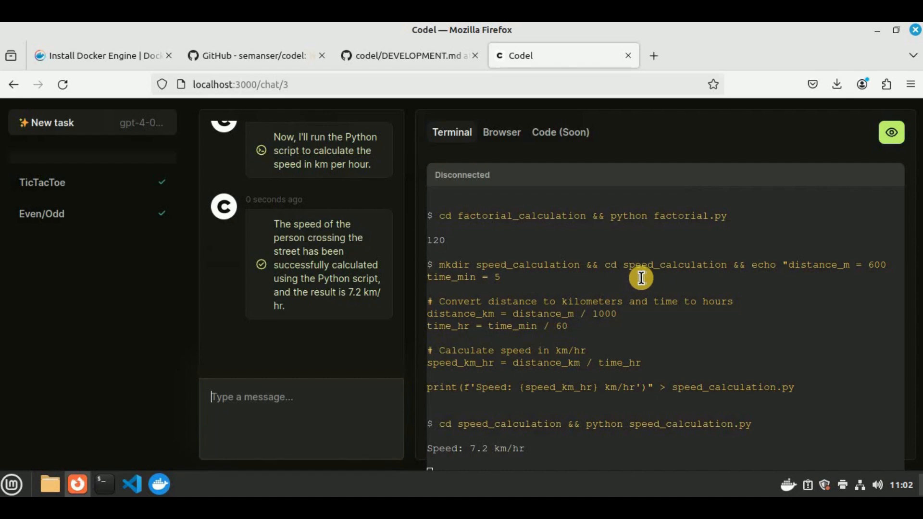
mouse_move(533, 265)
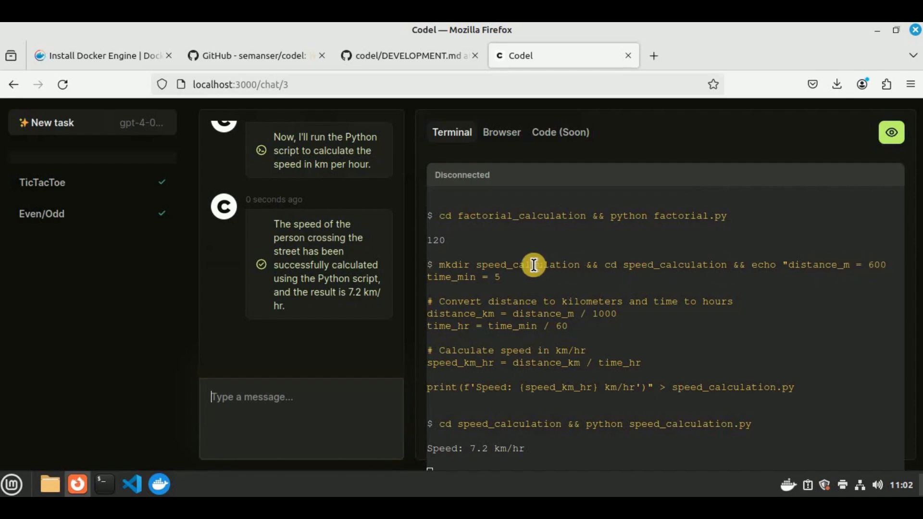
mouse_move(488, 312)
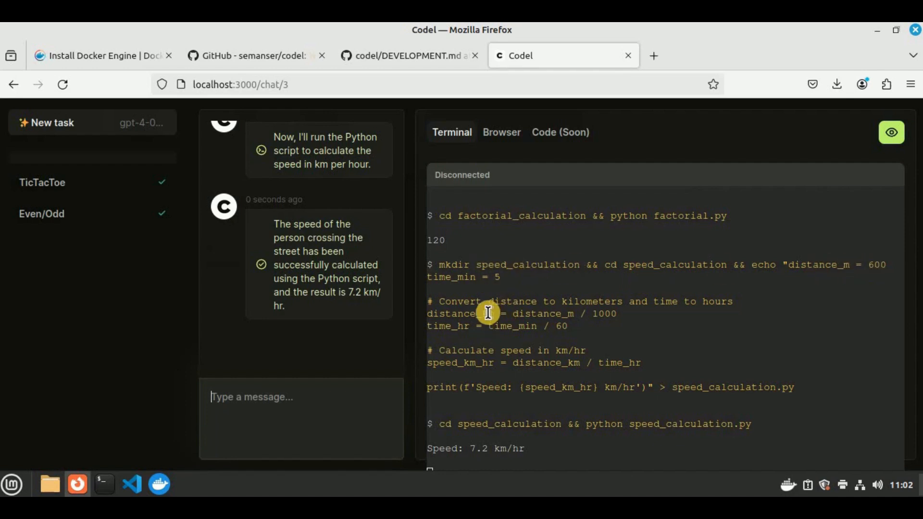
mouse_move(556, 312)
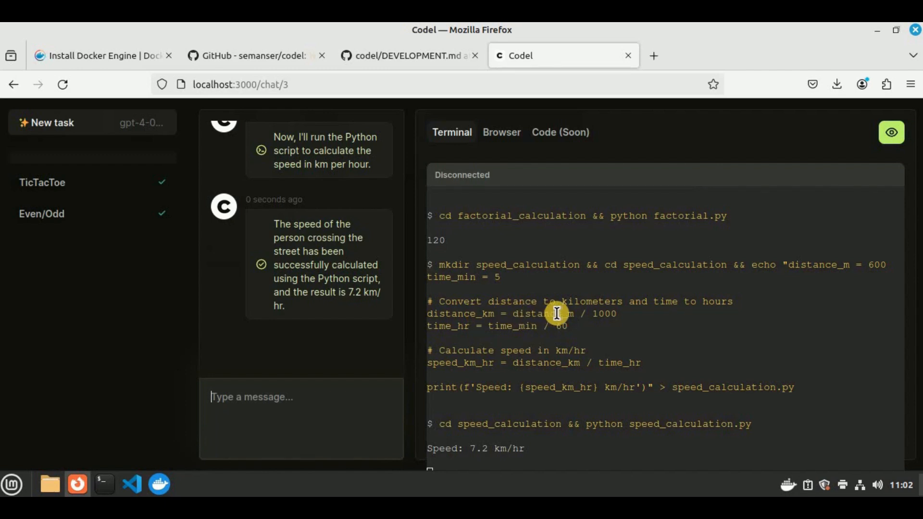
mouse_move(511, 323)
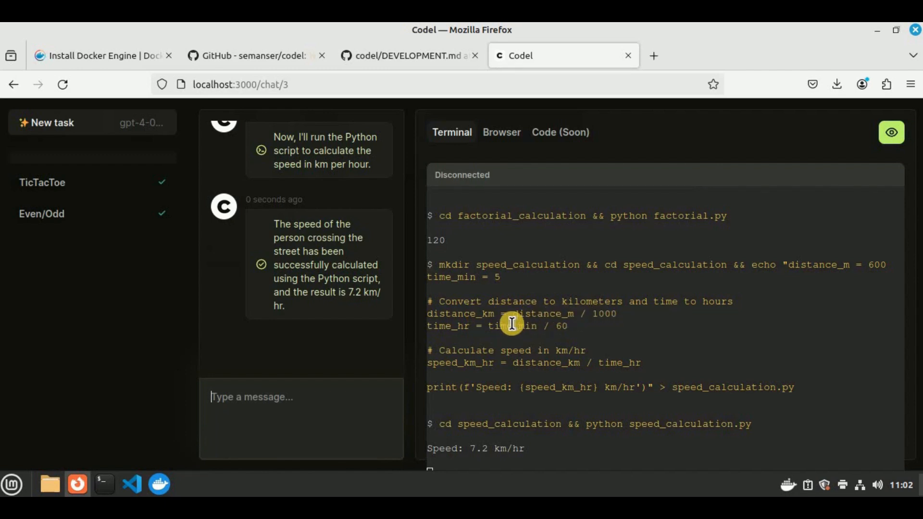
mouse_move(533, 326)
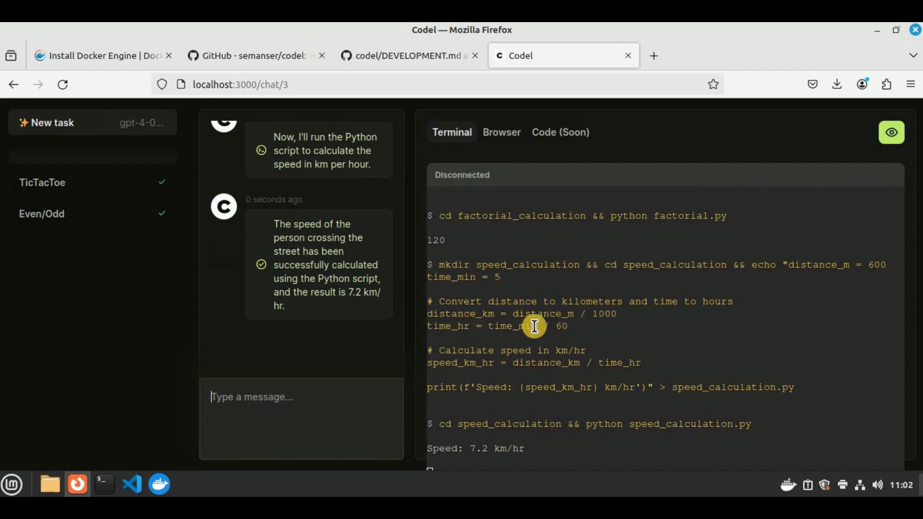
mouse_move(561, 328)
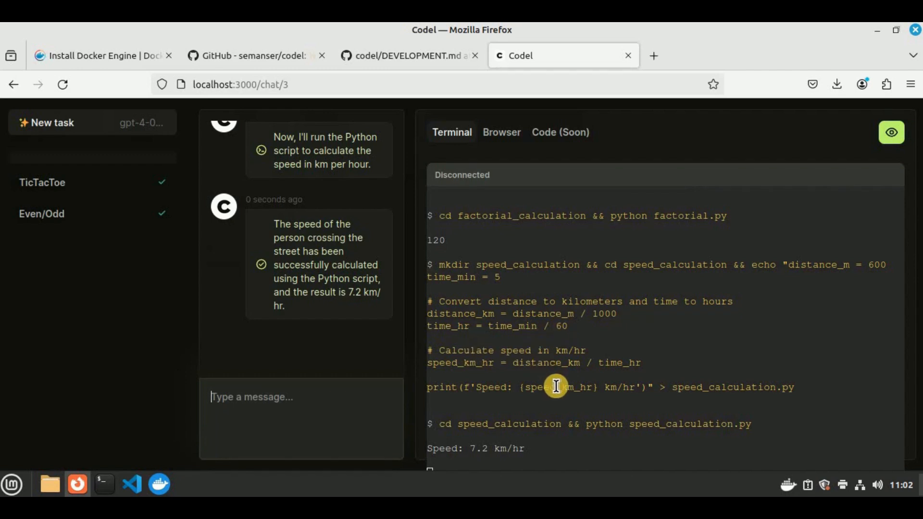
mouse_move(587, 370)
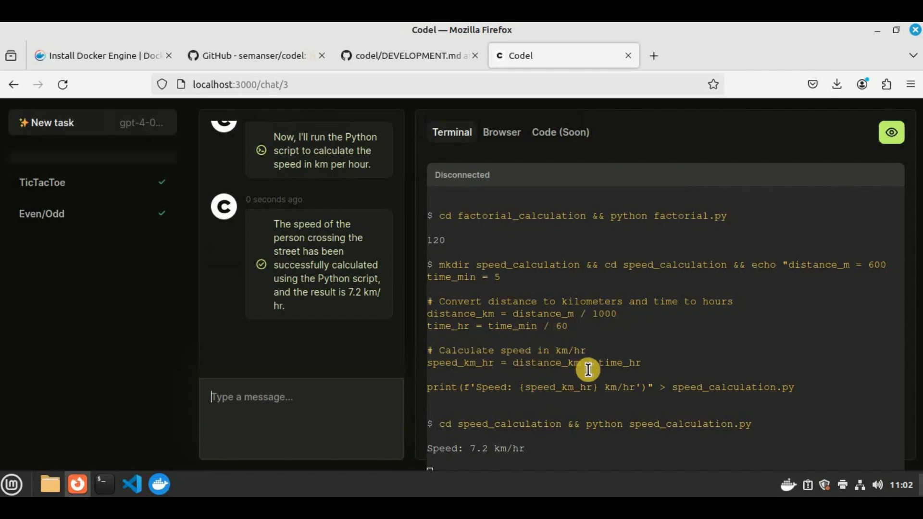
mouse_move(475, 448)
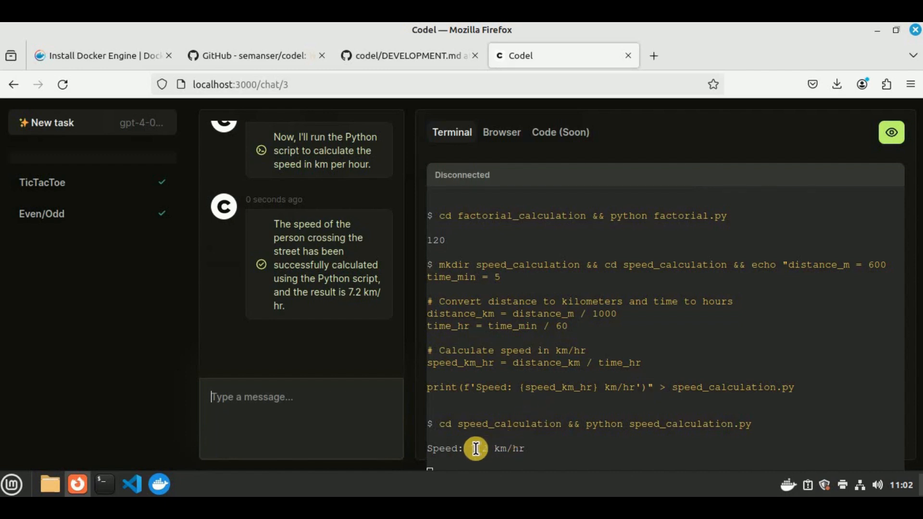
mouse_move(435, 371)
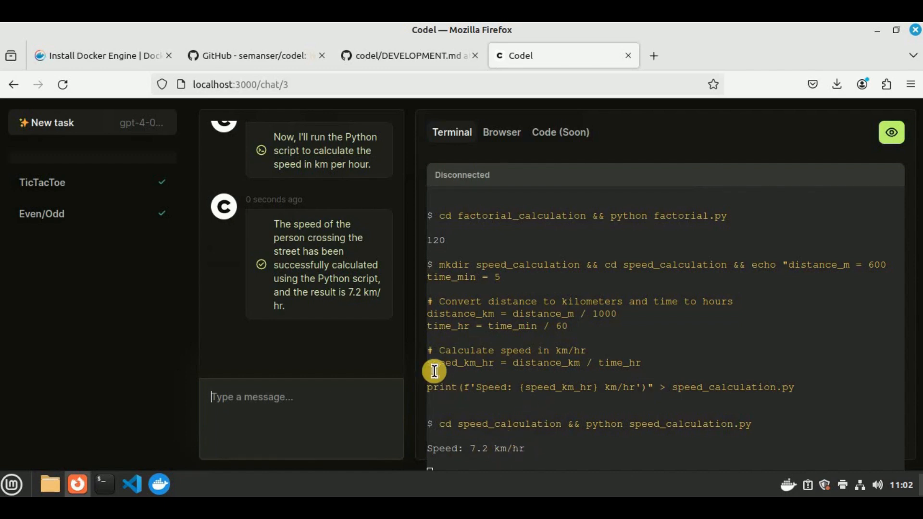
mouse_move(490, 310)
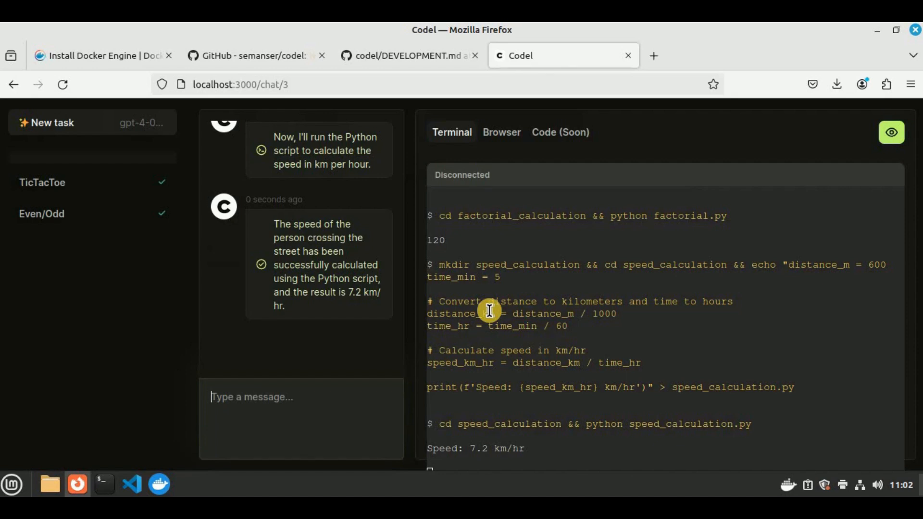
mouse_move(171, 295)
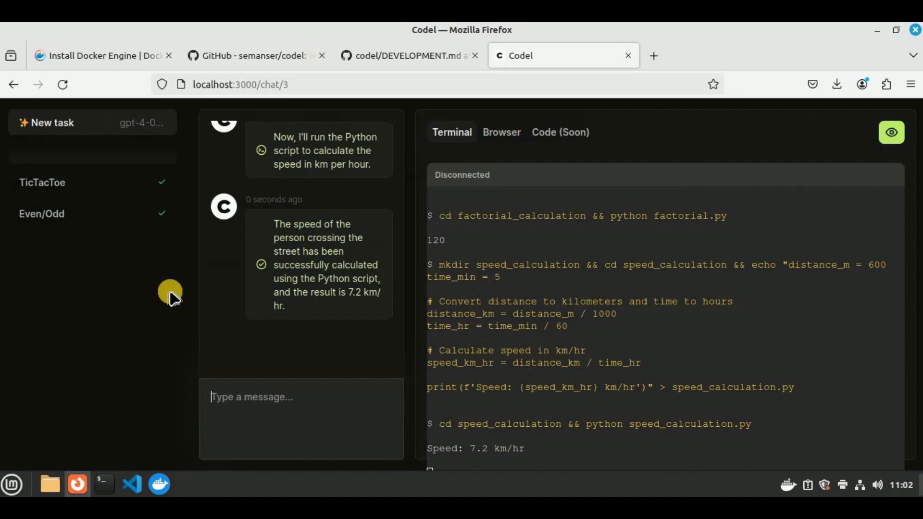
mouse_move(407, 332)
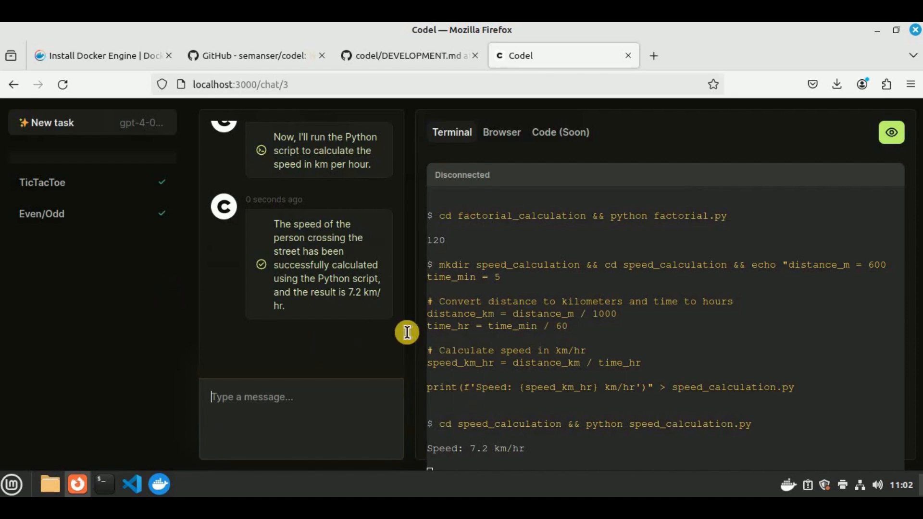
mouse_move(517, 352)
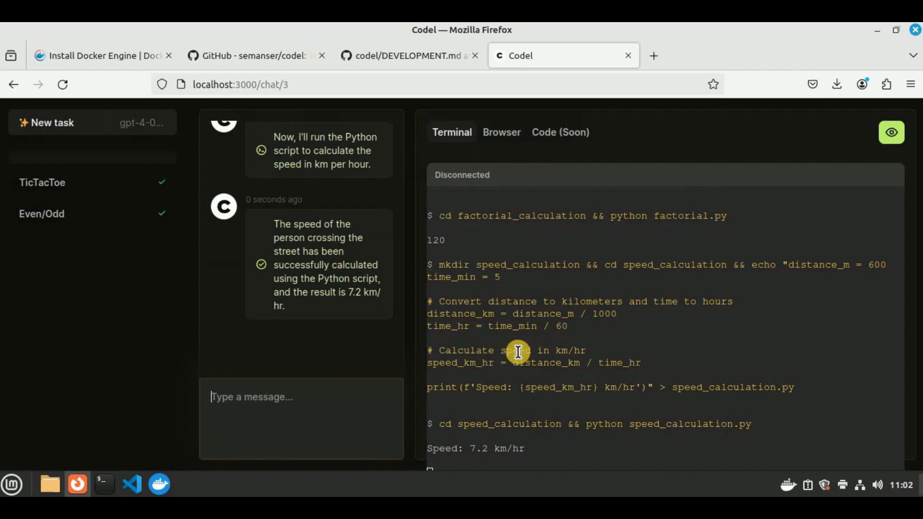
mouse_move(297, 401)
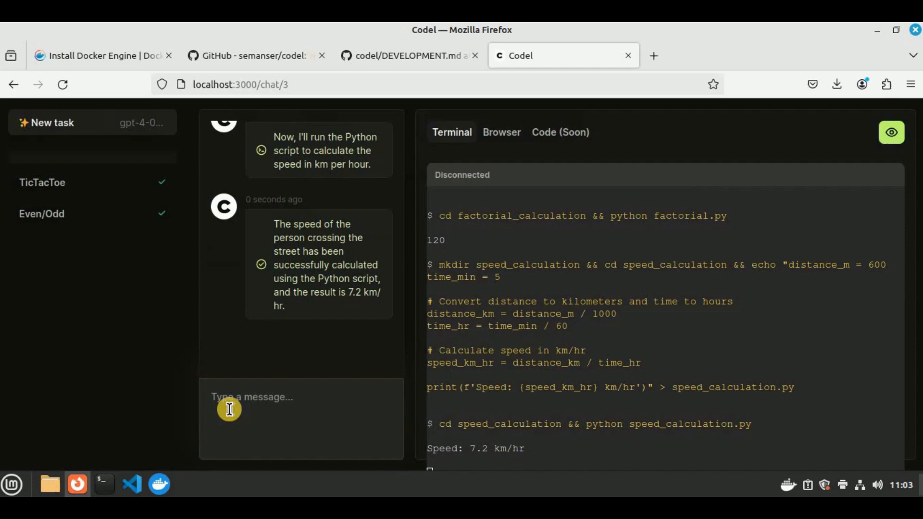
Send 'what is 2+3+8/4-5*(4-3) equals to?' so the agent computes 2.0
type("what is 2+3+8/4-5*(4-3) equals to?")
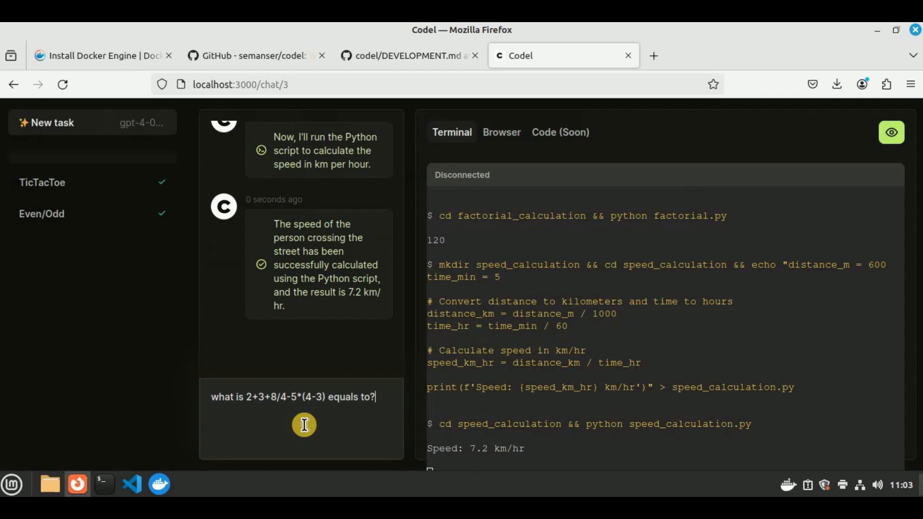
key("Return")
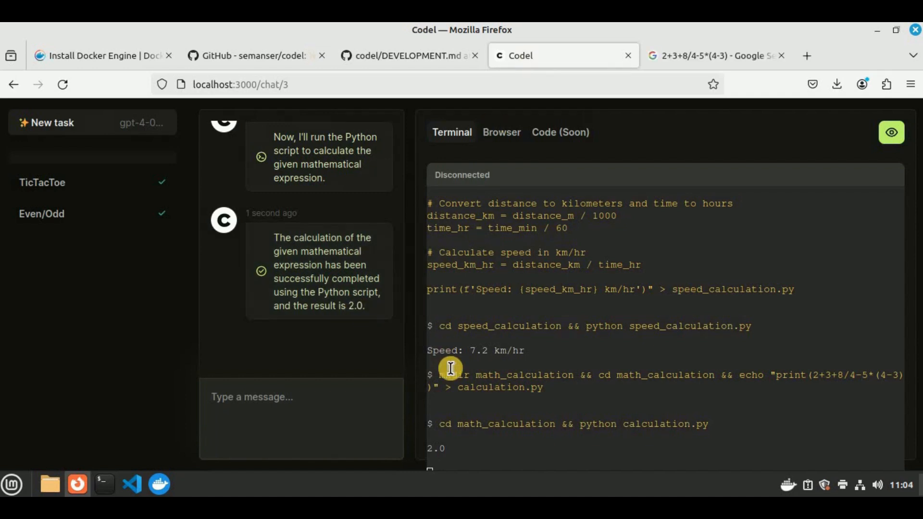
mouse_move(667, 121)
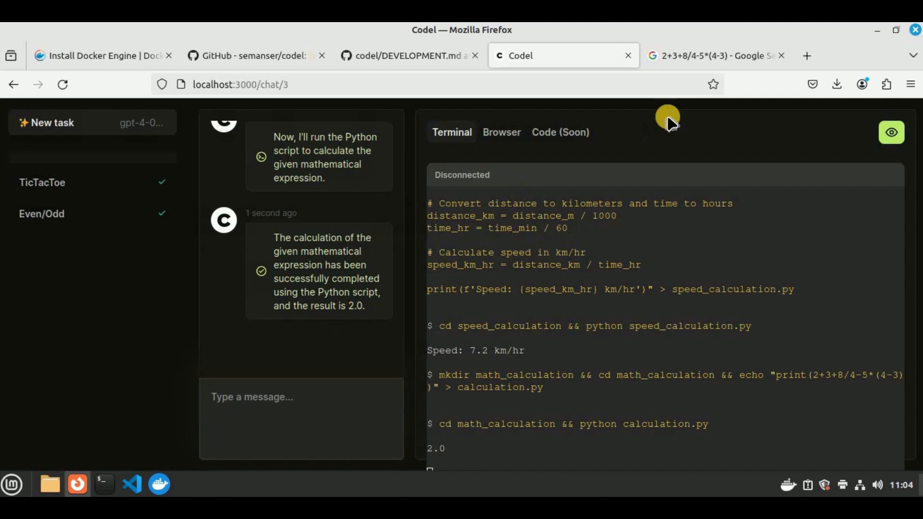
left_click(716, 55)
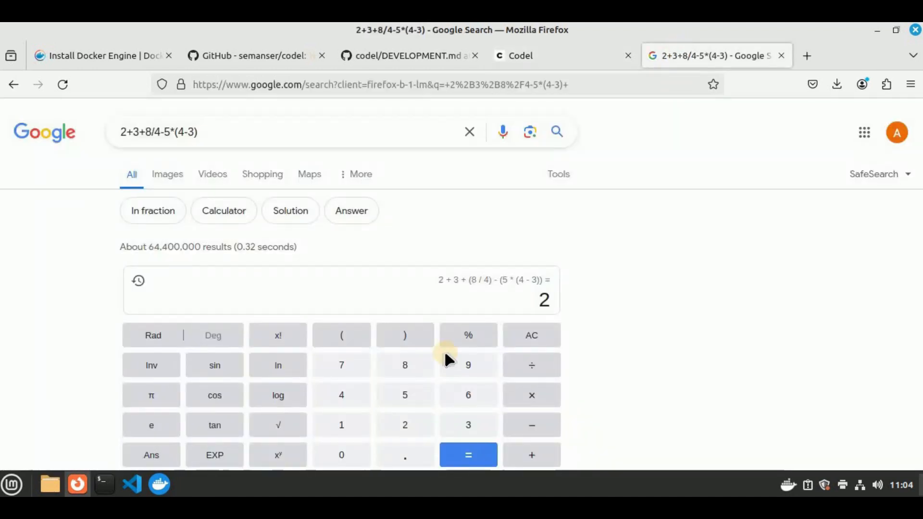
mouse_move(568, 39)
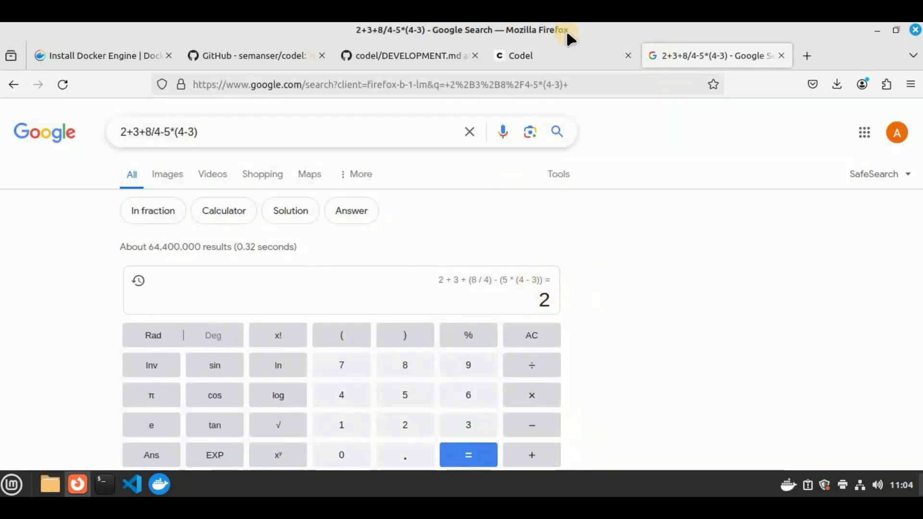
left_click(522, 55)
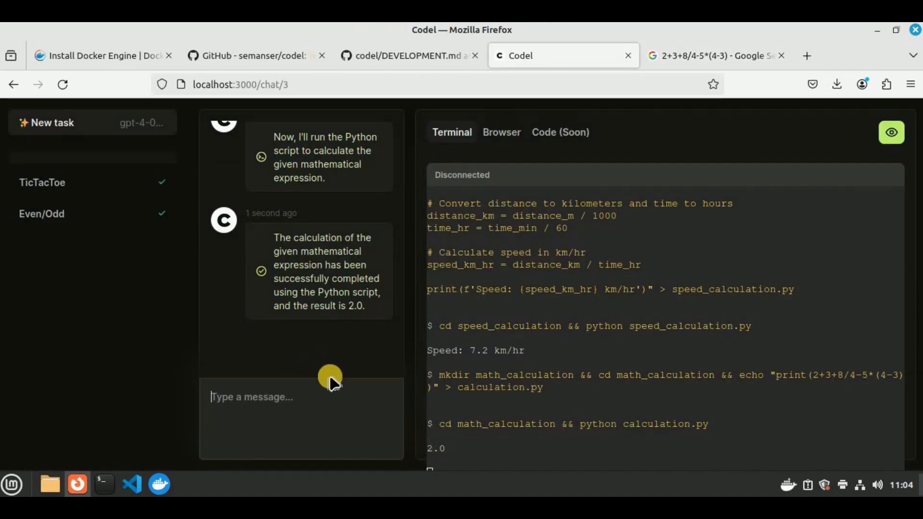
mouse_move(394, 383)
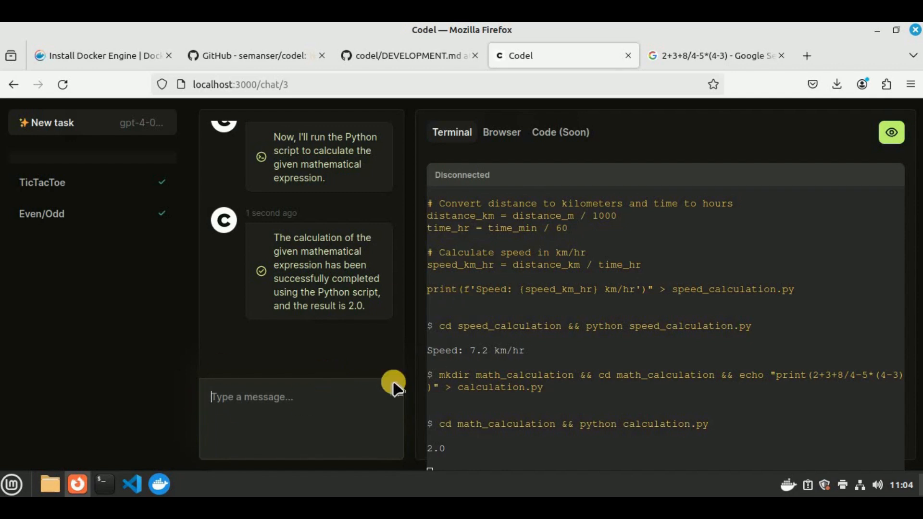
mouse_move(270, 431)
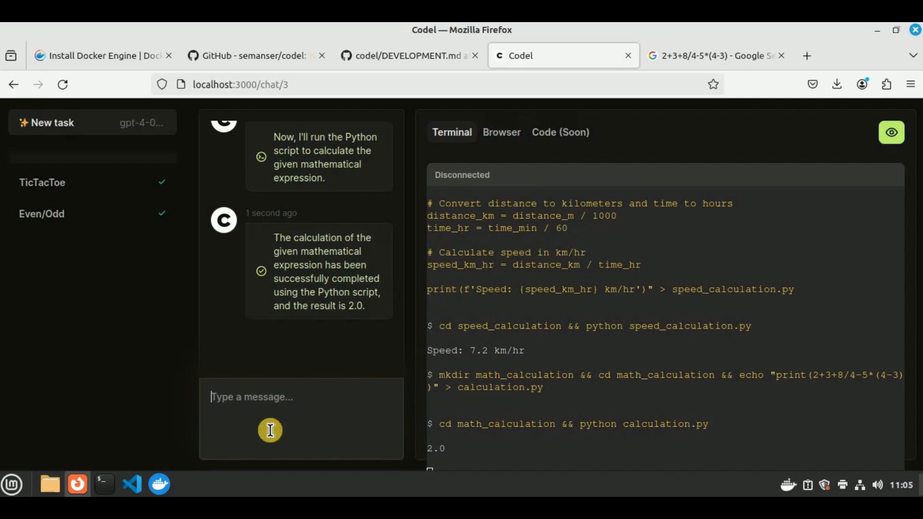
Enter 'Create python code to perform Data Analysis using Pandas library' in the message box
type("Create python code to perform Data Analysis using Pandas library")
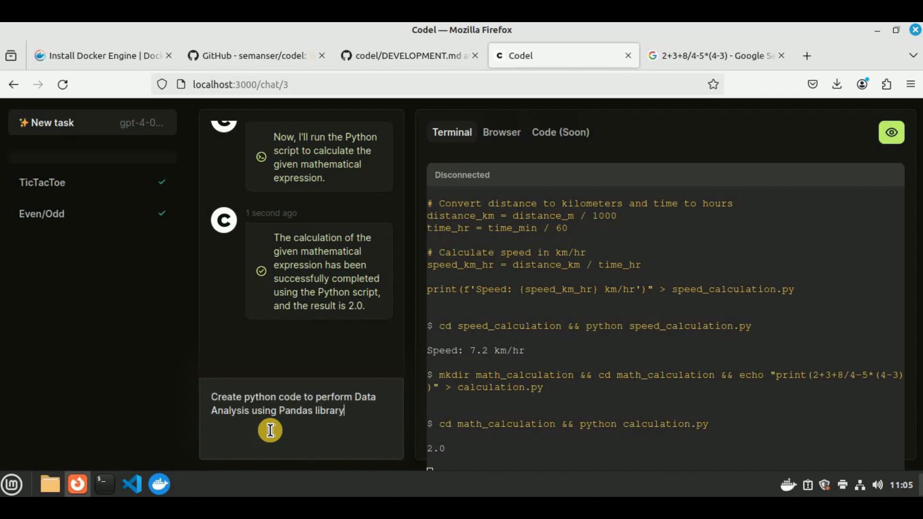
mouse_move(347, 422)
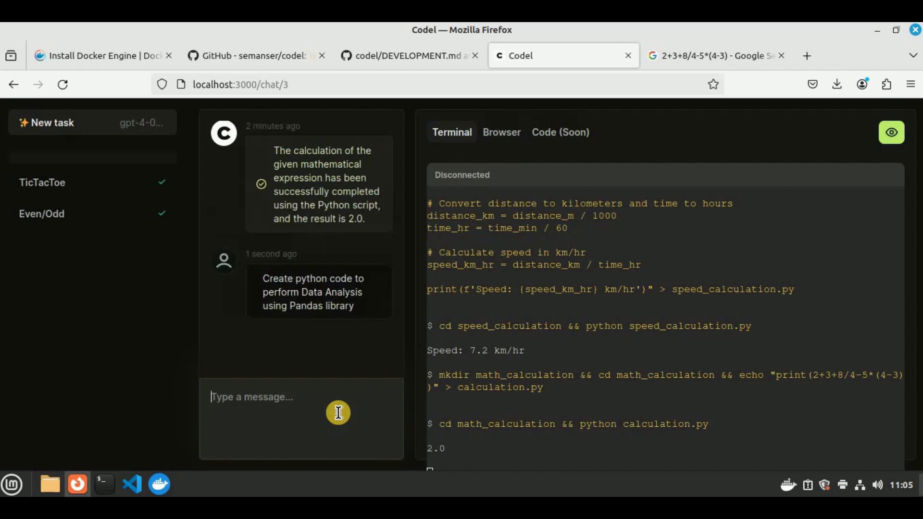
mouse_move(359, 312)
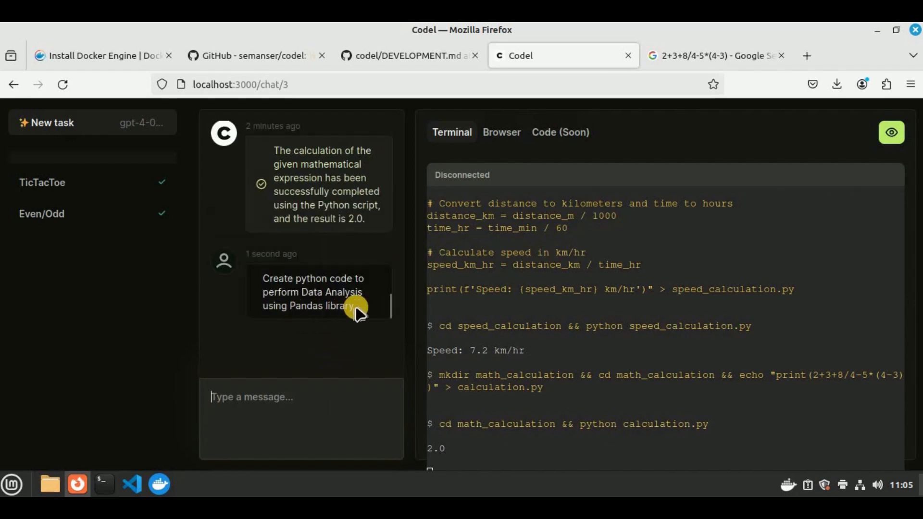
mouse_move(300, 304)
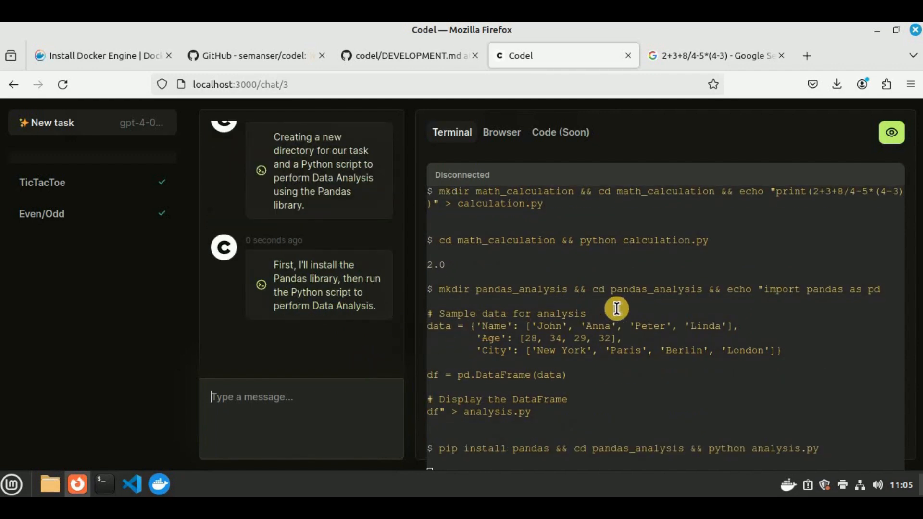
mouse_move(516, 307)
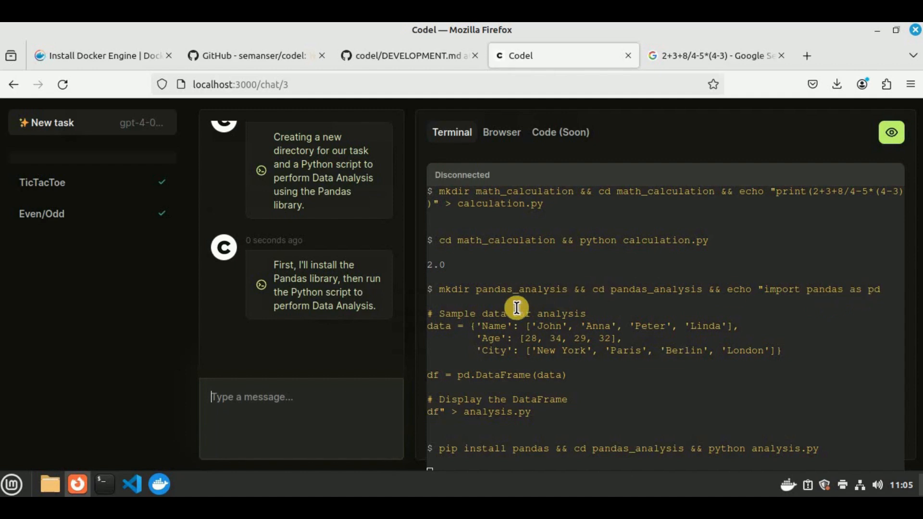
mouse_move(579, 323)
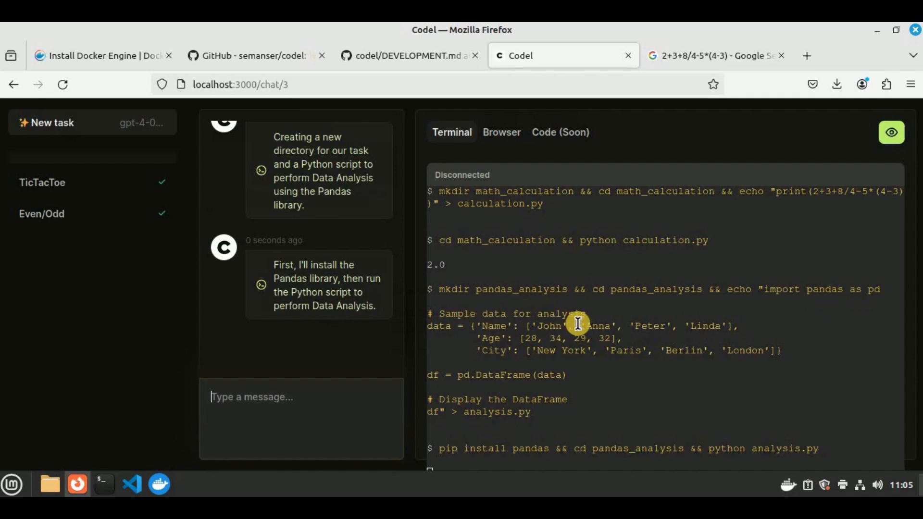
mouse_move(532, 379)
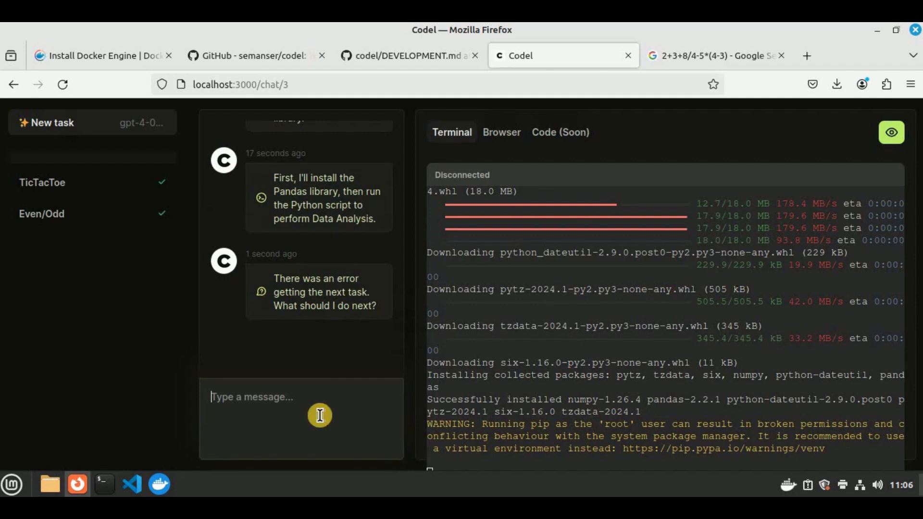
mouse_move(318, 398)
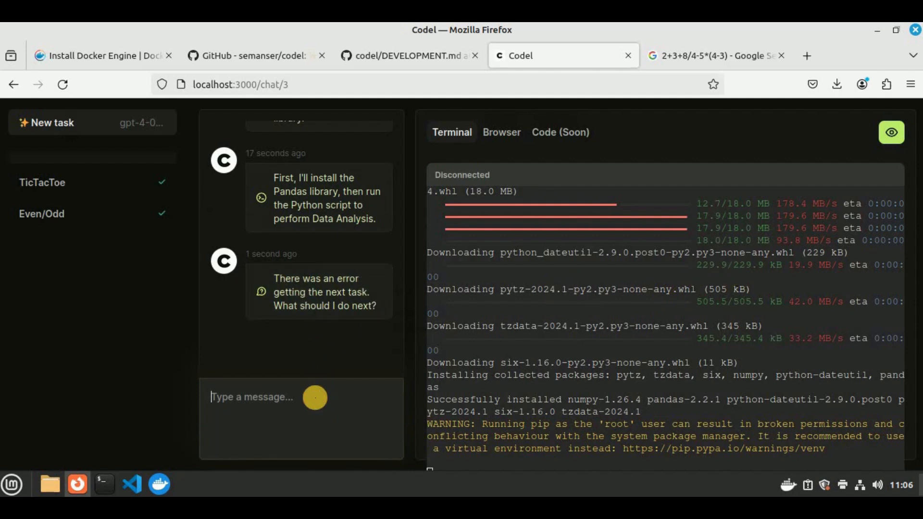
Send 'continue' so the agent re-runs the pandas install and analysis.py
type("continue")
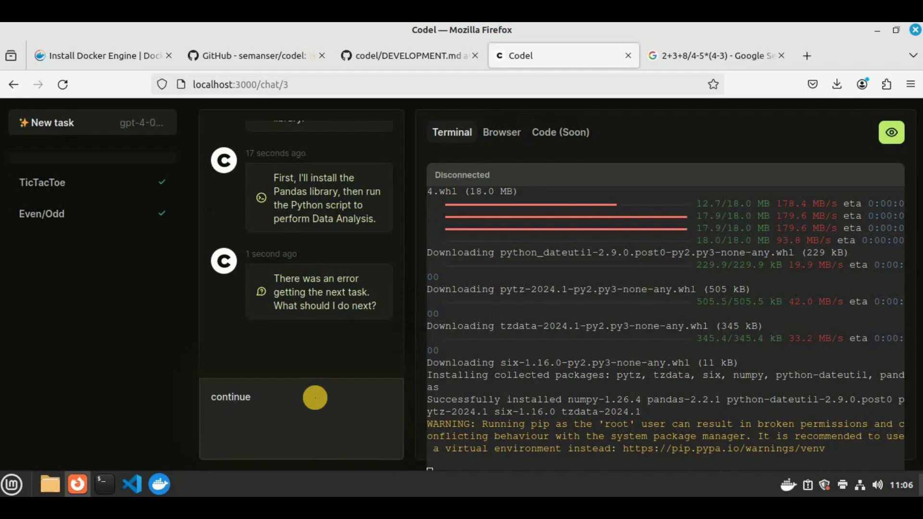
left_click(314, 398)
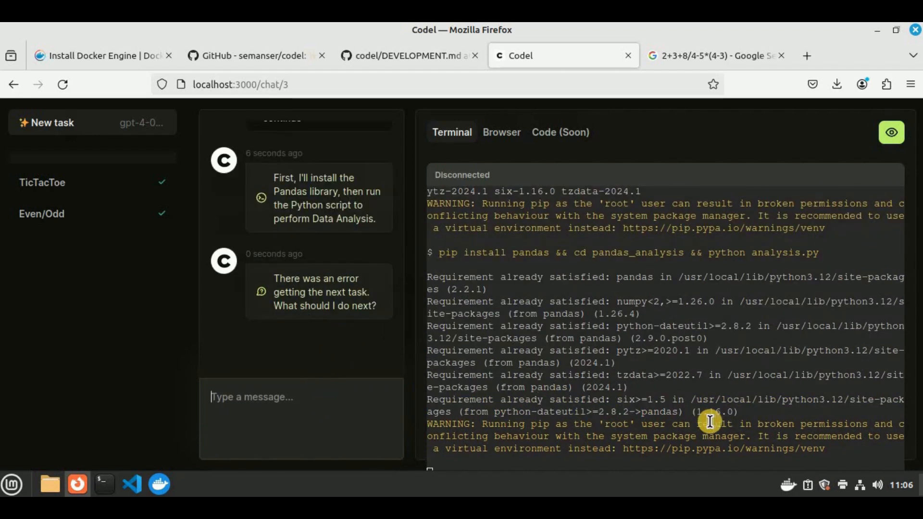
mouse_move(526, 369)
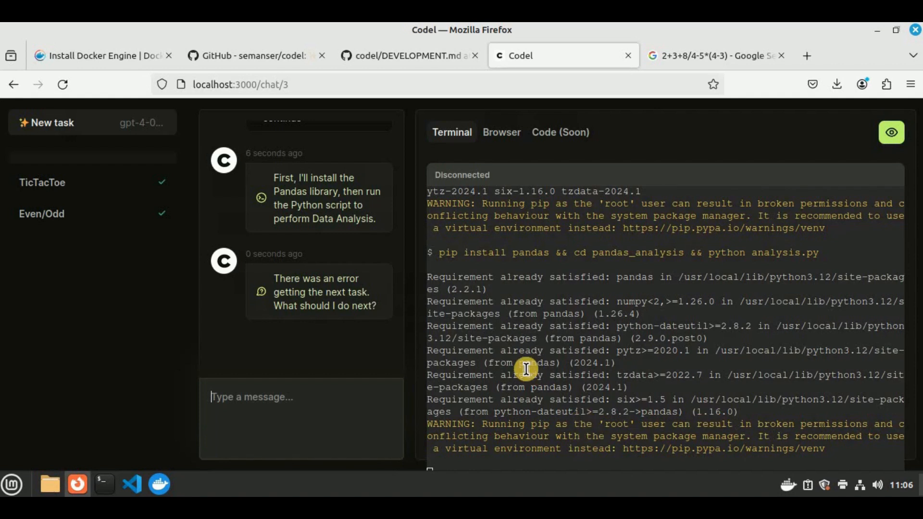
mouse_move(618, 430)
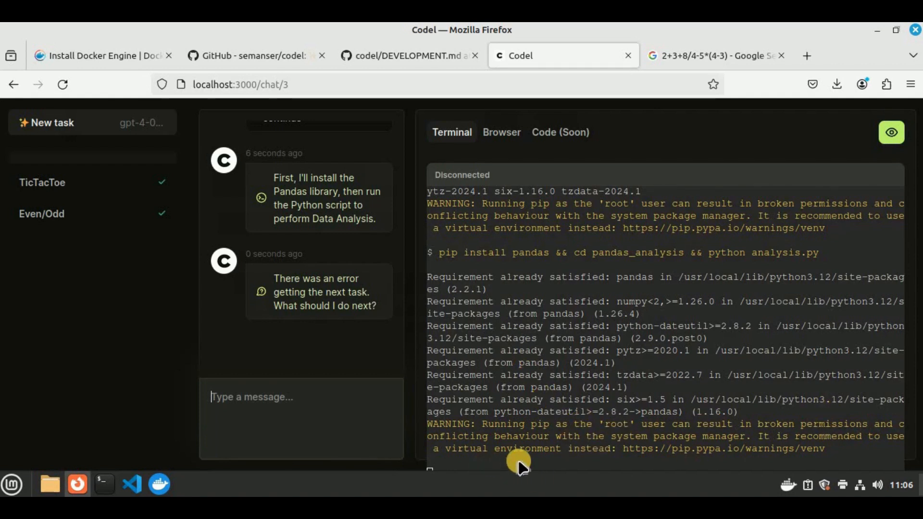
Send 'use a virtual environment' so the agent retries with a venv
type("use a virtual environment")
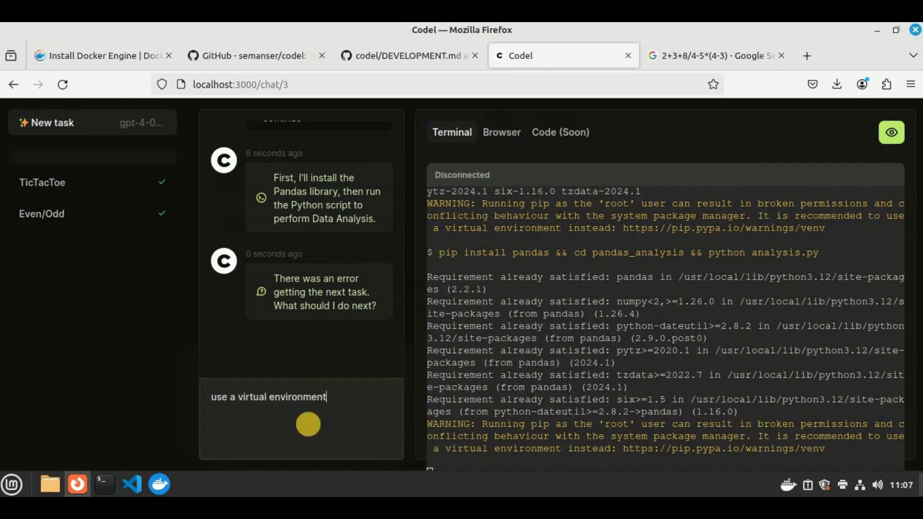
mouse_move(352, 421)
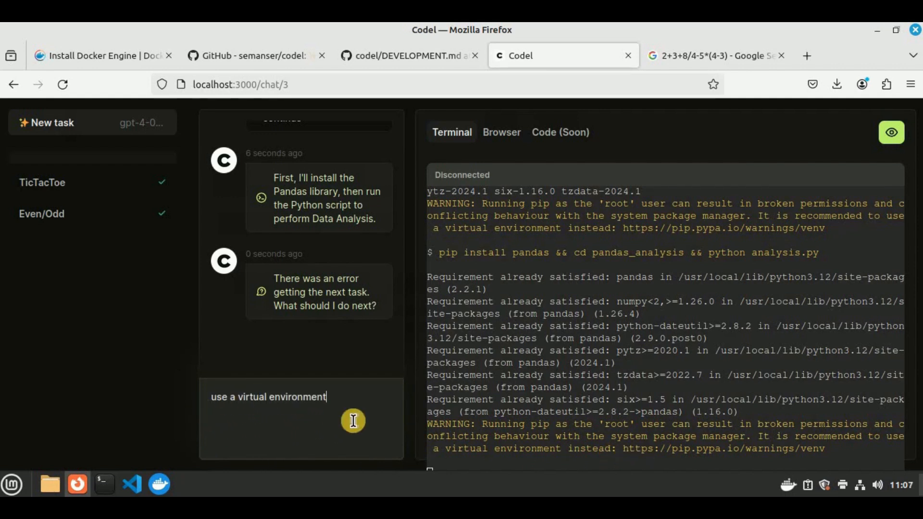
key("Return")
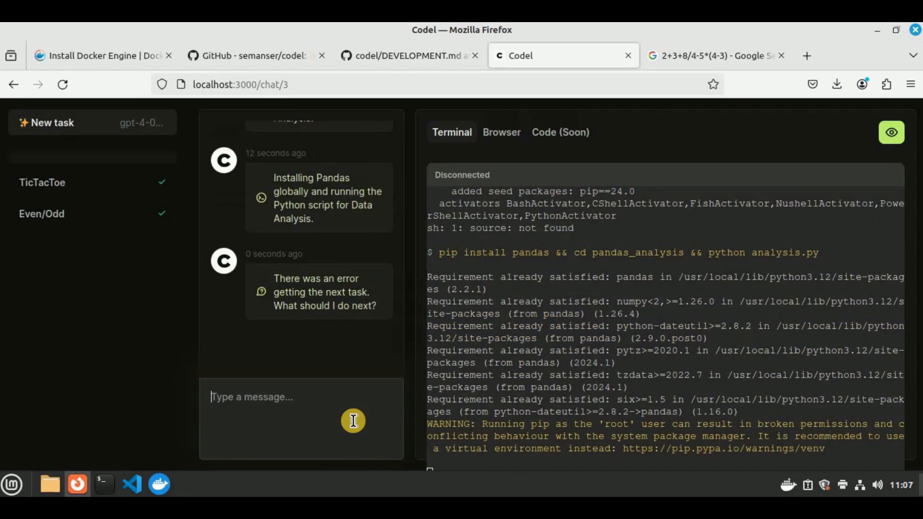
mouse_move(674, 396)
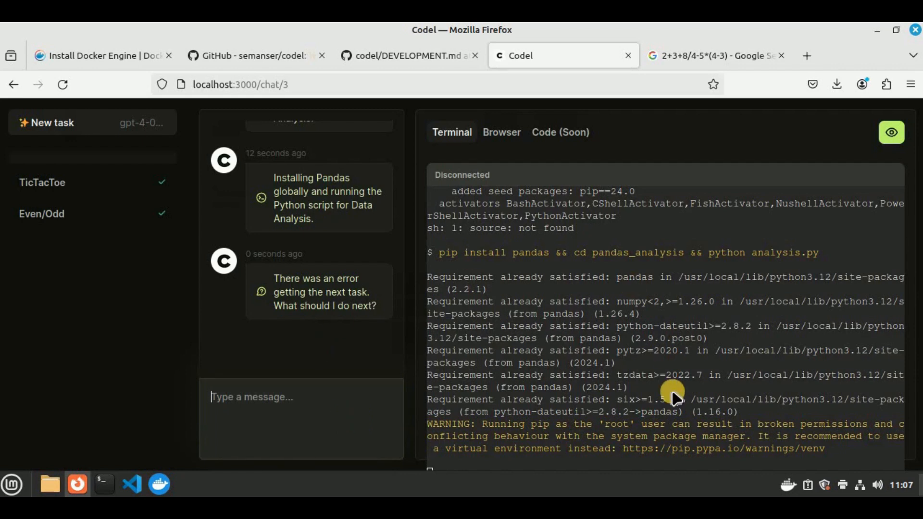
mouse_move(569, 325)
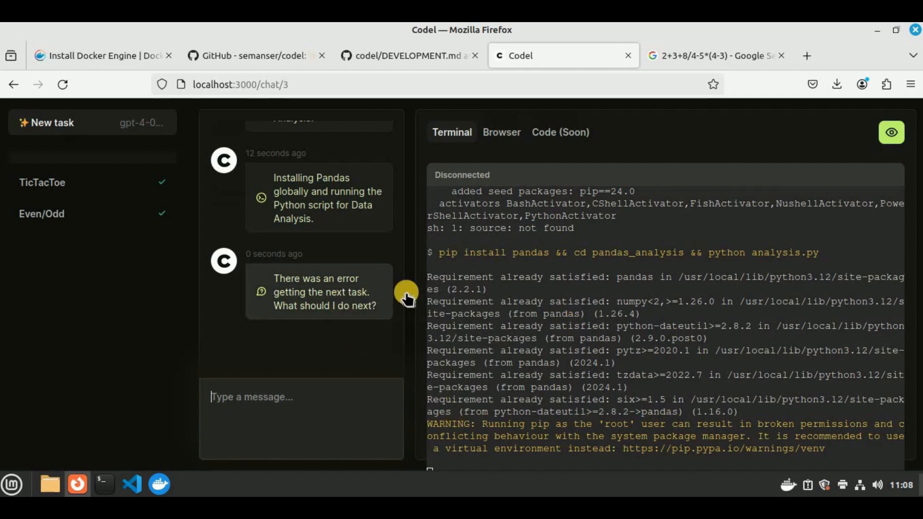
mouse_move(394, 264)
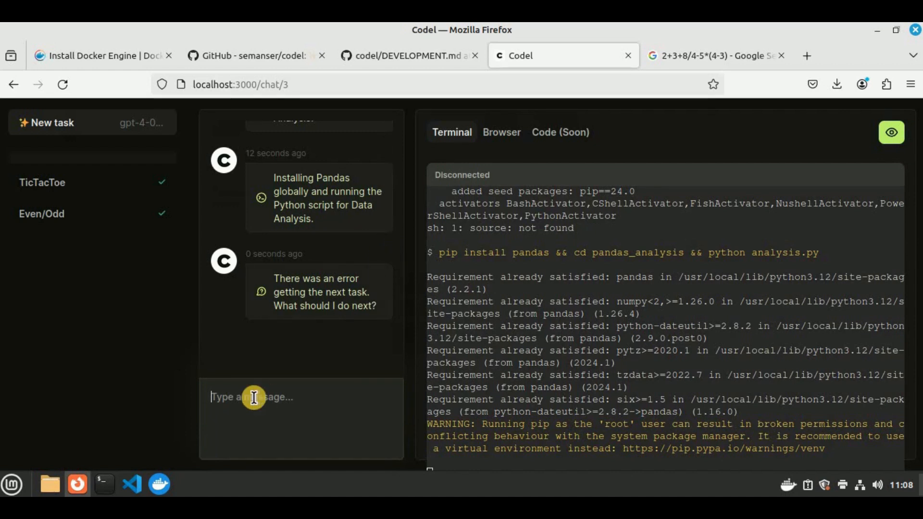
mouse_move(309, 393)
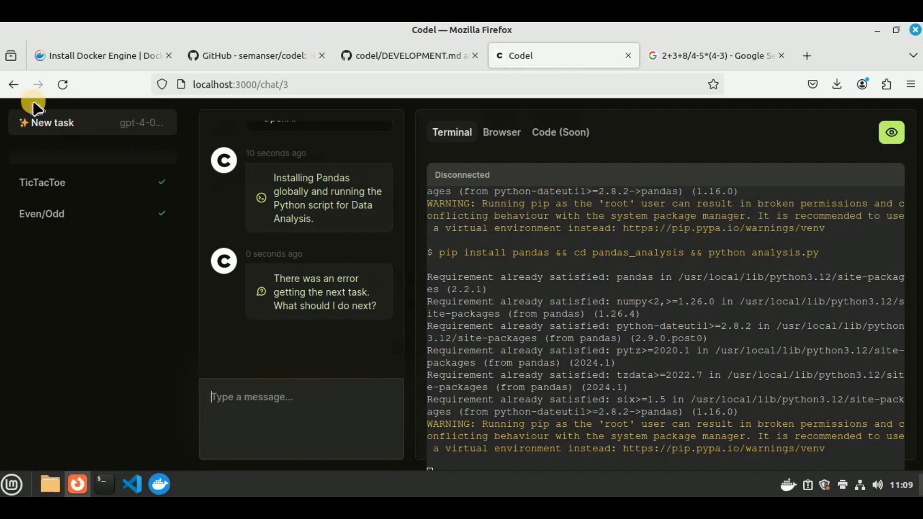
Start a new task asking 'Create a chatbot streamlit app using OpenAI'
left_click(47, 122)
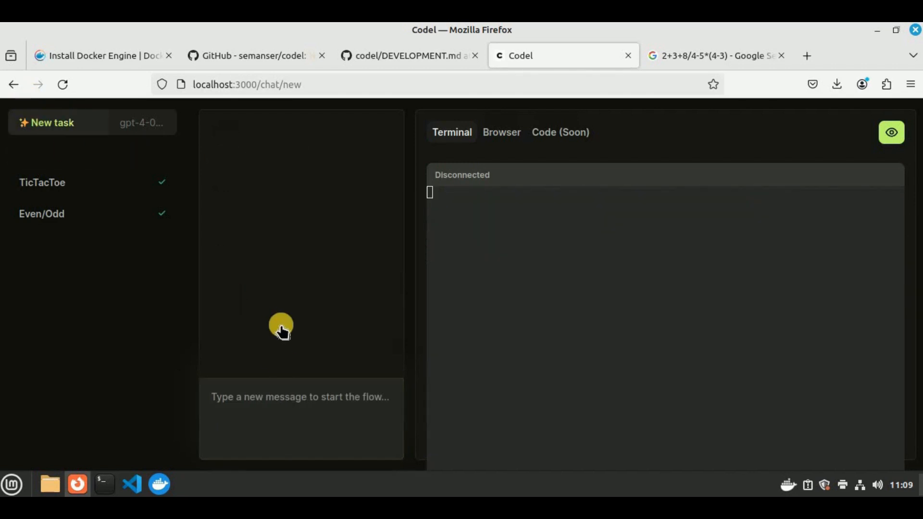
type("Create a chatbot streamlit app using OpenAI")
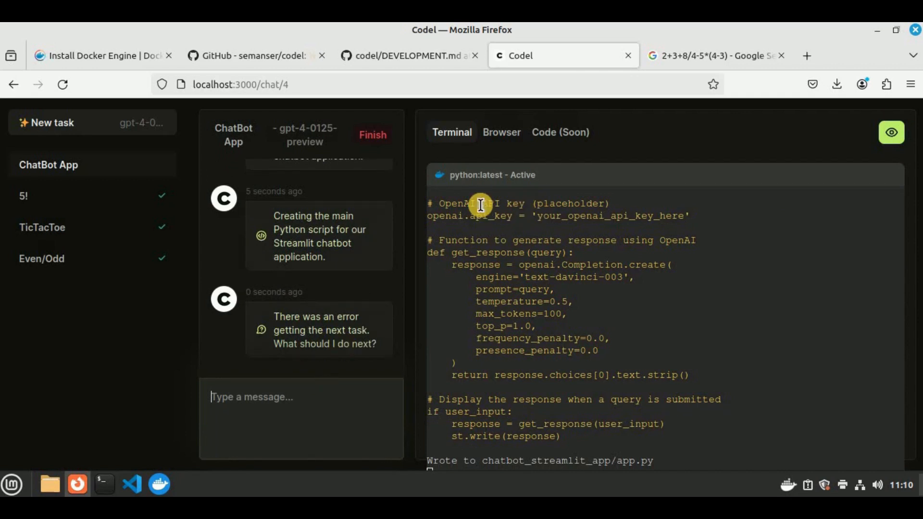
mouse_move(539, 316)
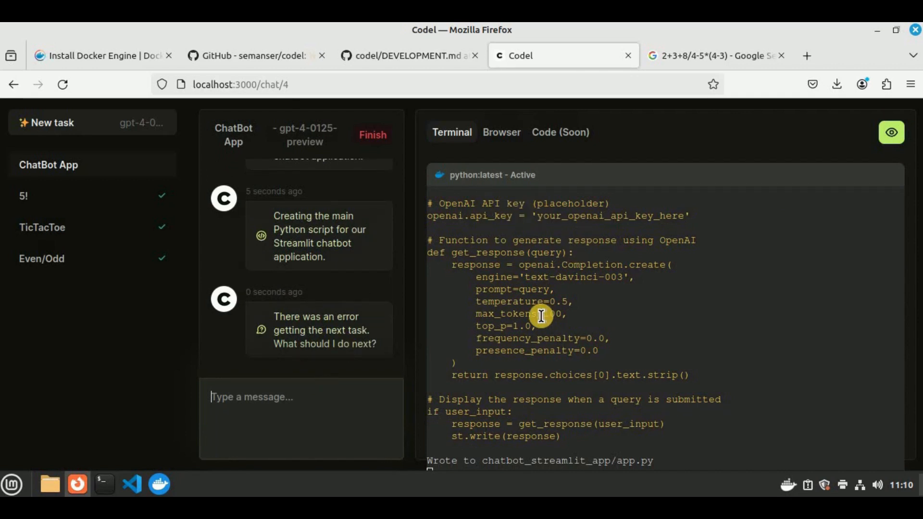
mouse_move(654, 217)
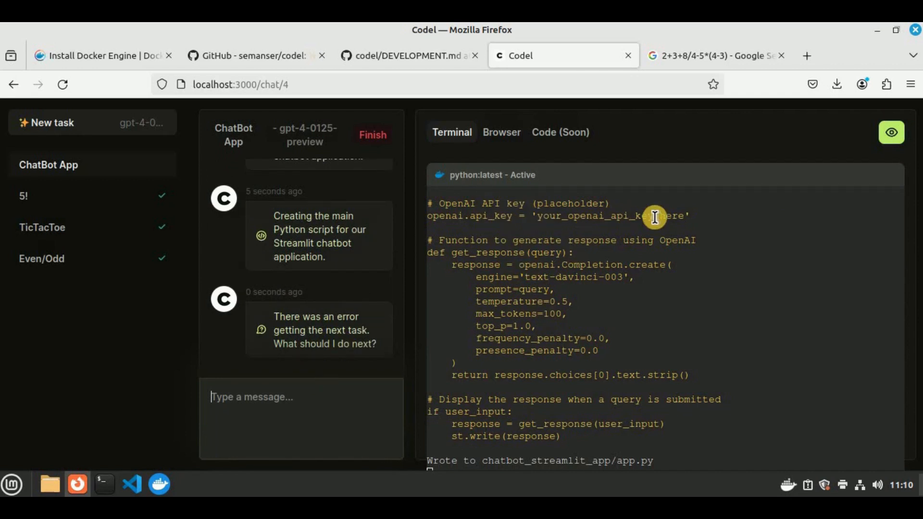
mouse_move(487, 268)
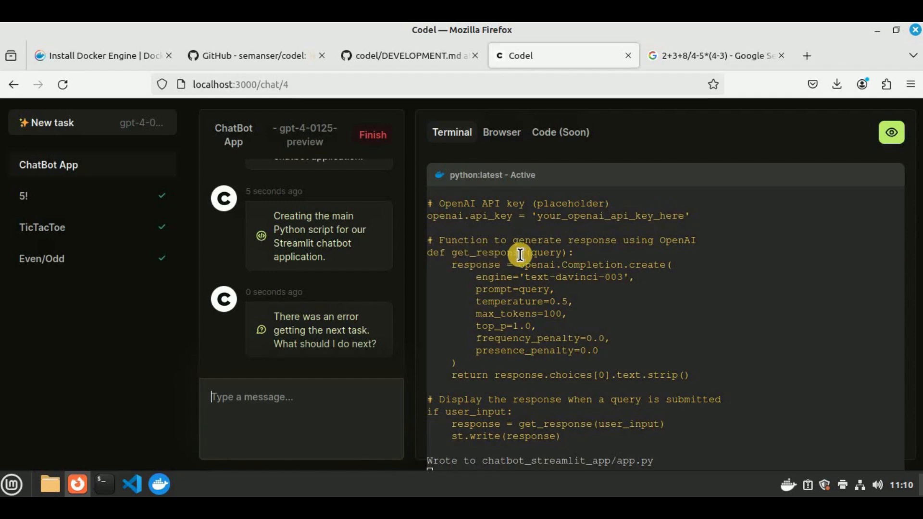
mouse_move(559, 257)
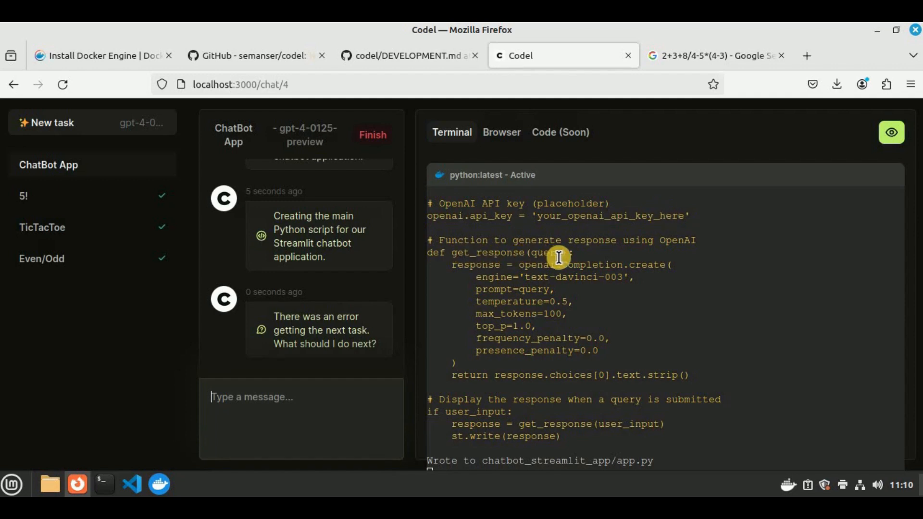
mouse_move(542, 275)
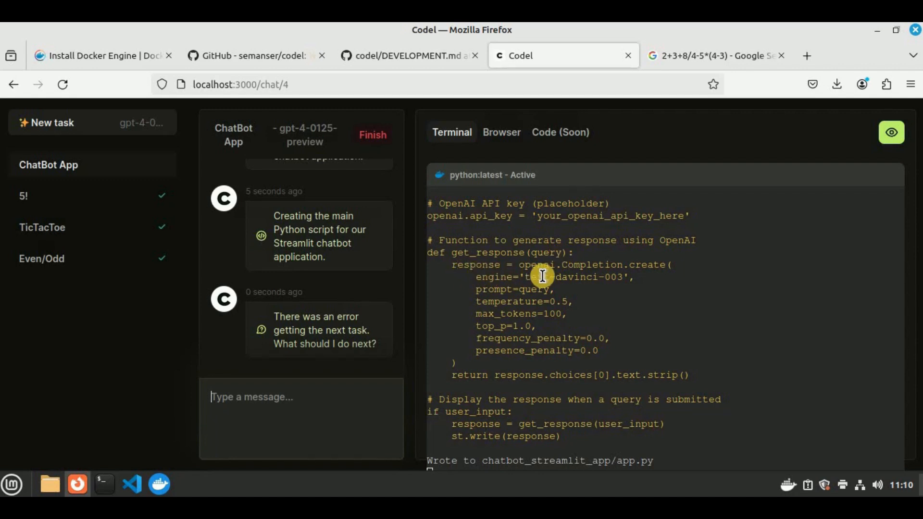
mouse_move(529, 293)
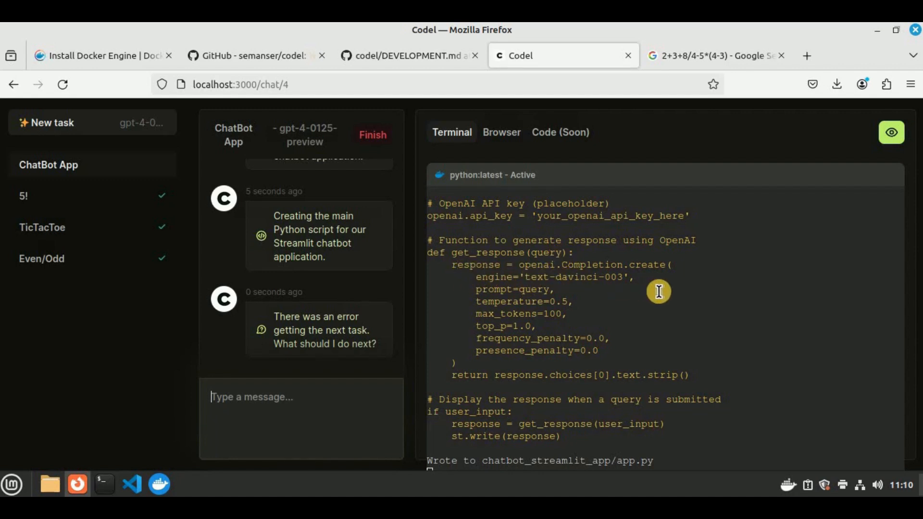
mouse_move(516, 337)
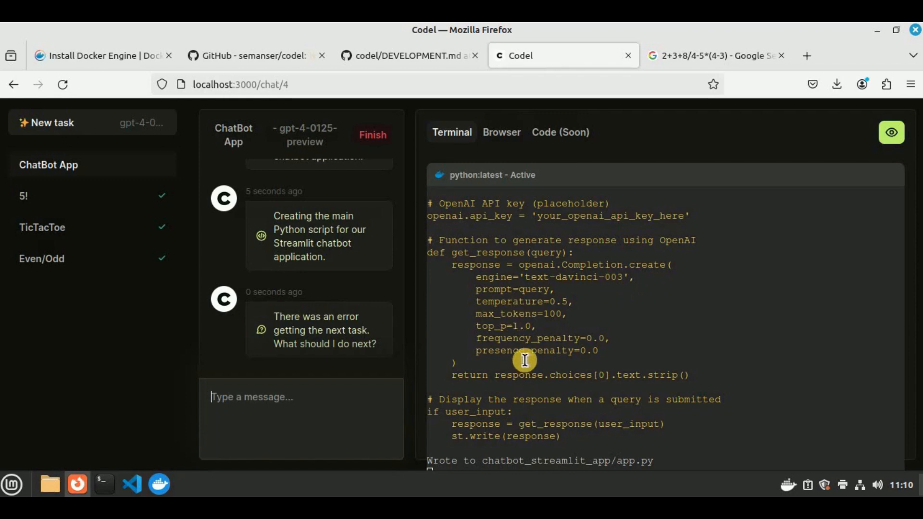
mouse_move(503, 290)
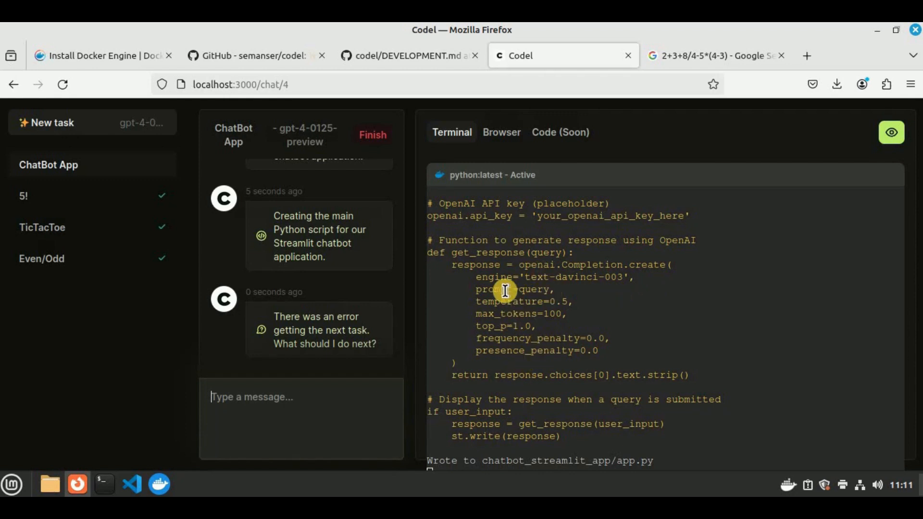
mouse_move(511, 378)
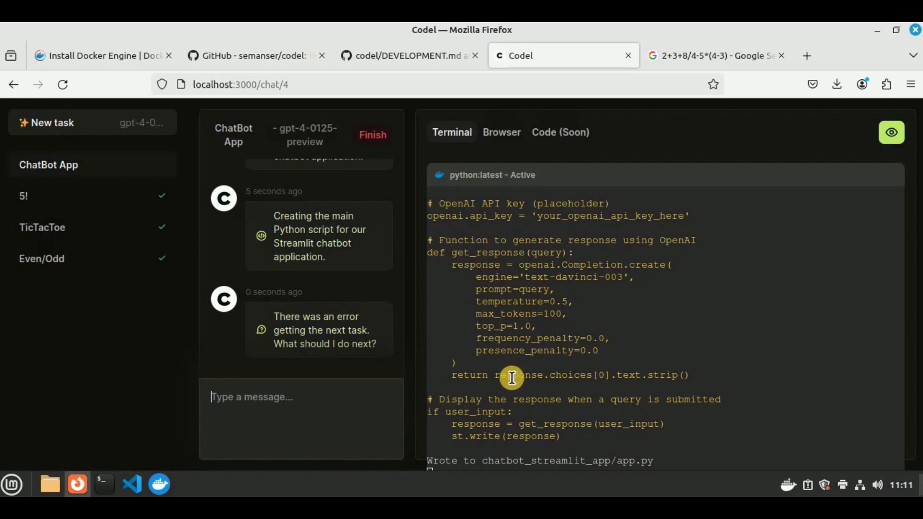
mouse_move(477, 378)
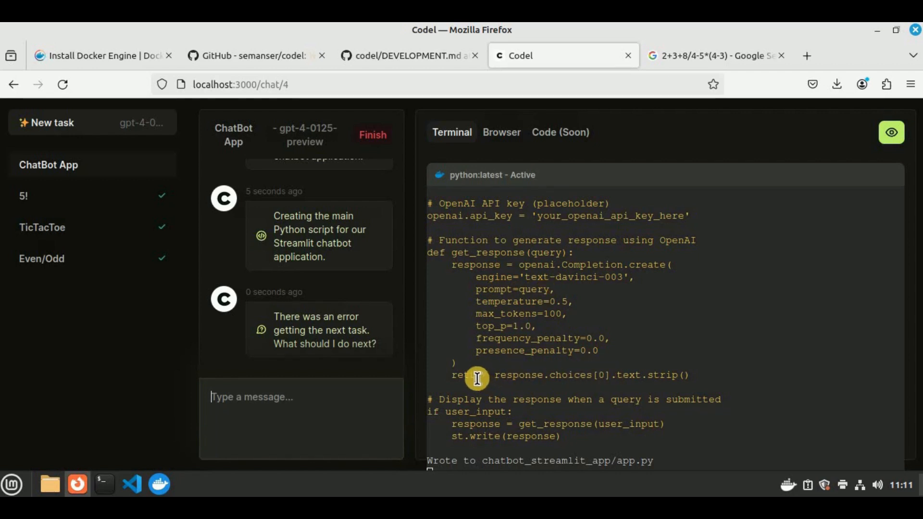
mouse_move(512, 414)
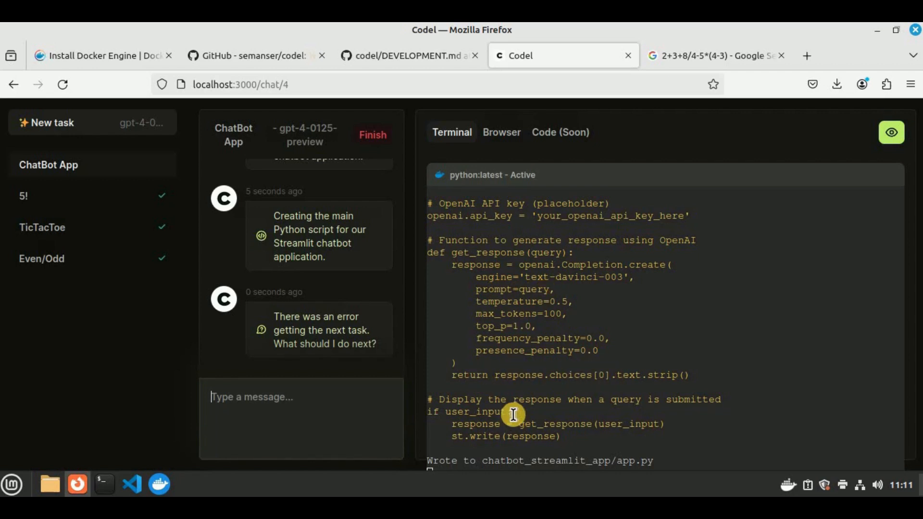
mouse_move(450, 413)
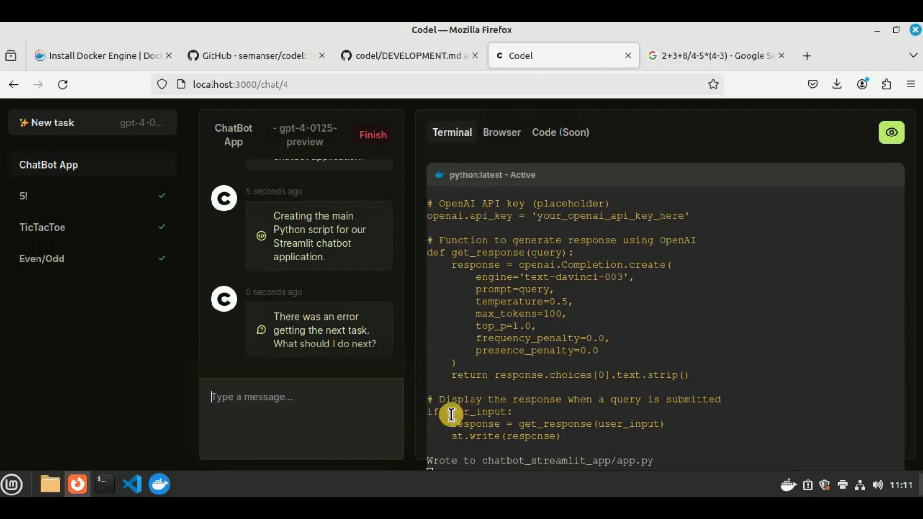
mouse_move(550, 422)
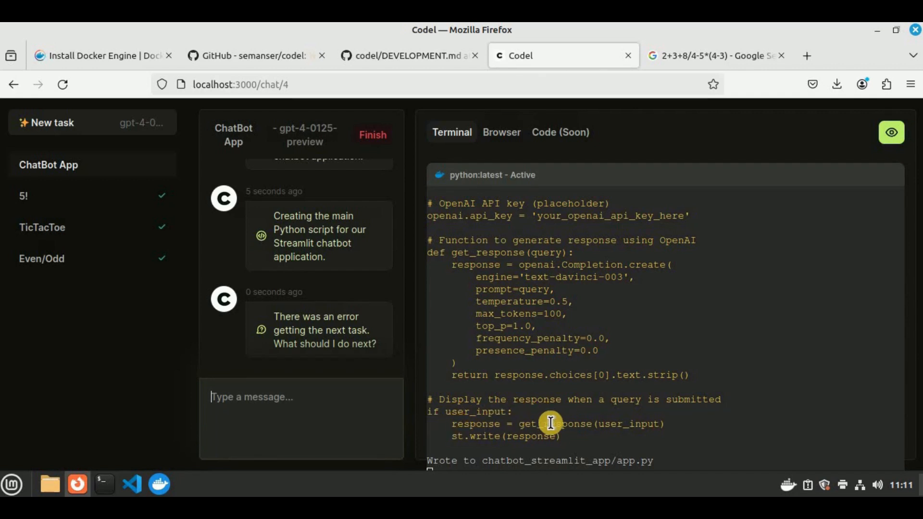
mouse_move(589, 432)
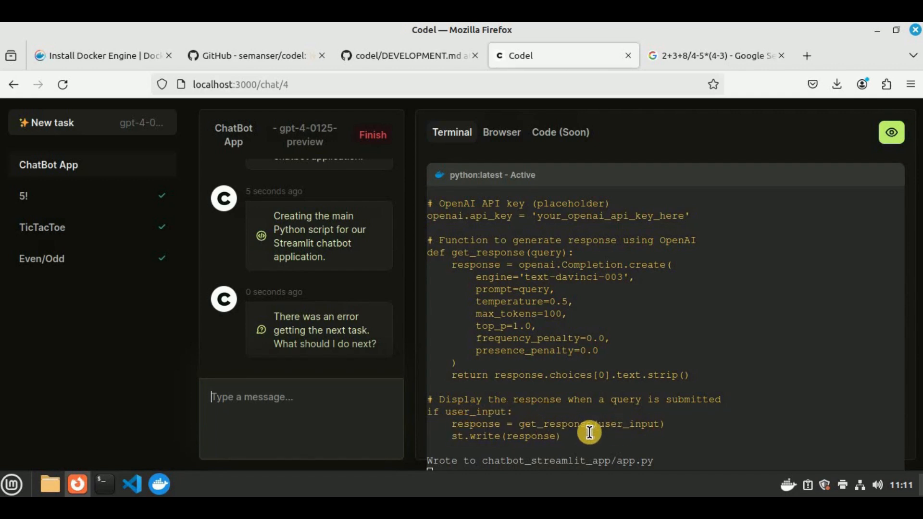
mouse_move(451, 438)
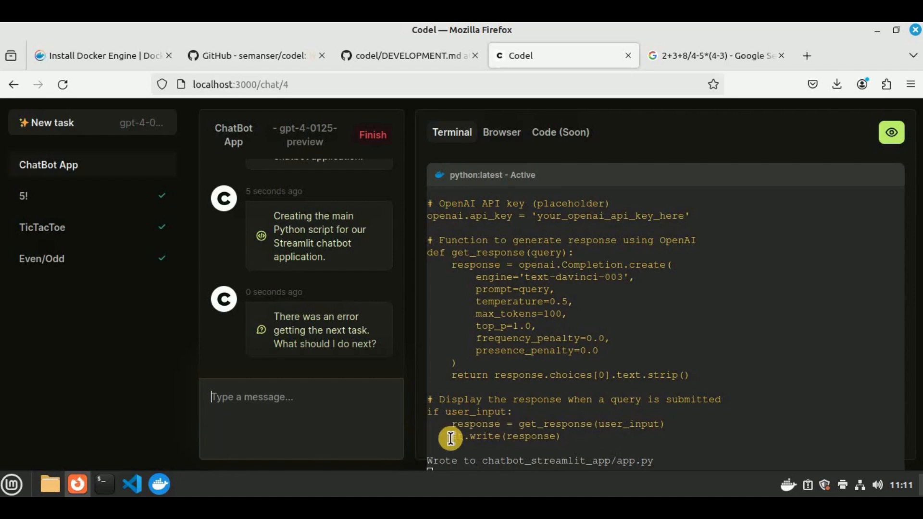
mouse_move(562, 435)
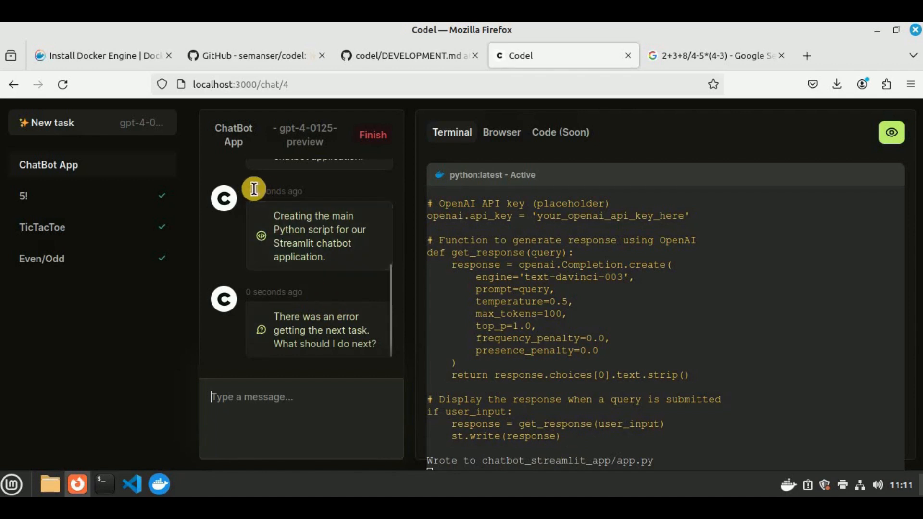
mouse_move(634, 322)
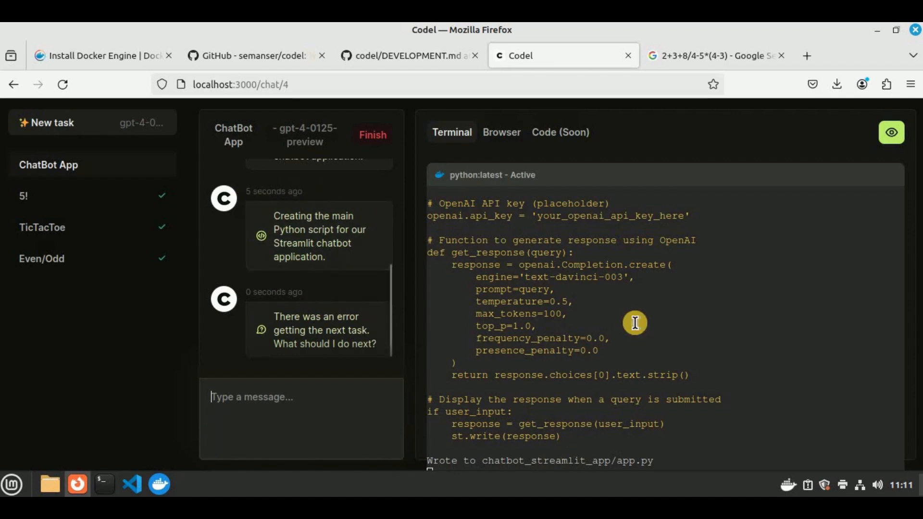